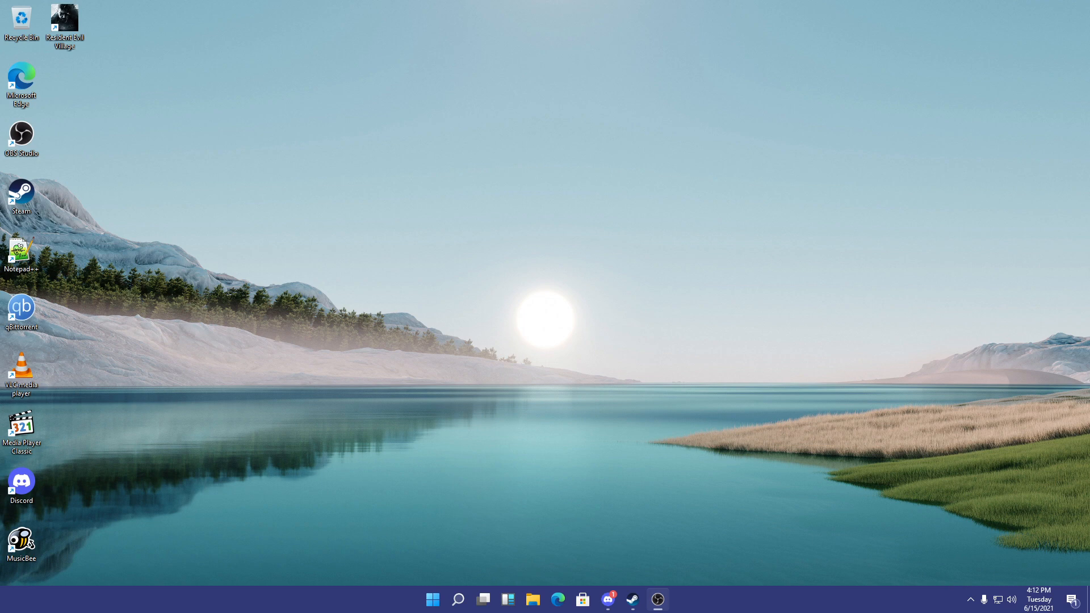
# - Bring up the About Windows version box from Start, move it lower, then dismiss it
pyautogui.click(431, 599)
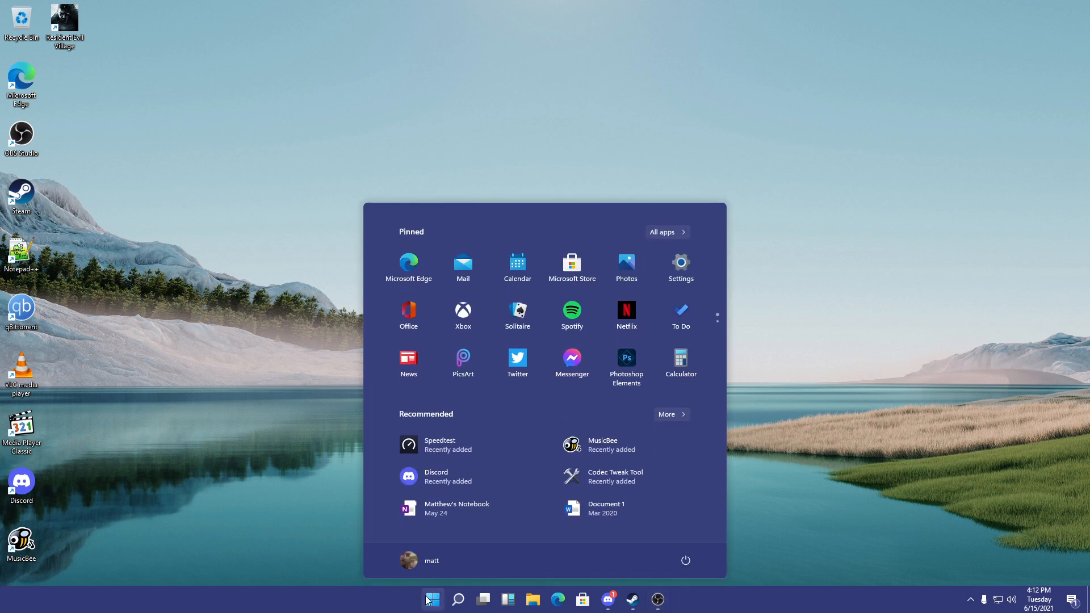
pyautogui.click(431, 600)
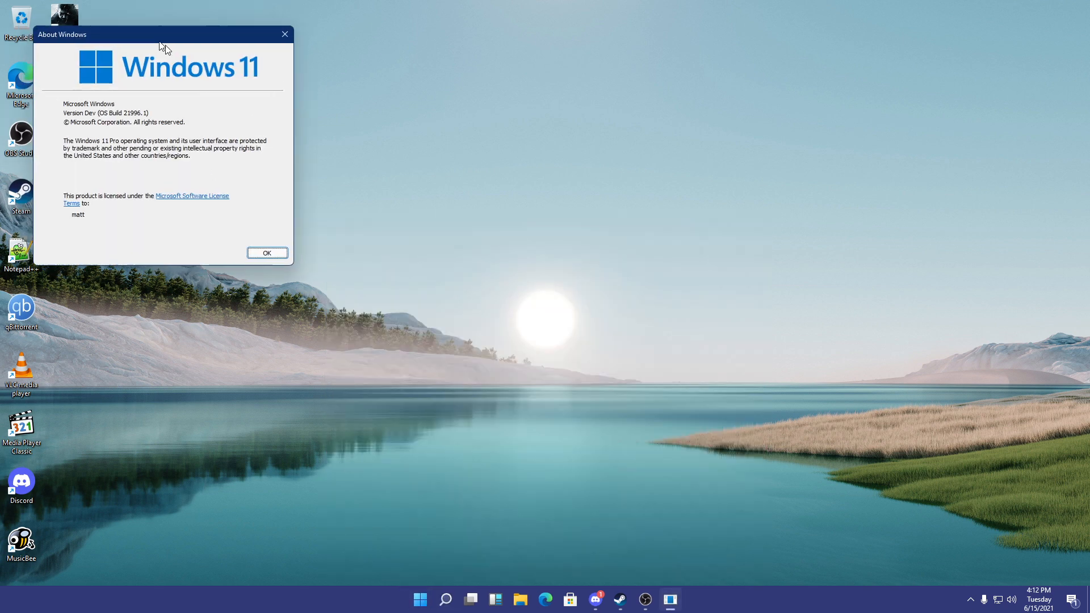
pyautogui.moveTo(161, 33); pyautogui.dragTo(178, 79)
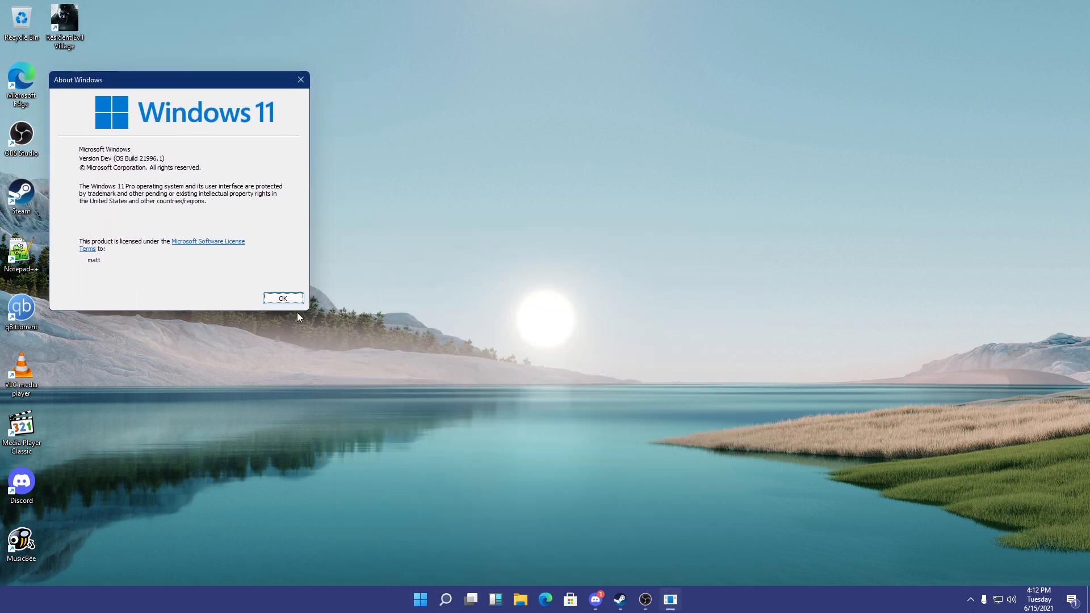
pyautogui.click(282, 297)
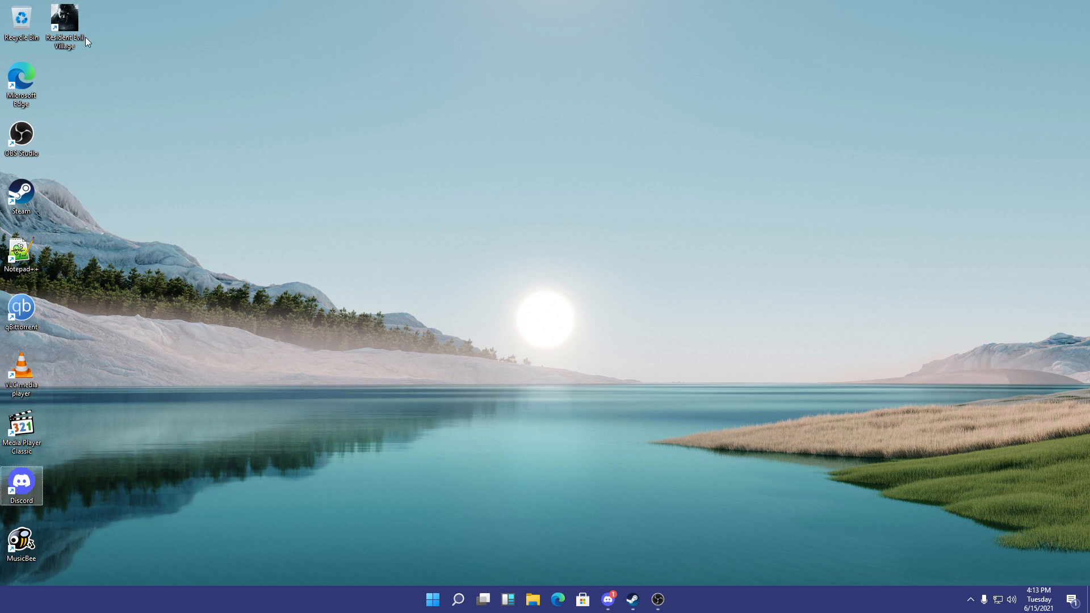
pyautogui.moveTo(81, 37)
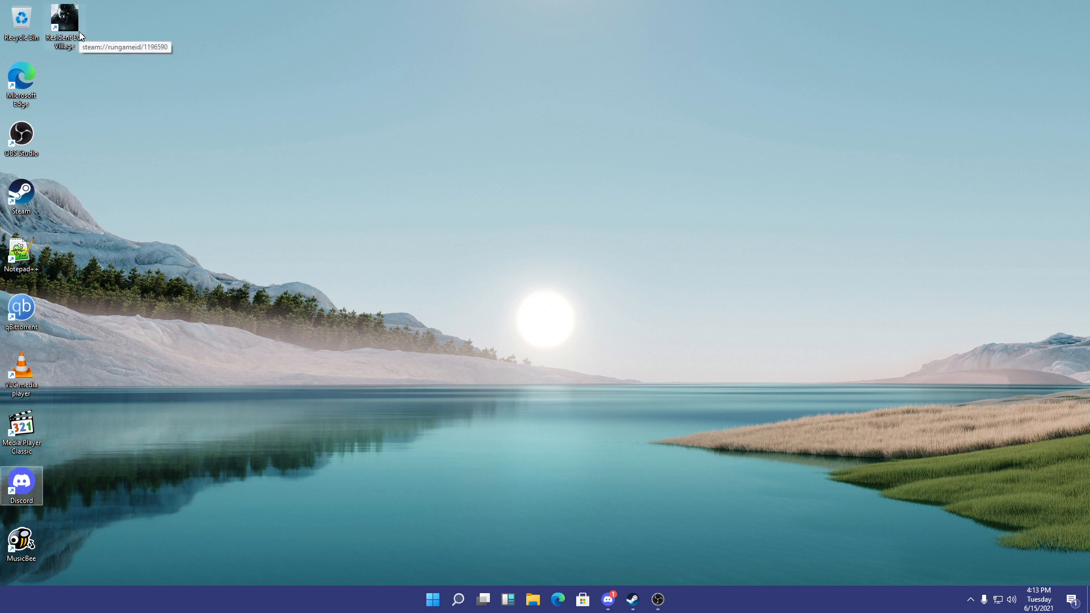
pyautogui.moveTo(554, 538)
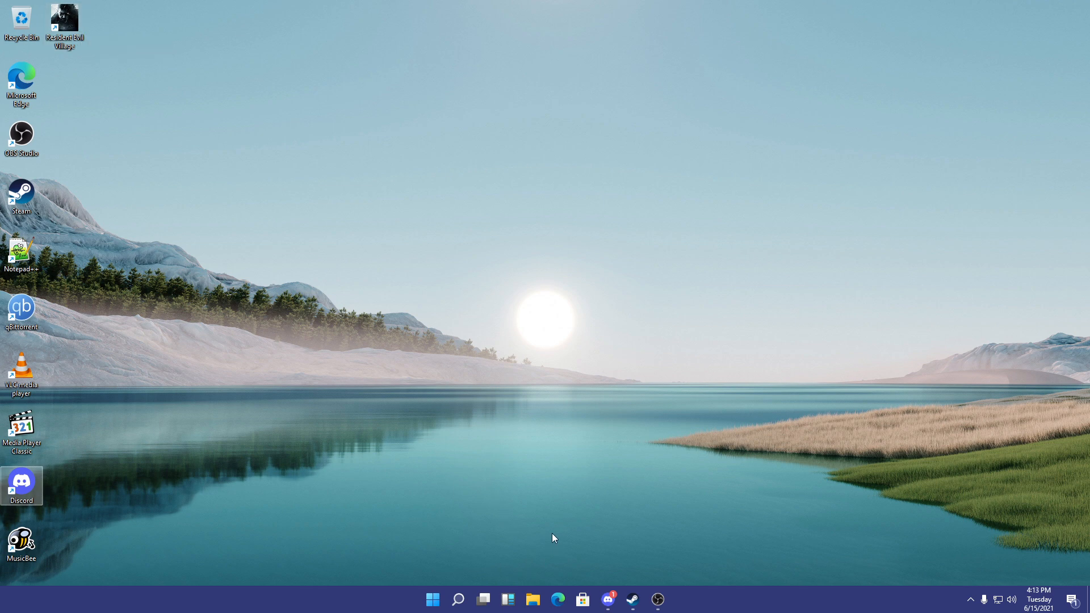
pyautogui.moveTo(528, 600)
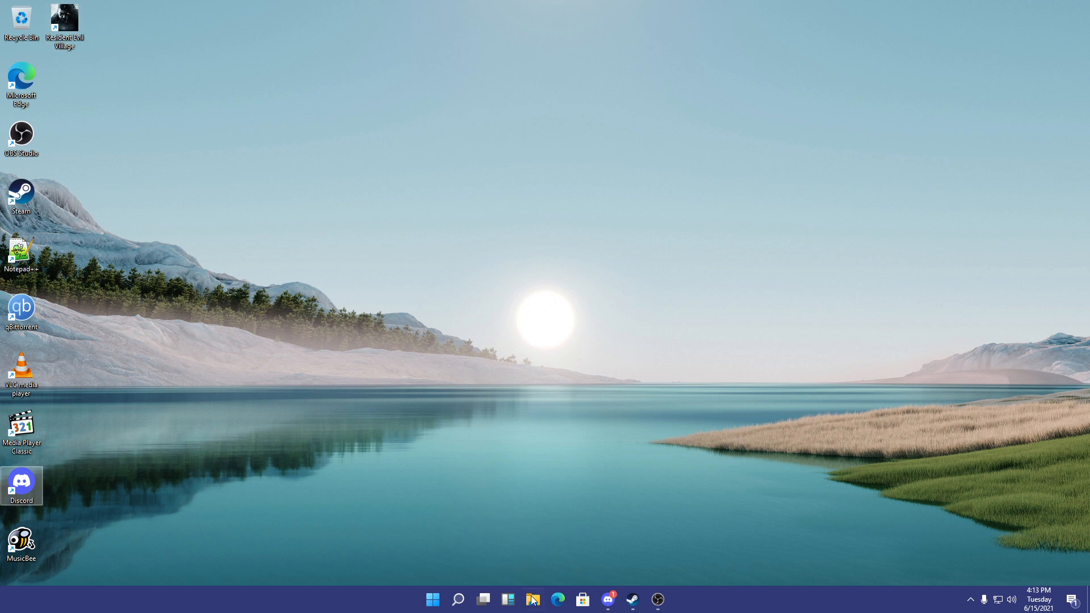
# - Launch File Explorer at Quick access, close it again, and bring up a taskbar icon's options
pyautogui.click(531, 599)
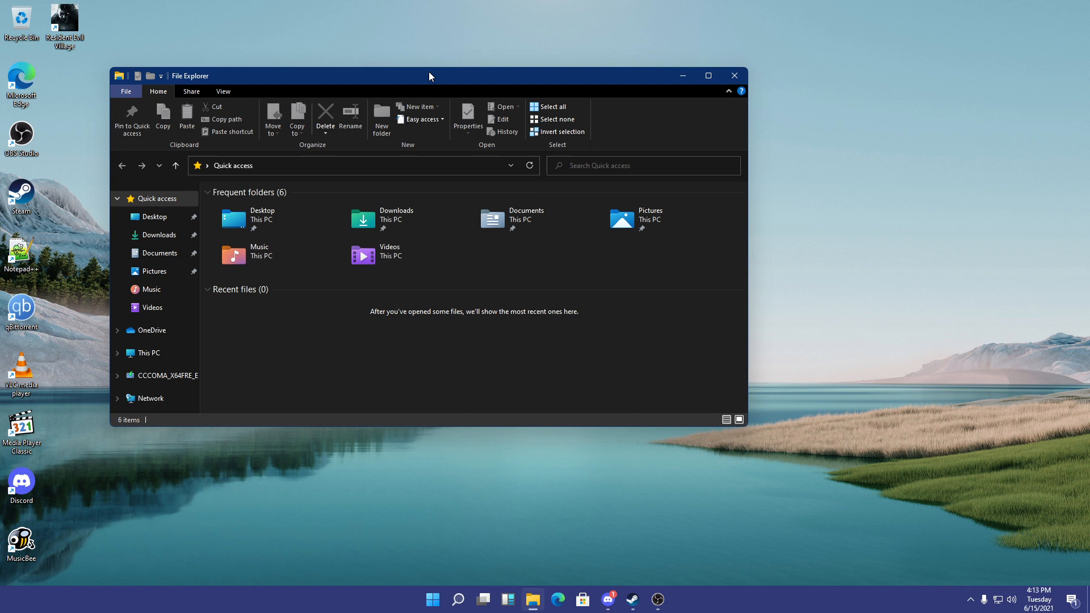
pyautogui.moveTo(734, 75)
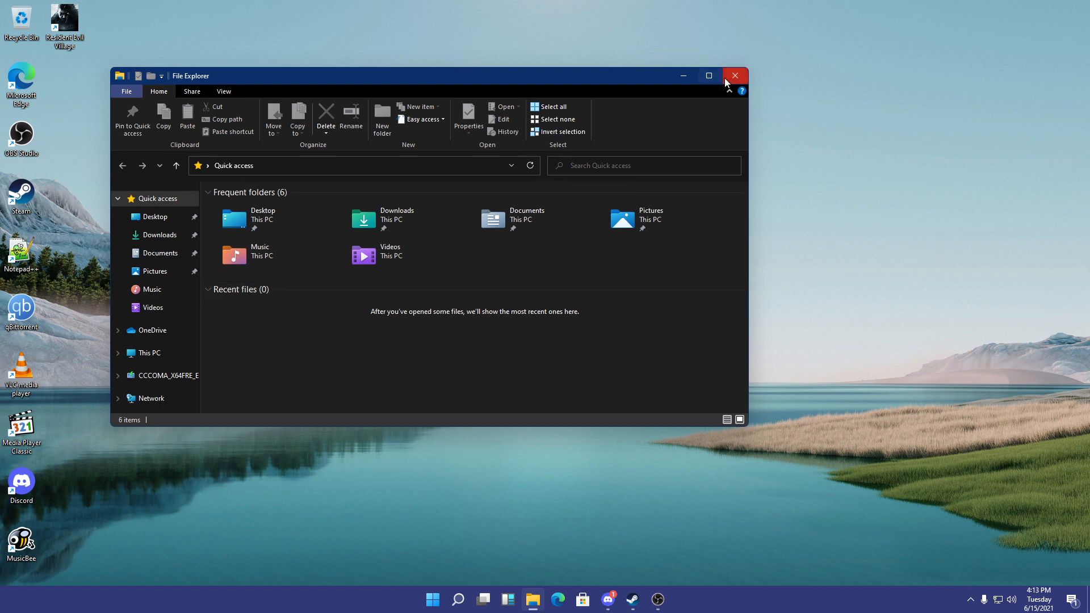
pyautogui.click(735, 75)
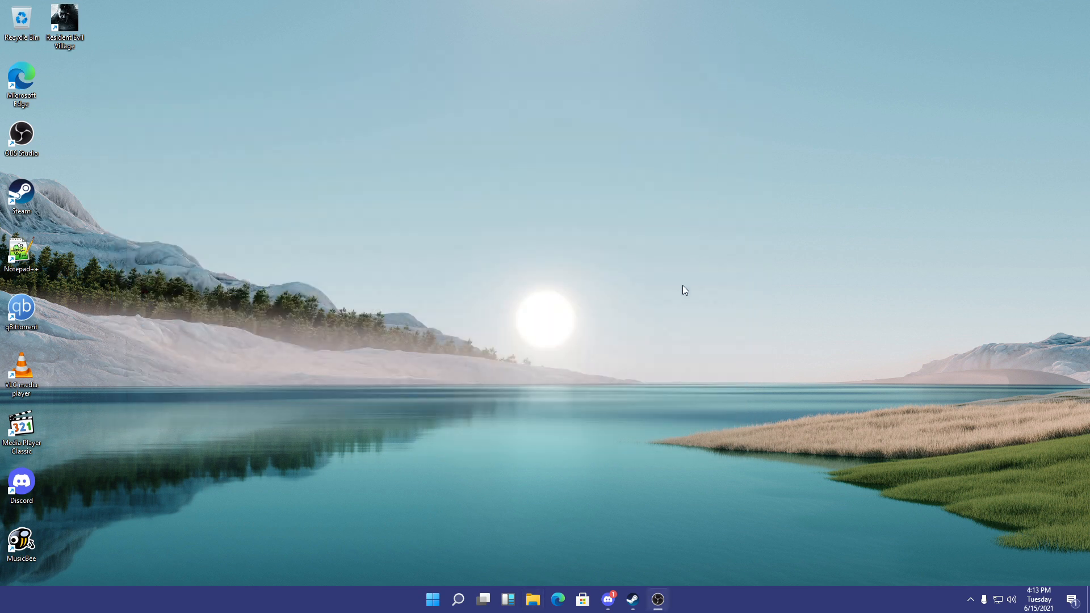
pyautogui.moveTo(230, 603)
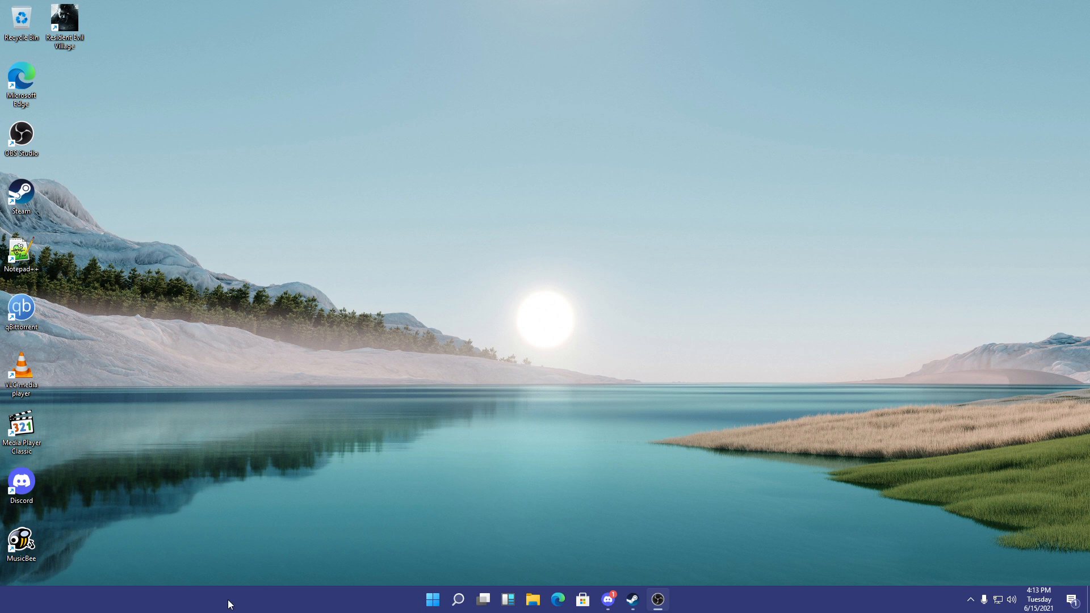
pyautogui.moveTo(613, 549)
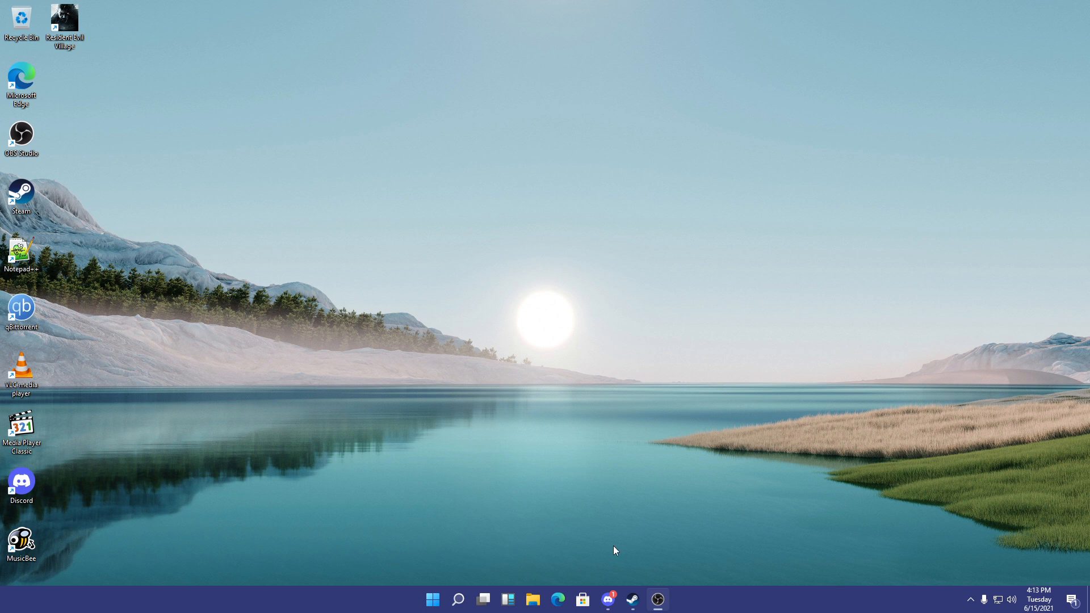
pyautogui.rightClick(631, 599)
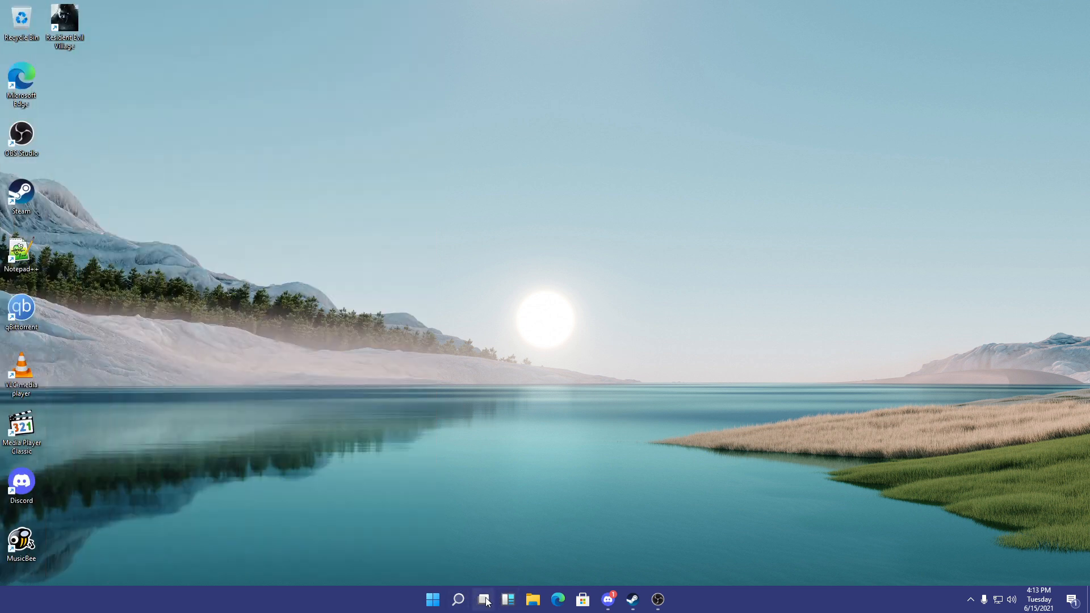
# - Show and leave Task View, then in Start bring up the pinned OBS Studio app's options and dismiss them
pyautogui.click(483, 599)
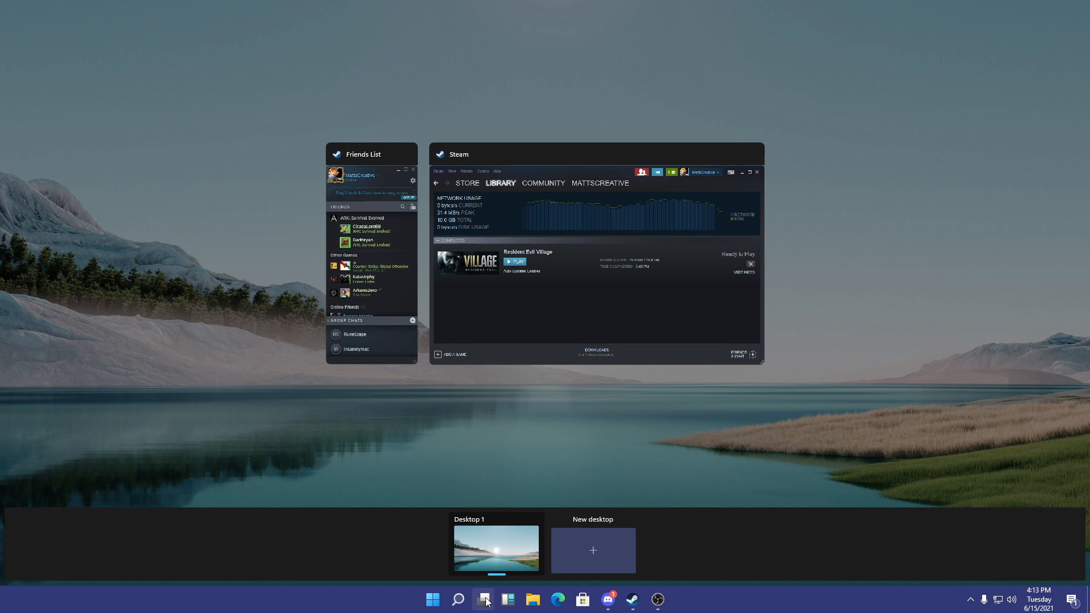
pyautogui.click(483, 600)
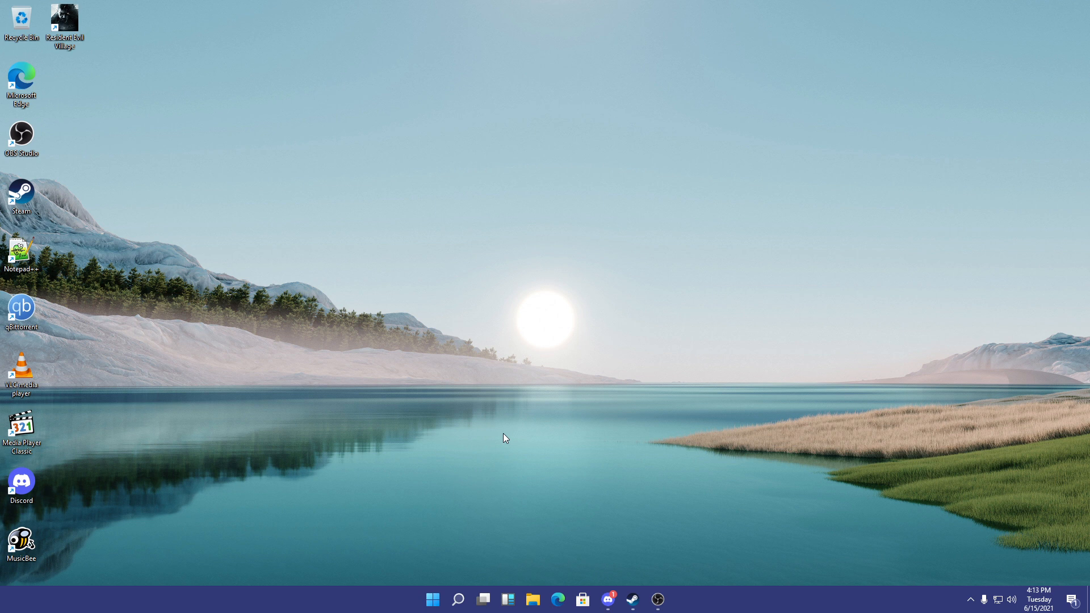
pyautogui.moveTo(502, 445)
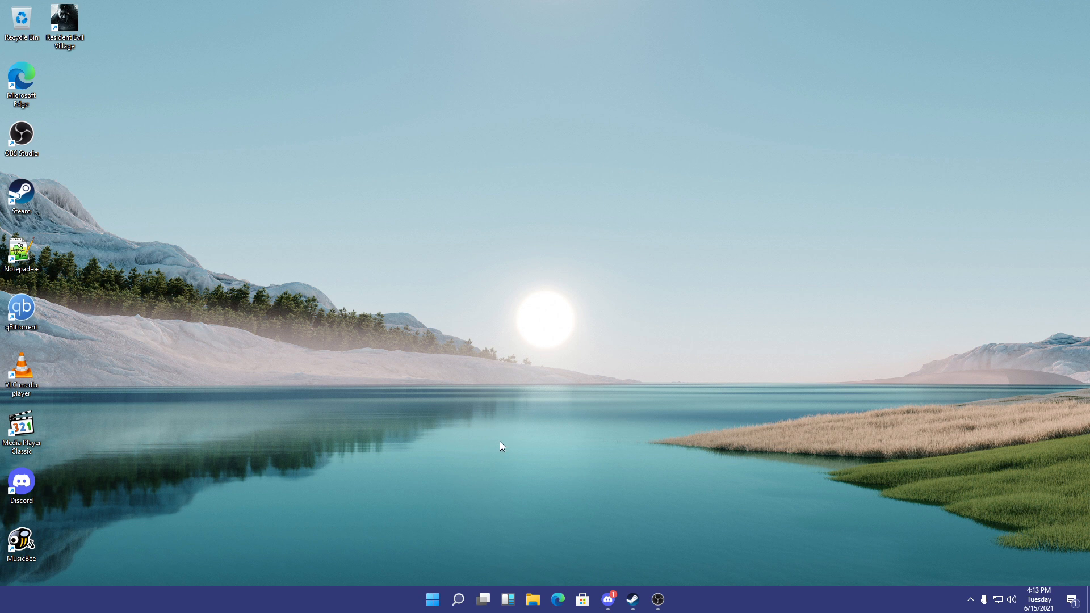
pyautogui.click(432, 599)
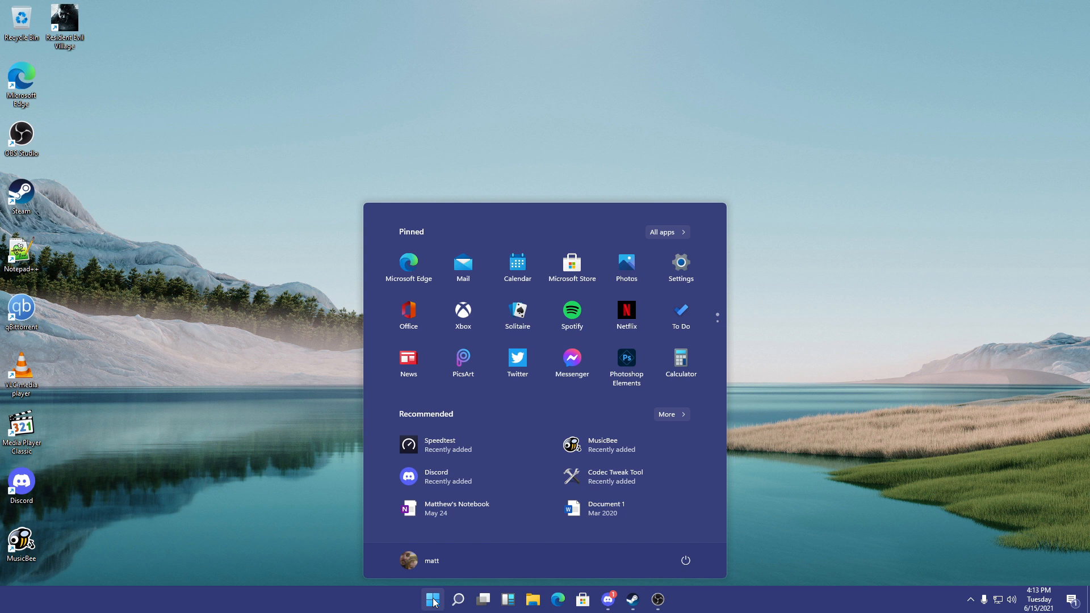
pyautogui.moveTo(622, 270)
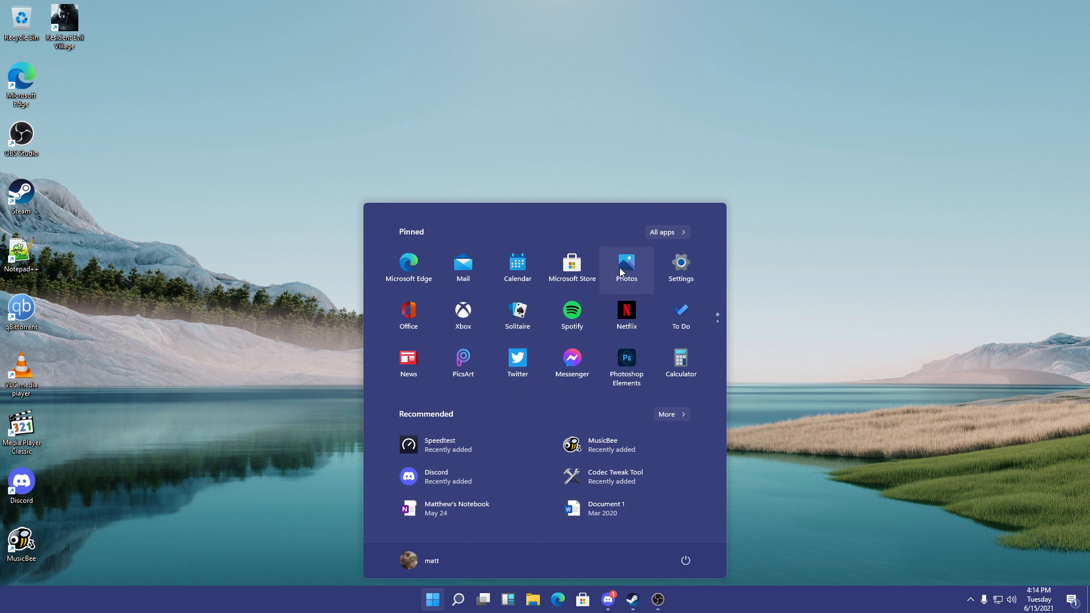
pyautogui.rightClick(626, 265)
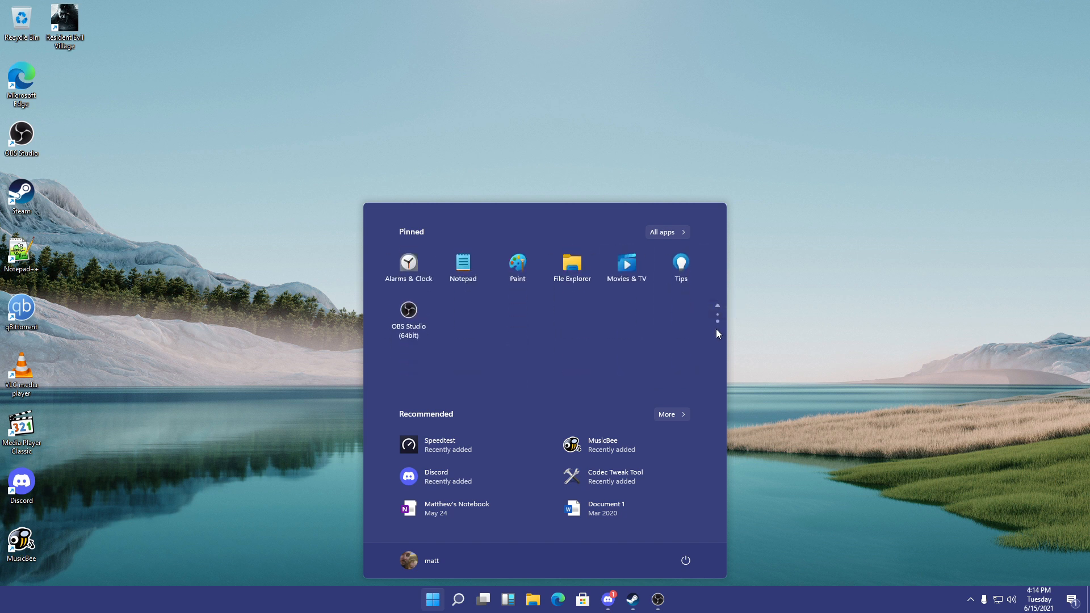
pyautogui.rightClick(408, 309)
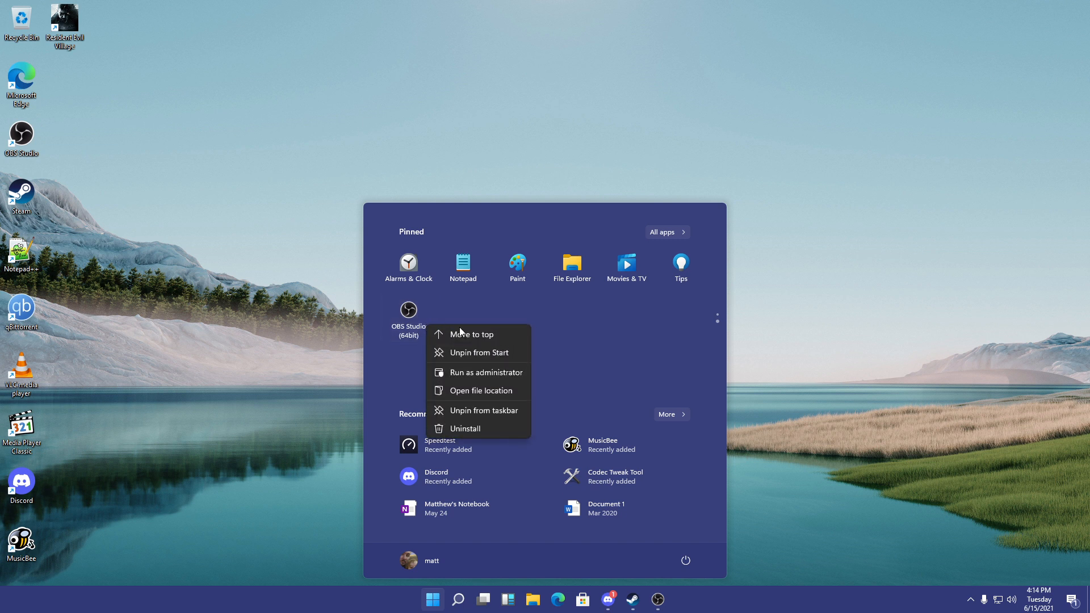
pyautogui.click(553, 317)
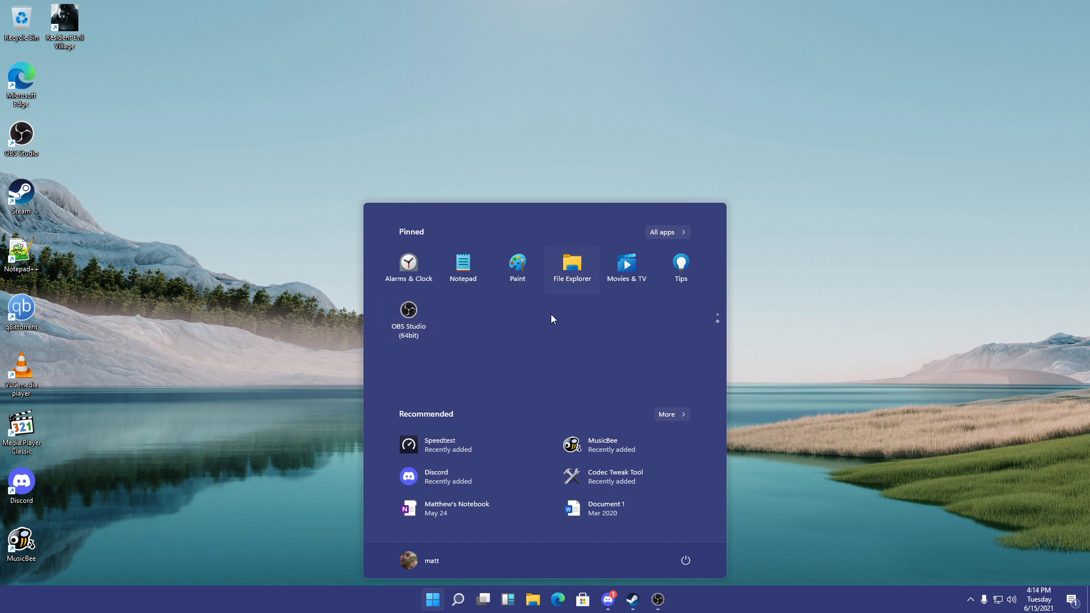
pyautogui.moveTo(345, 340)
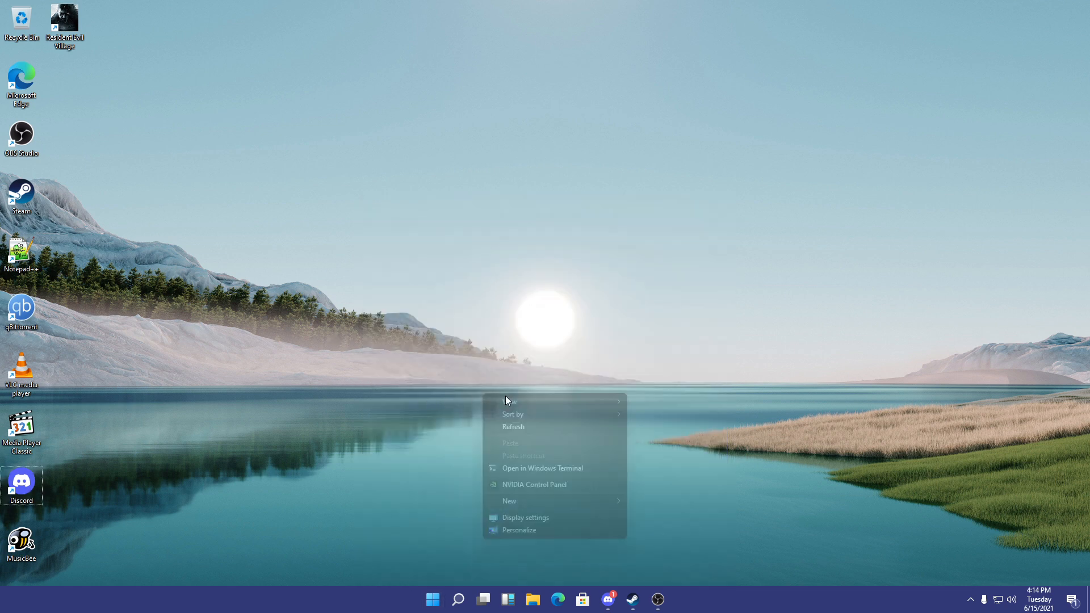
pyautogui.click(518, 529)
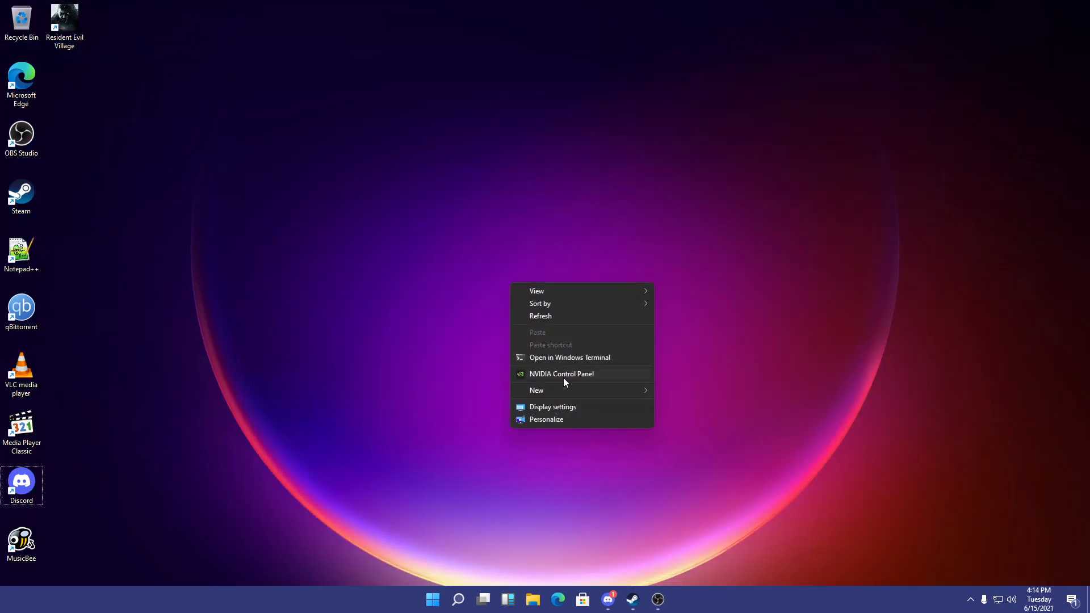
pyautogui.moveTo(368, 378)
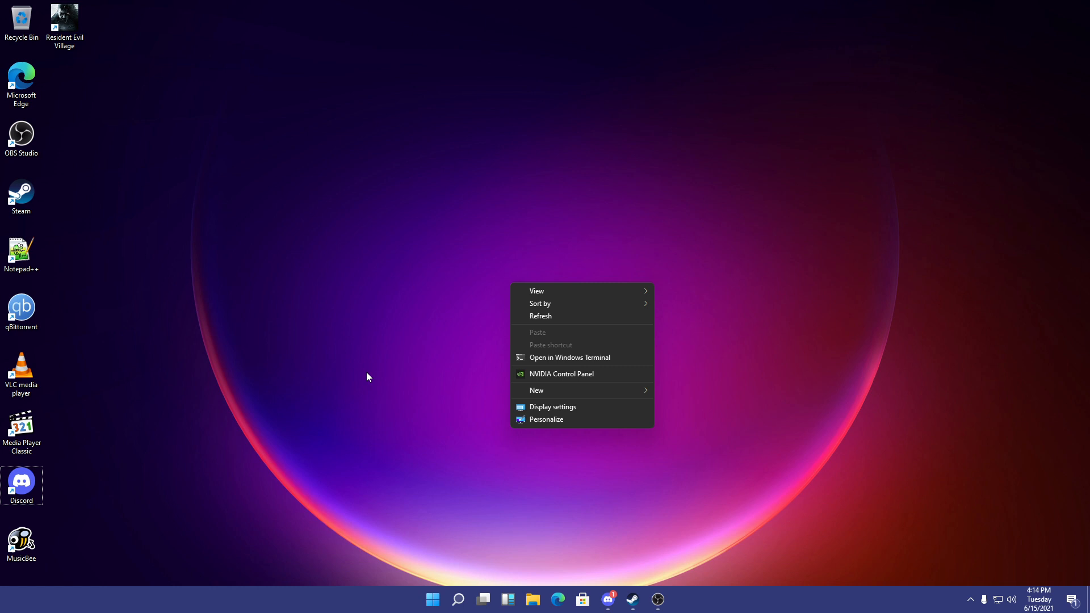
pyautogui.moveTo(332, 372)
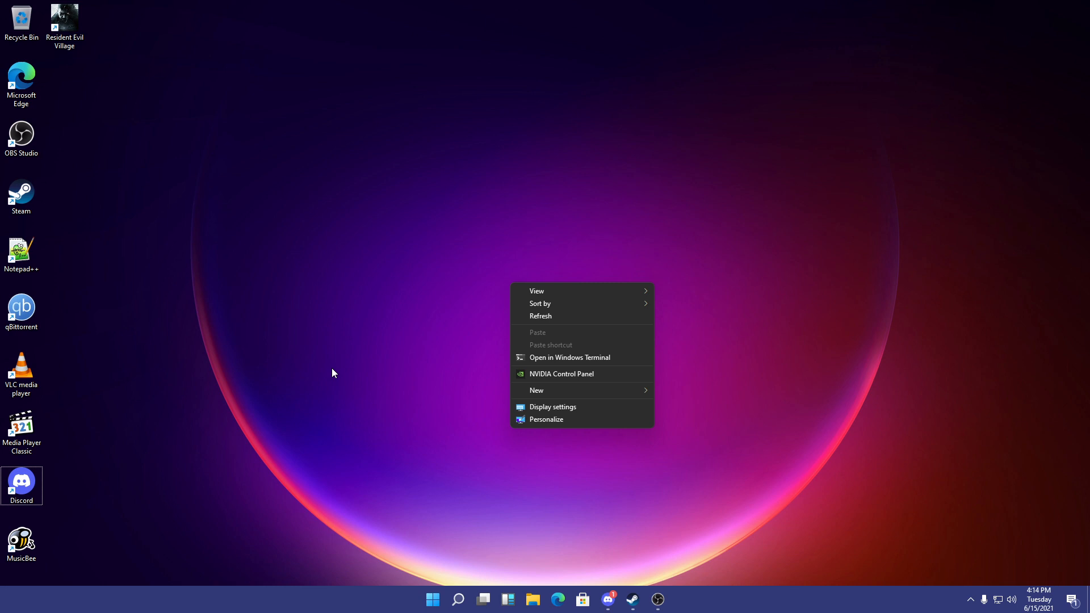
pyautogui.click(570, 357)
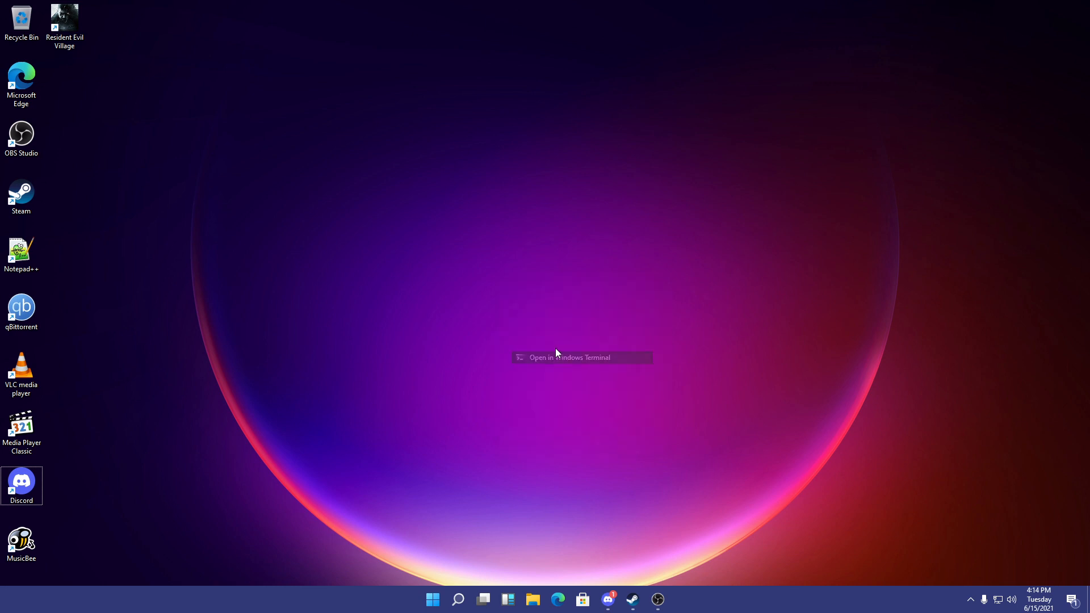
pyautogui.click(569, 358)
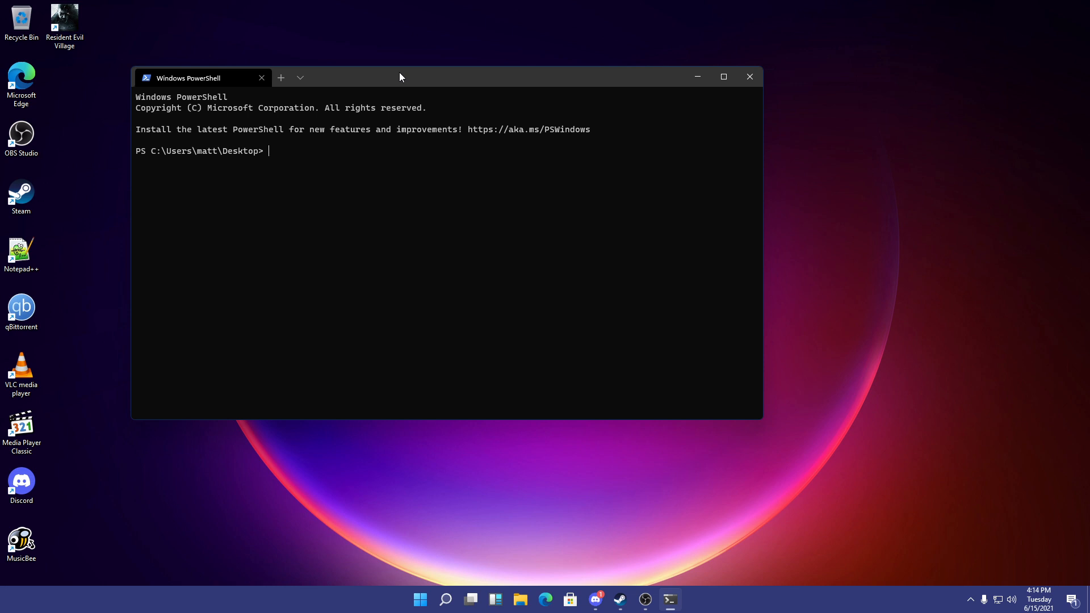
pyautogui.moveTo(674, 84)
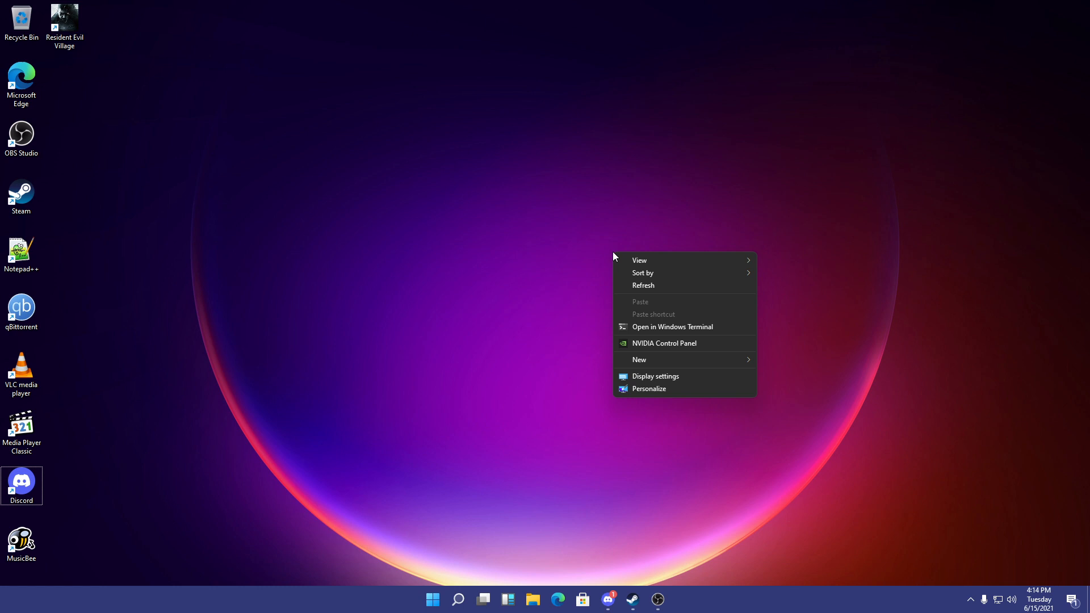
pyautogui.click(672, 326)
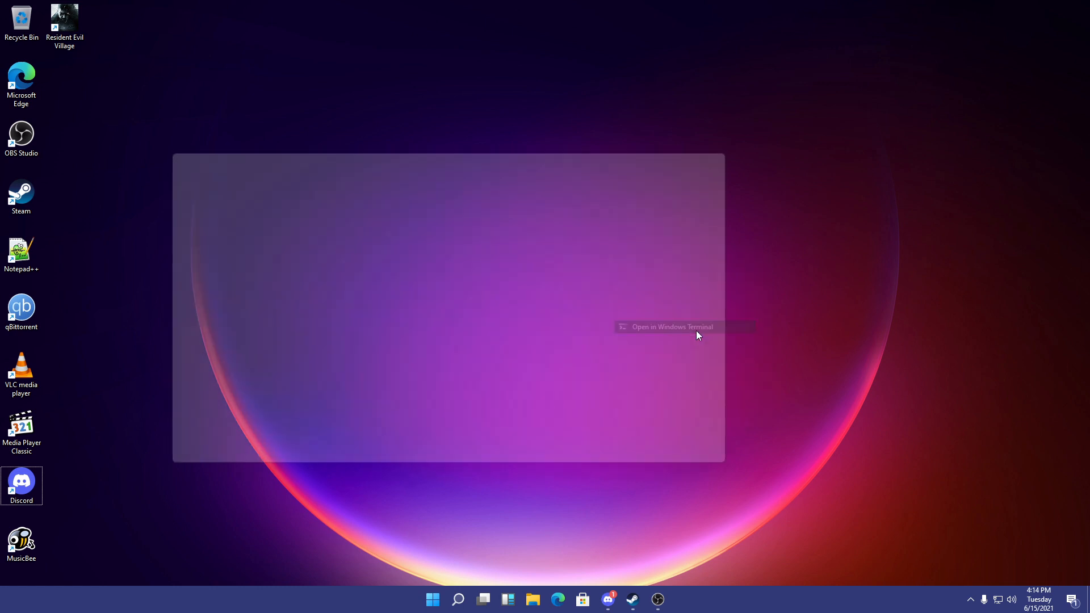
pyautogui.click(672, 327)
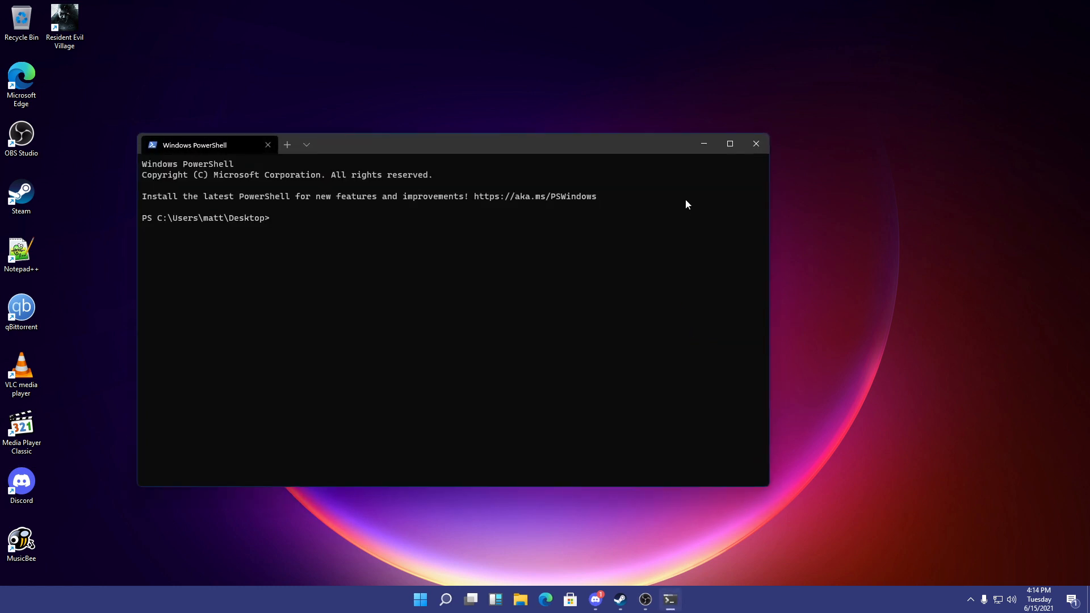
pyautogui.moveTo(756, 145)
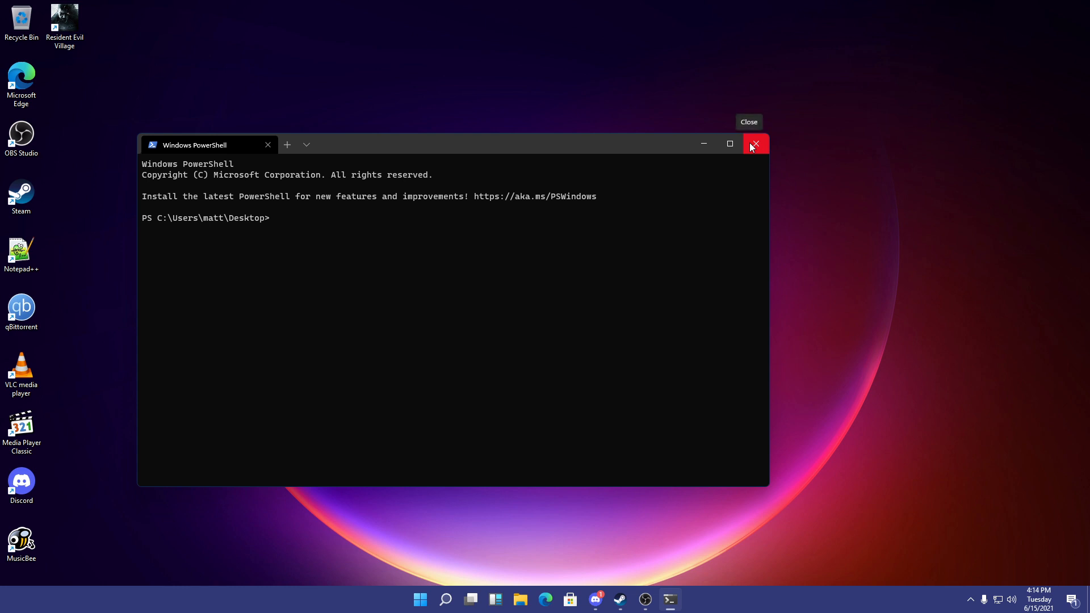
pyautogui.click(756, 144)
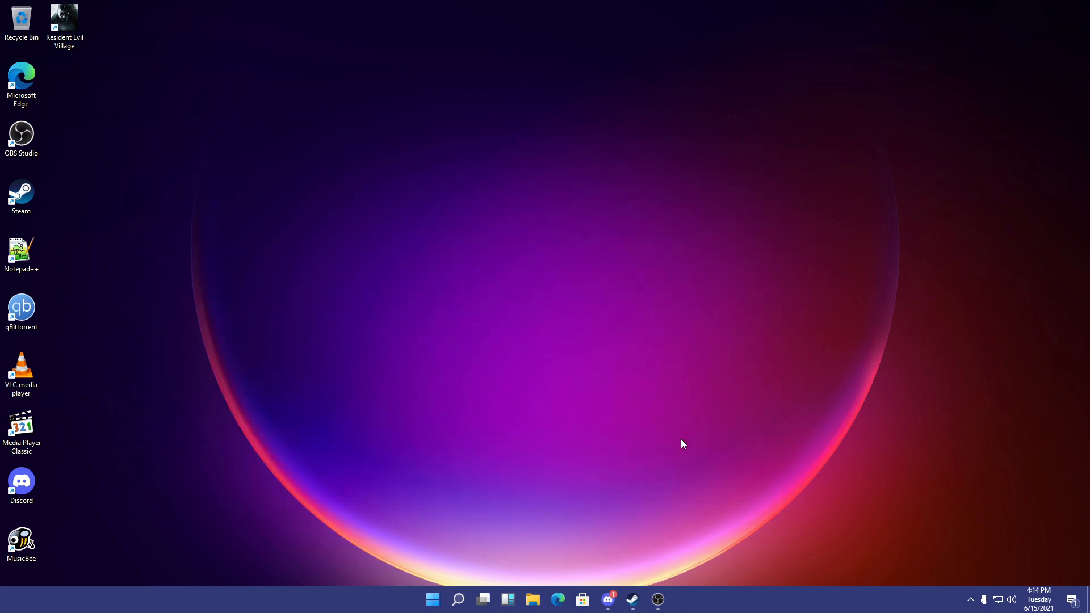
pyautogui.moveTo(1085, 593)
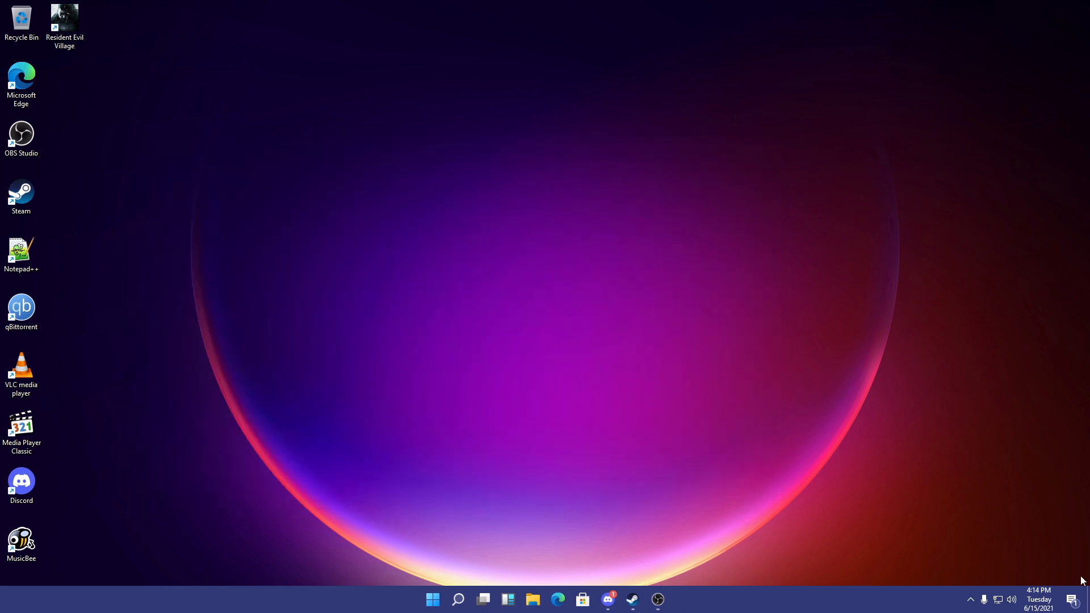
pyautogui.click(1076, 599)
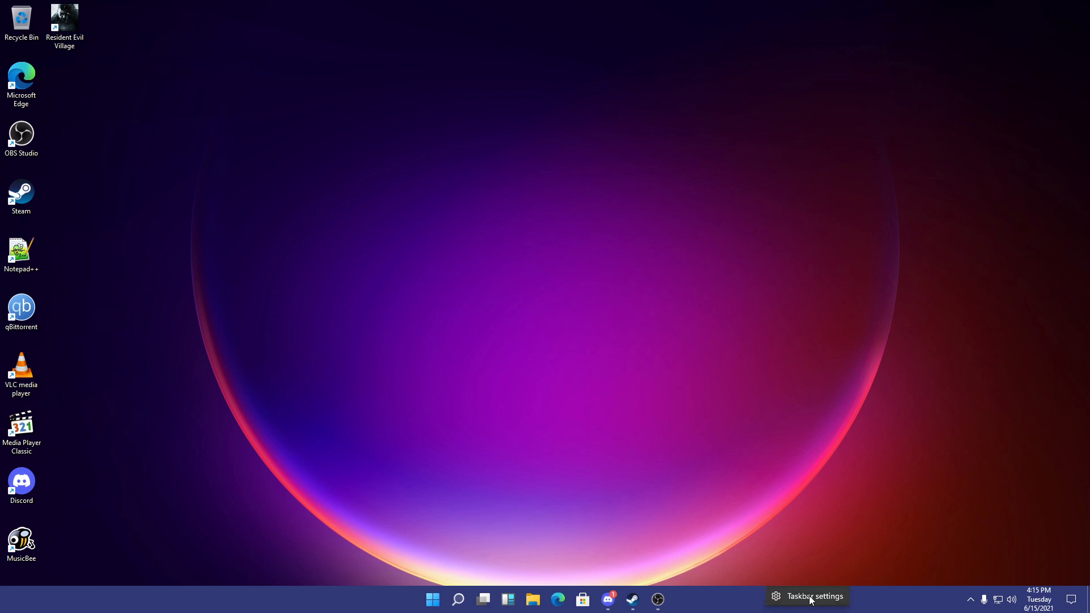
pyautogui.moveTo(439, 599)
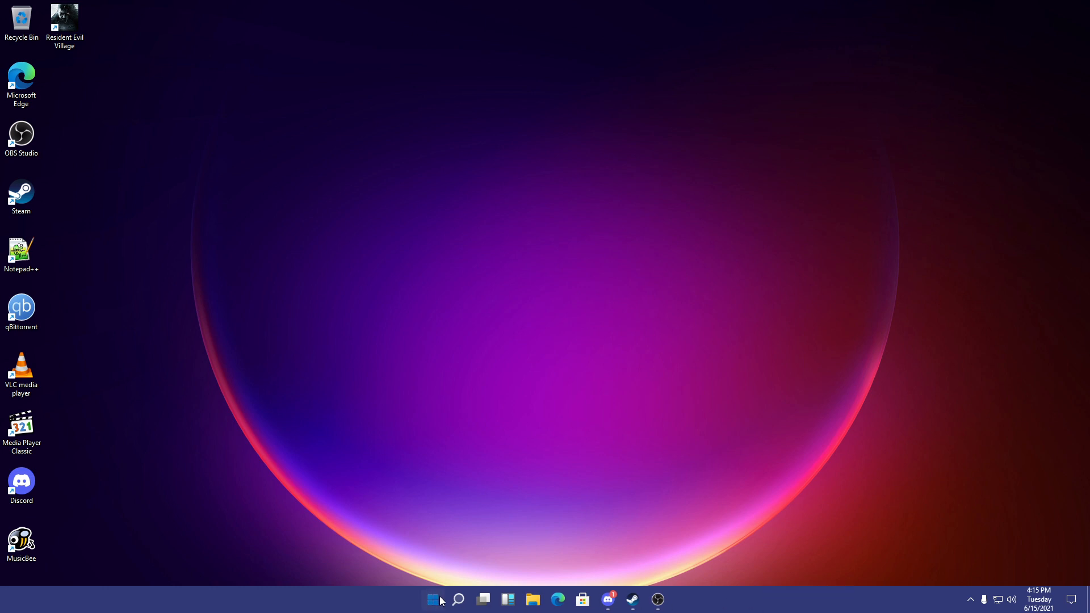
pyautogui.rightClick(431, 599)
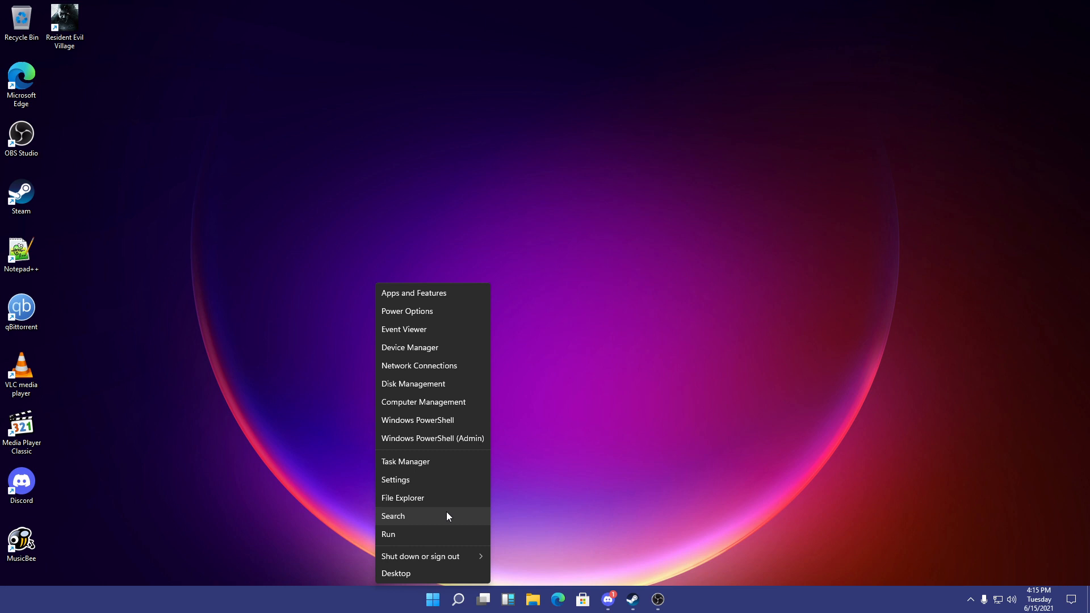
pyautogui.moveTo(413, 498)
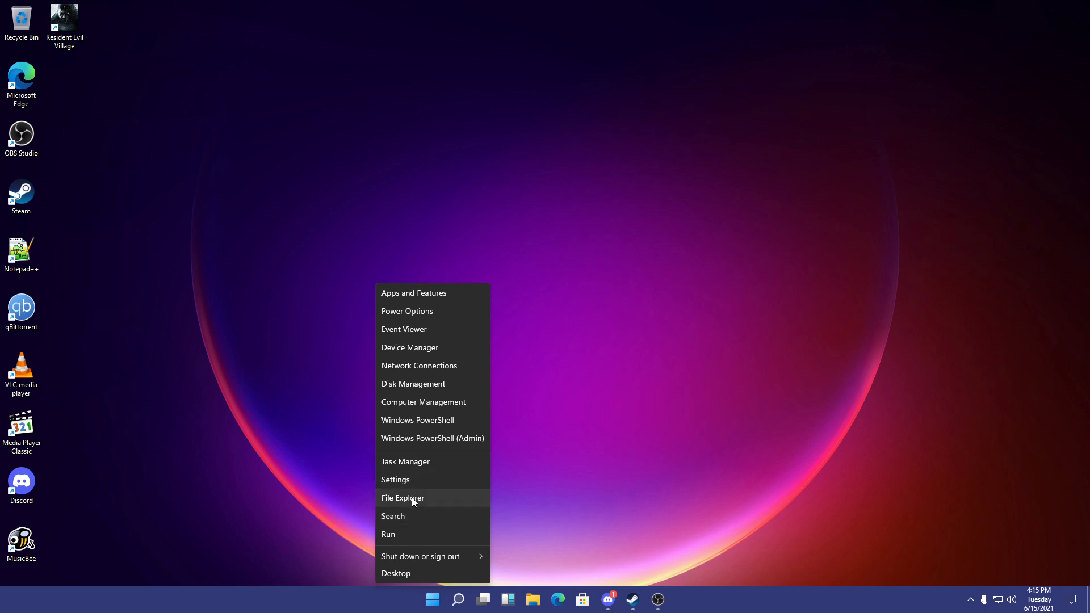
pyautogui.moveTo(404, 536)
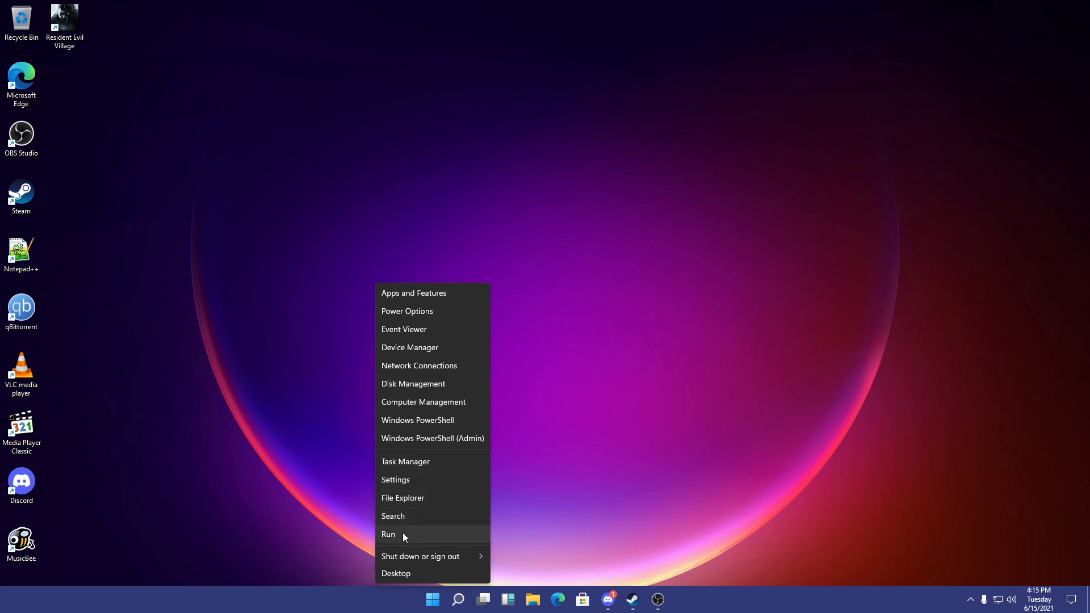
pyautogui.moveTo(466, 334)
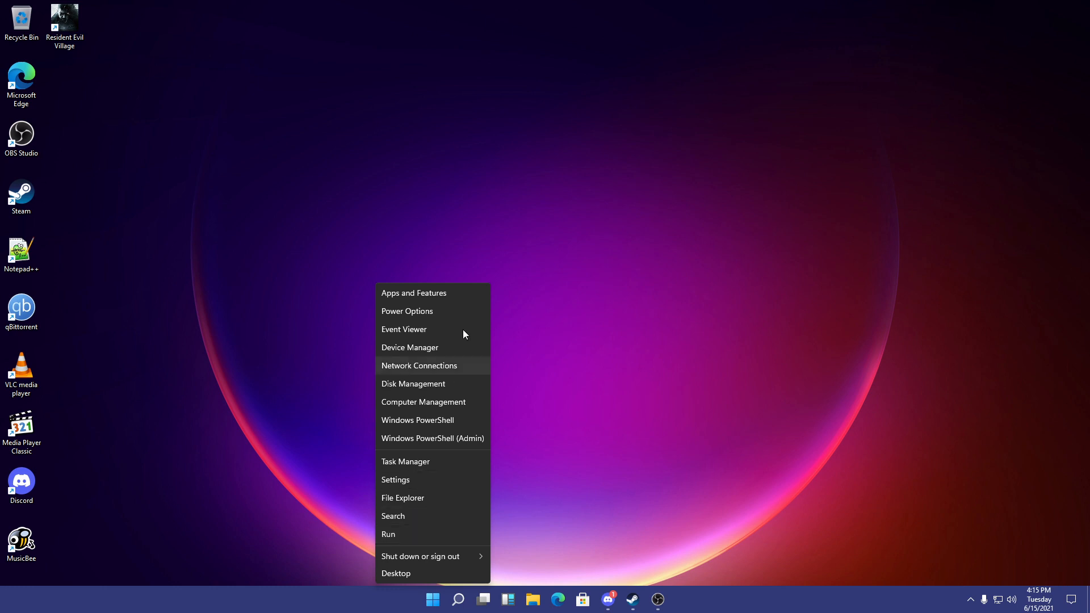
pyautogui.moveTo(561, 120)
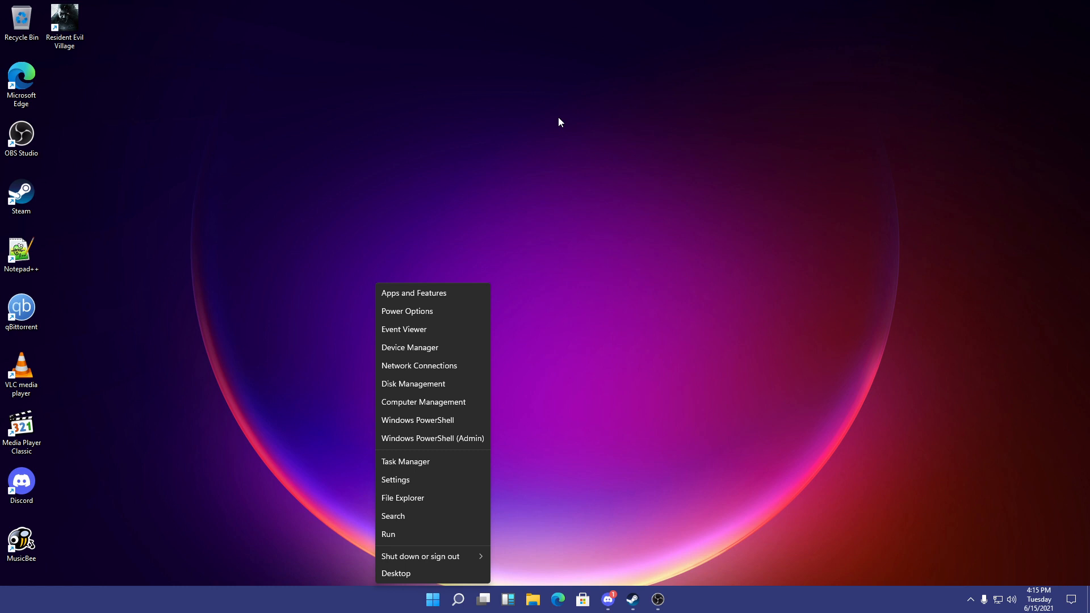
pyautogui.click(432, 600)
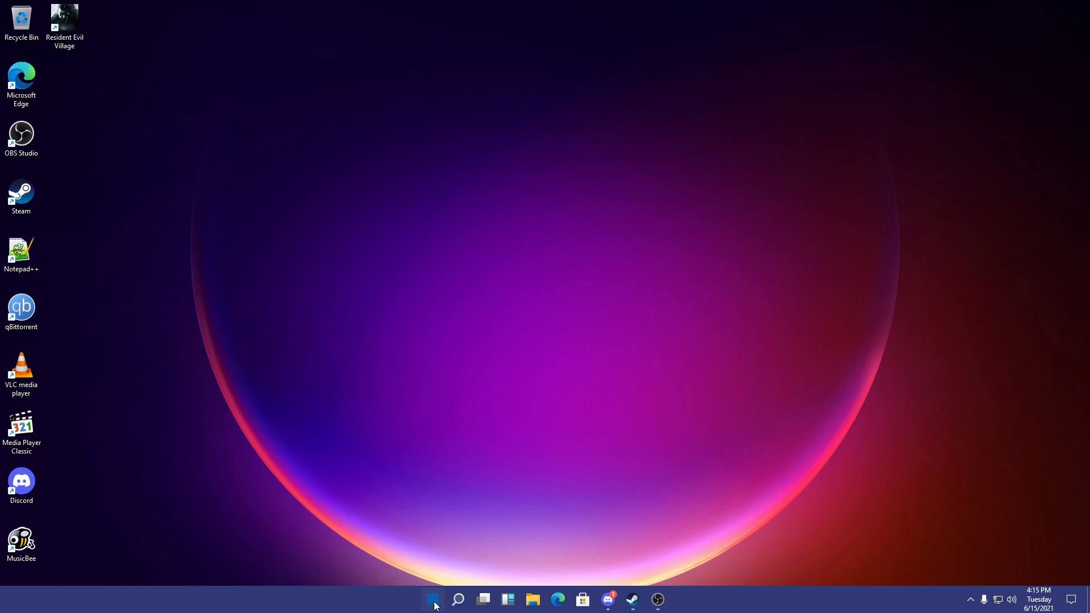
pyautogui.click(431, 599)
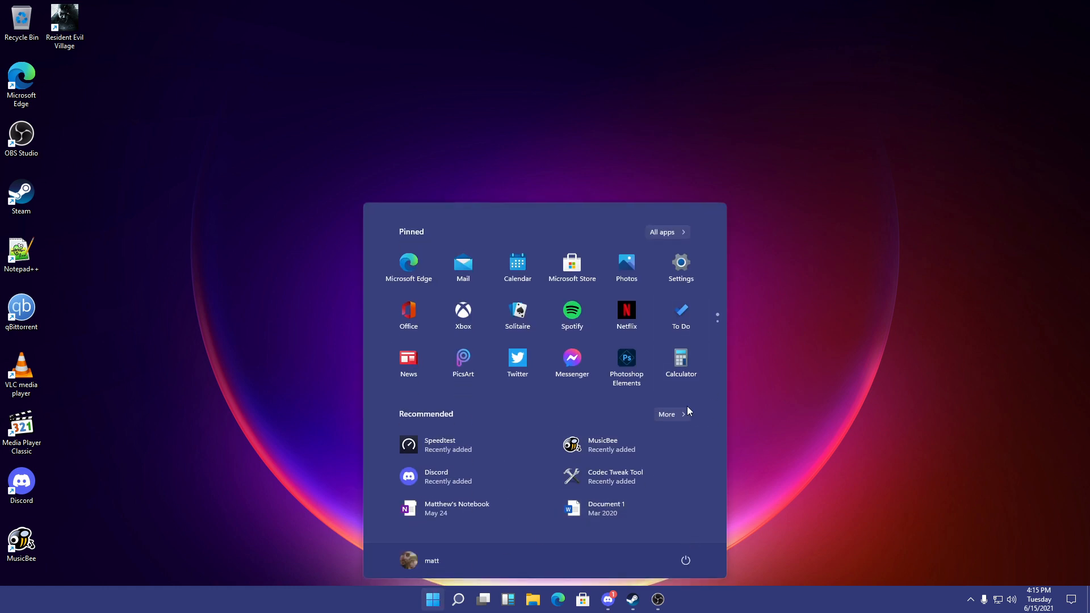
pyautogui.click(680, 263)
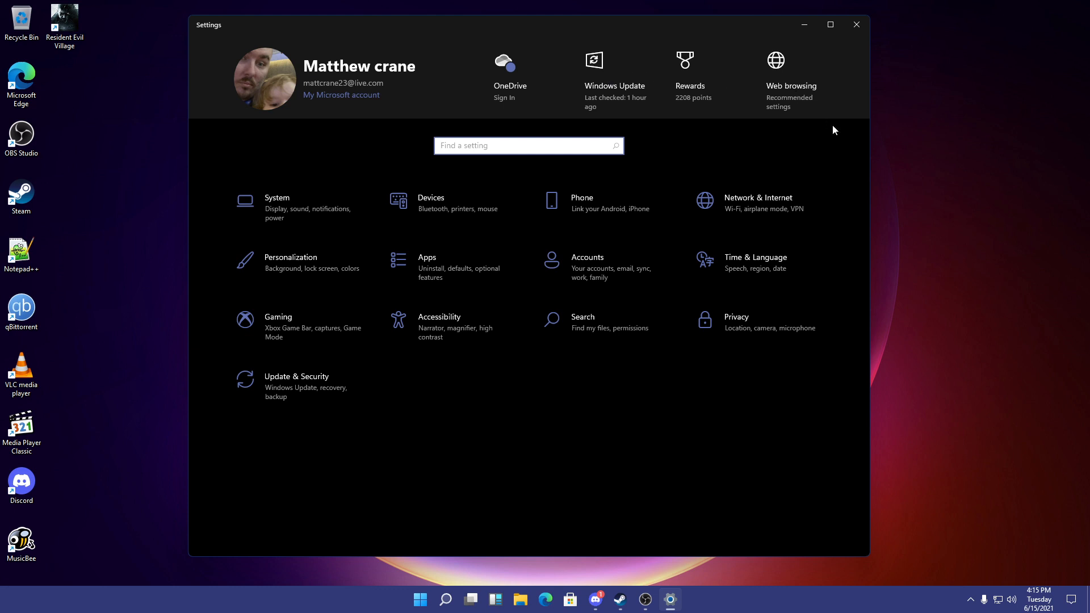
pyautogui.moveTo(751, 216)
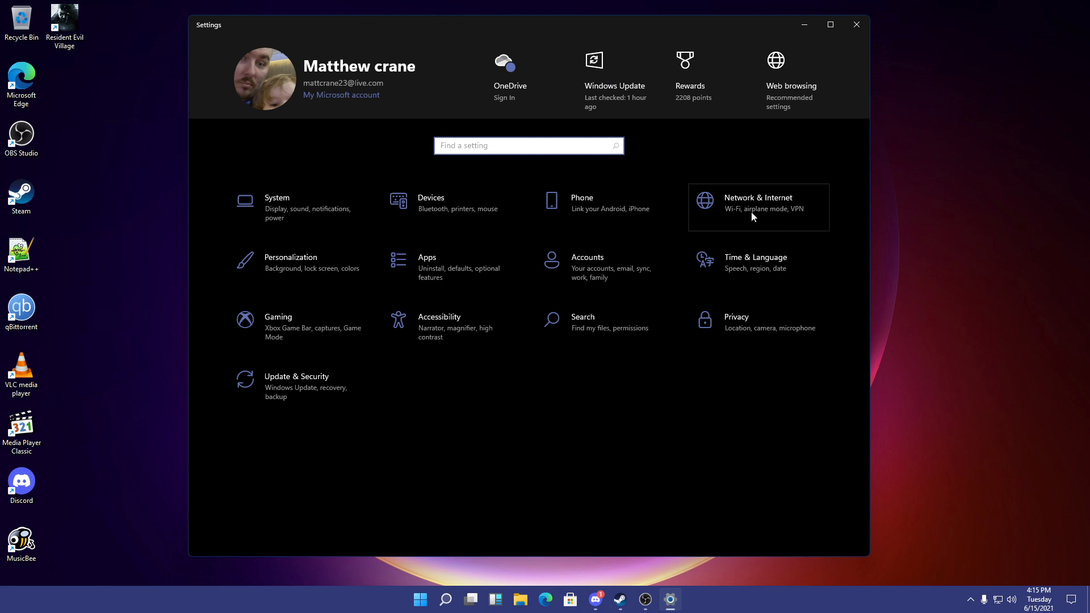
pyautogui.click(758, 206)
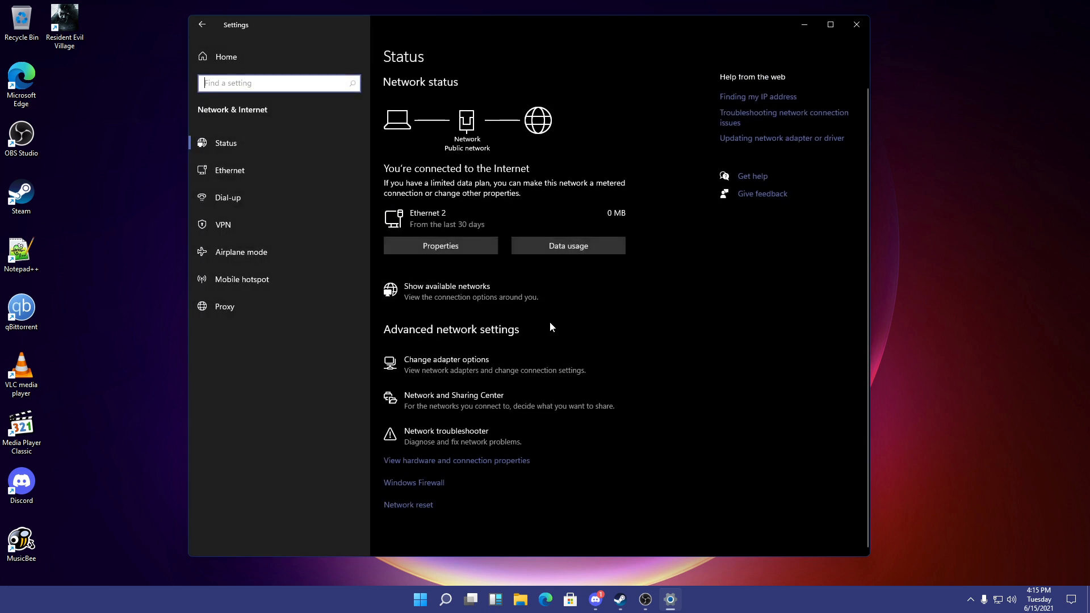
pyautogui.click(202, 25)
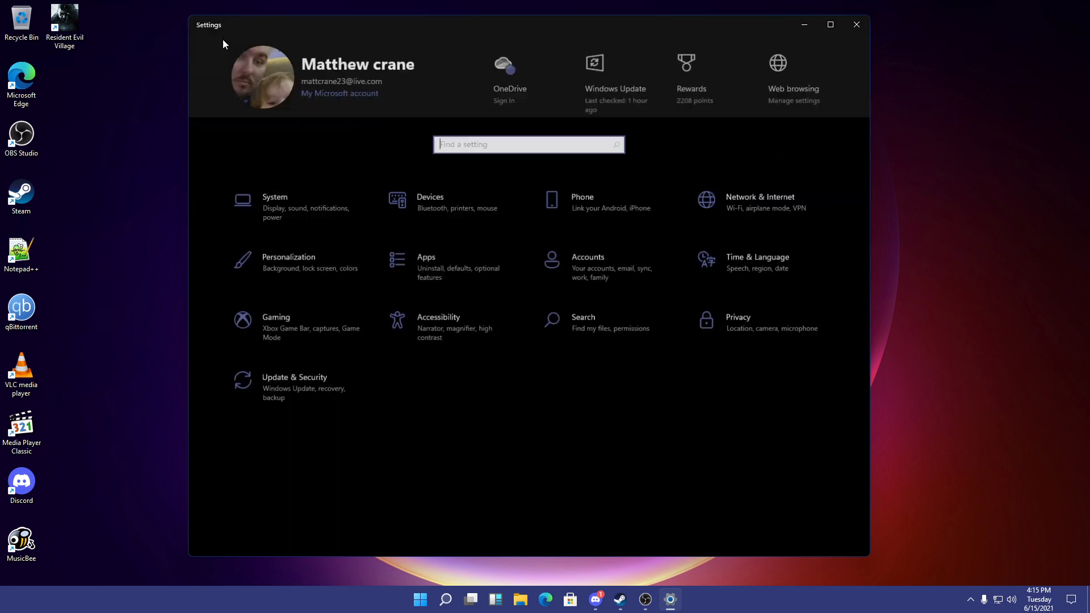
pyautogui.moveTo(451, 100)
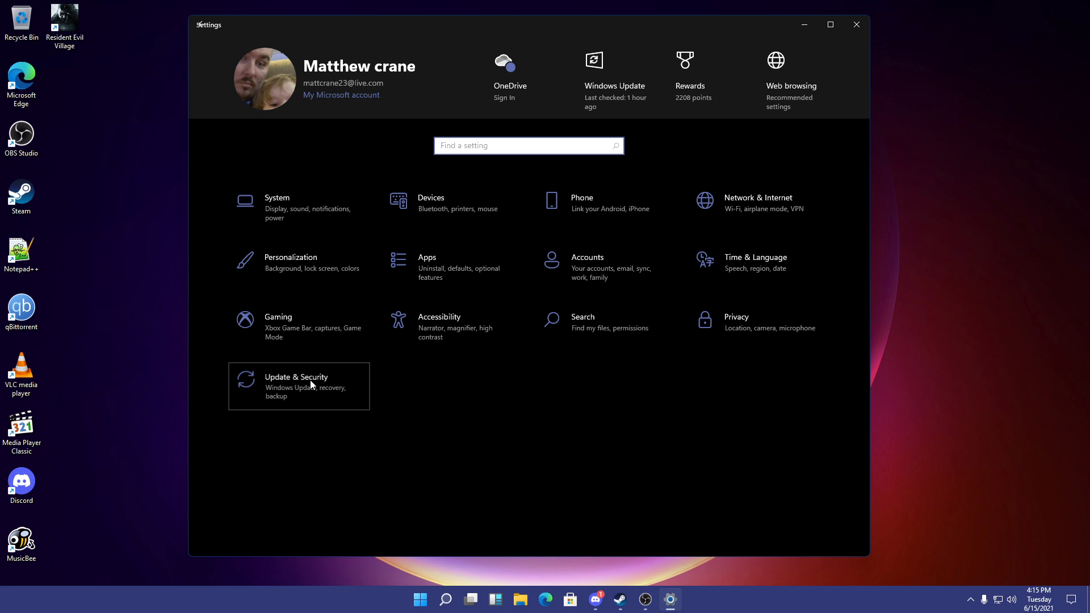
pyautogui.click(297, 386)
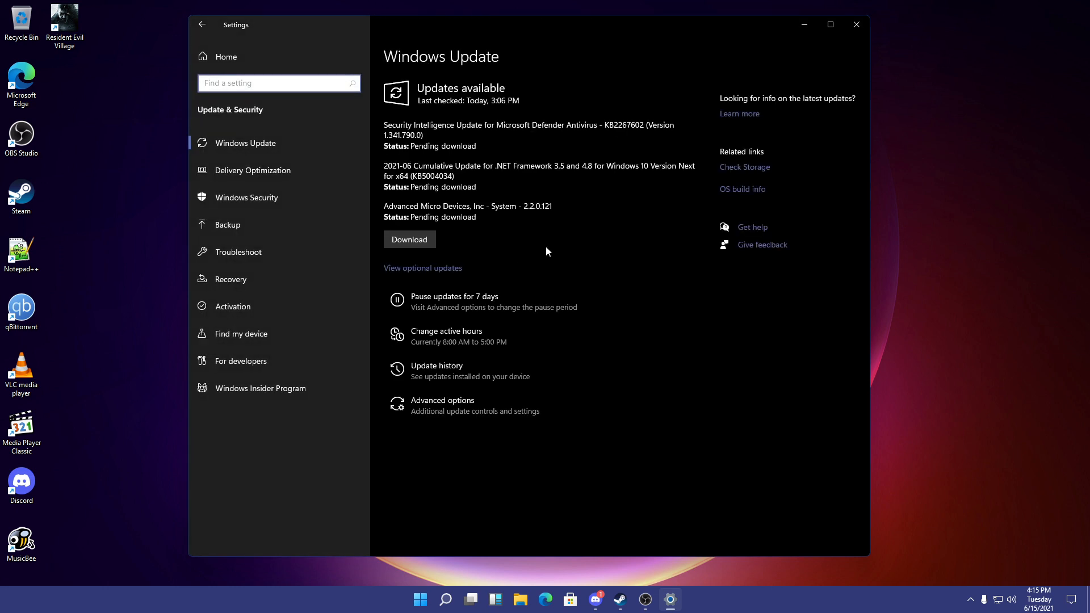
pyautogui.moveTo(347, 176)
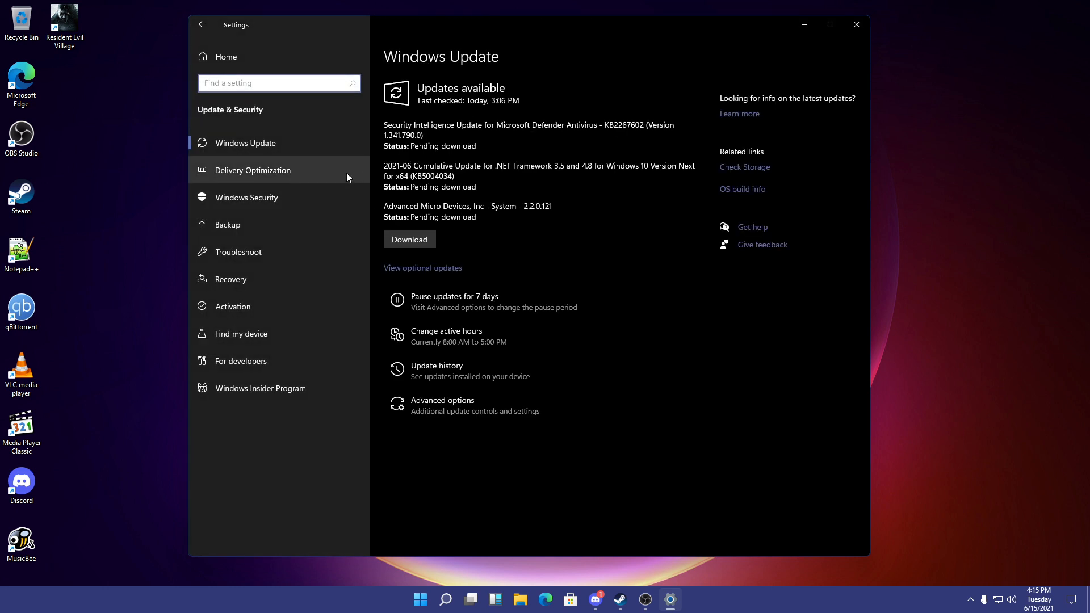
pyautogui.moveTo(856, 25)
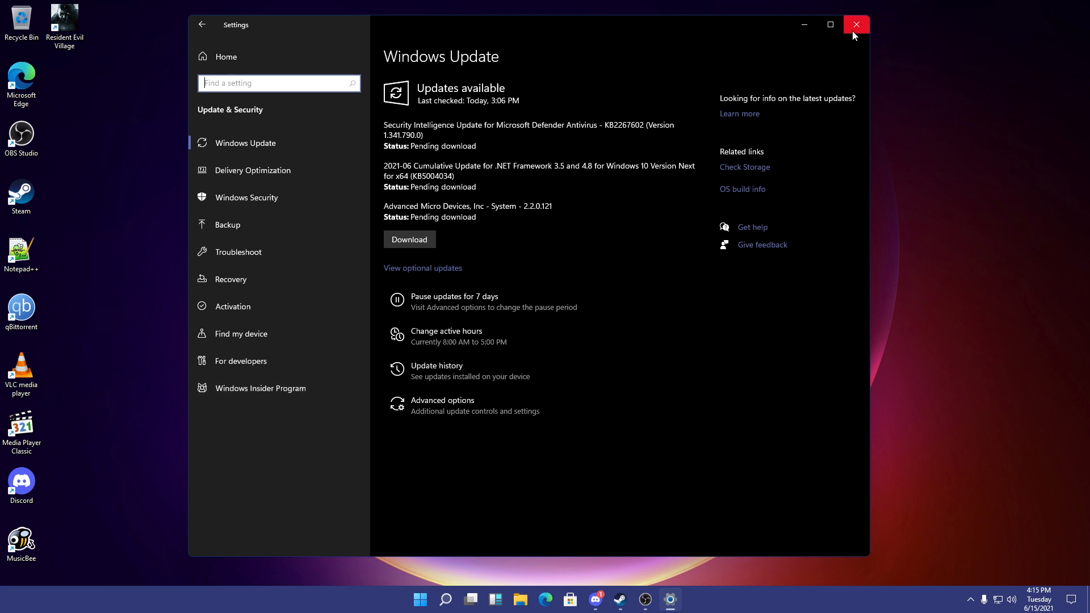
pyautogui.click(856, 25)
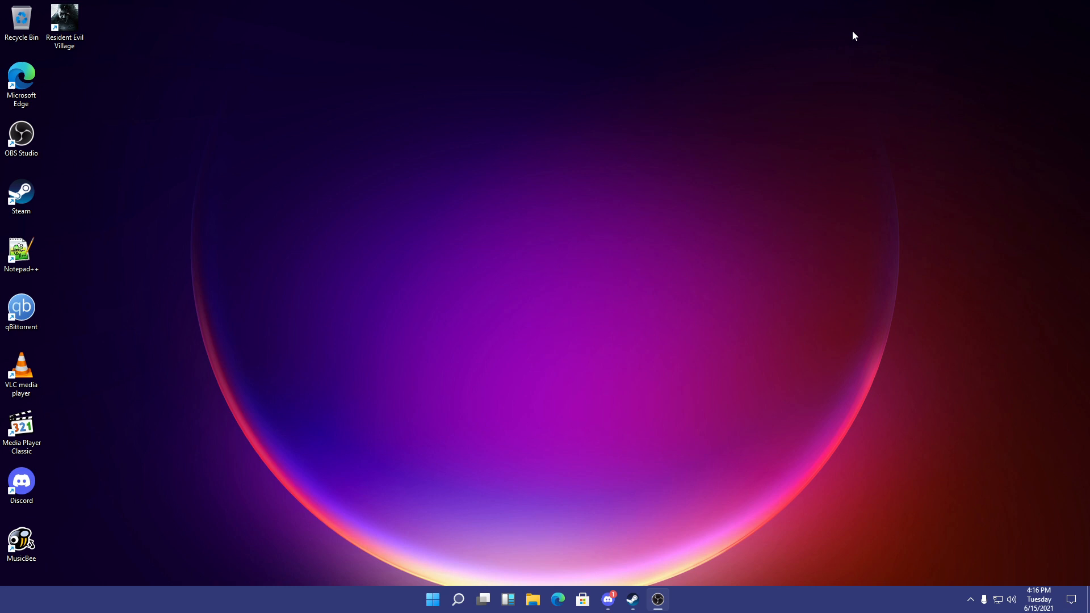
pyautogui.moveTo(834, 45)
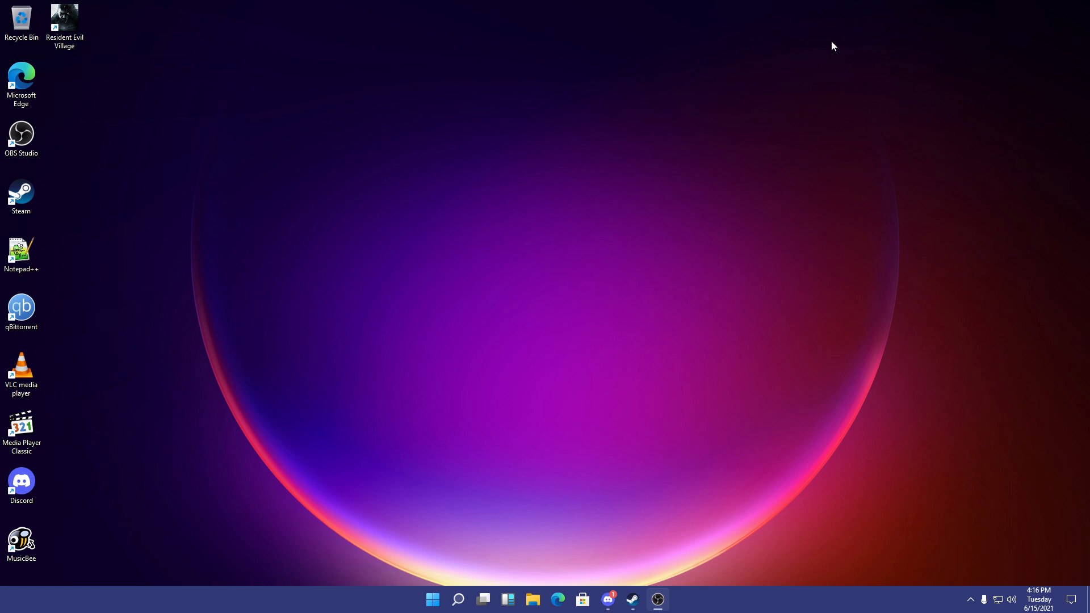
pyautogui.moveTo(457, 604)
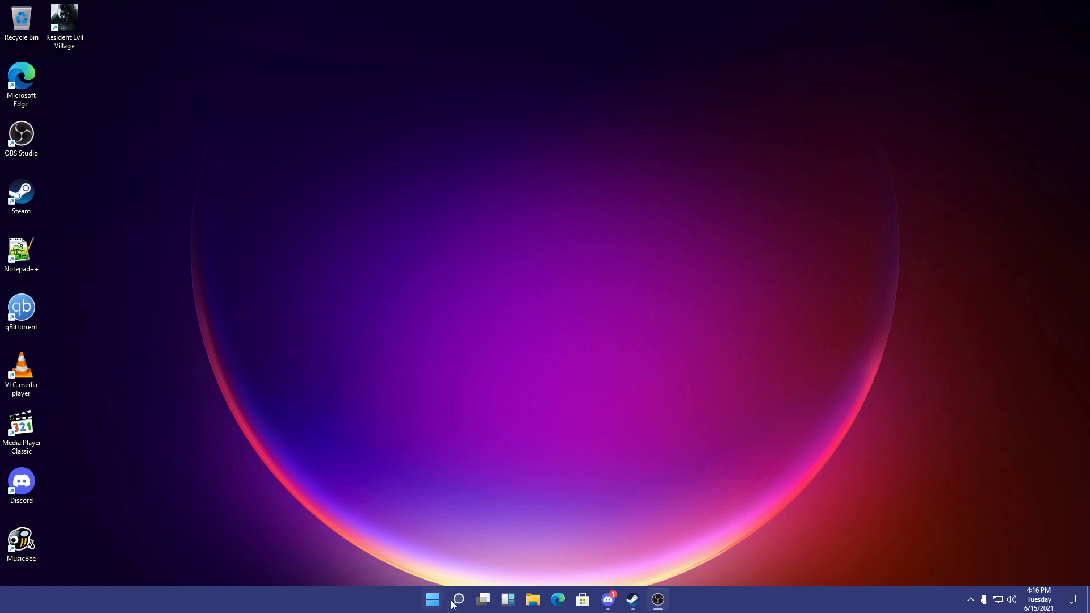
# - Show Windows search, then launch File Explorer at Quick access from the taskbar
pyautogui.click(459, 612)
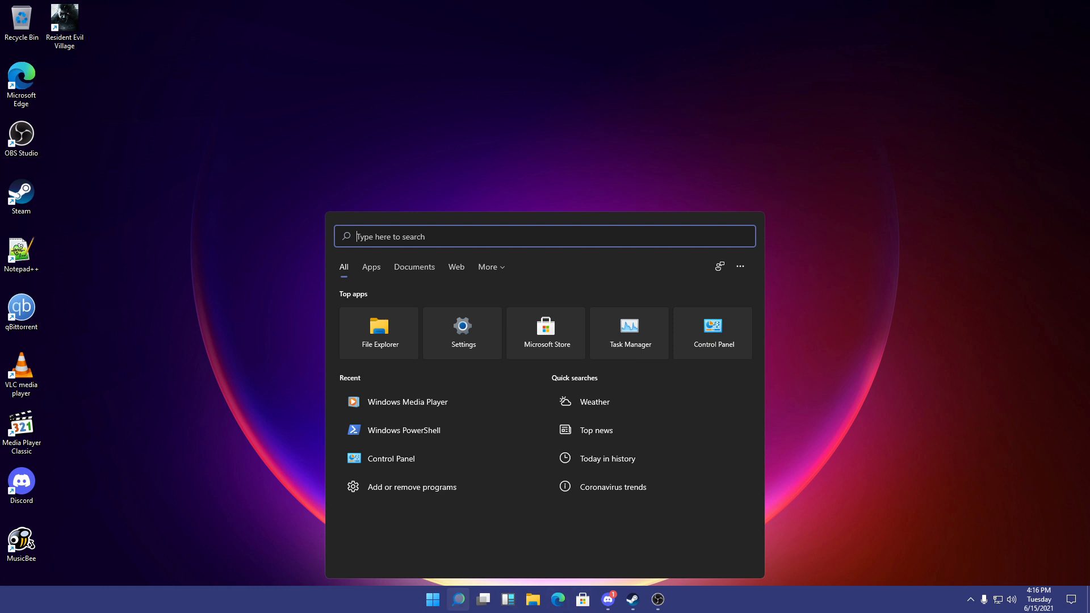
pyautogui.moveTo(896, 196)
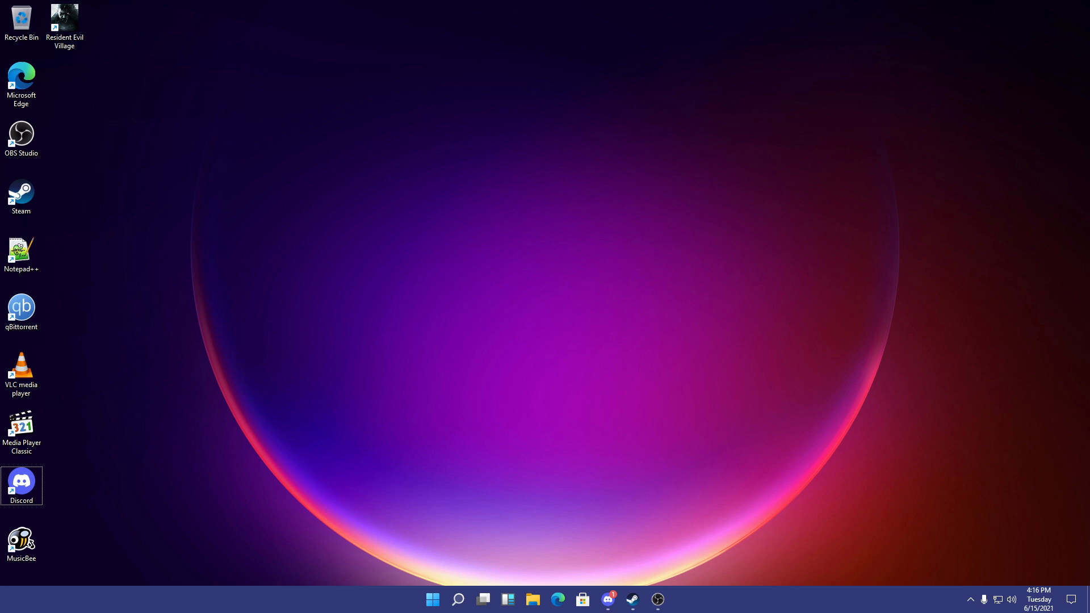
pyautogui.moveTo(730, 363)
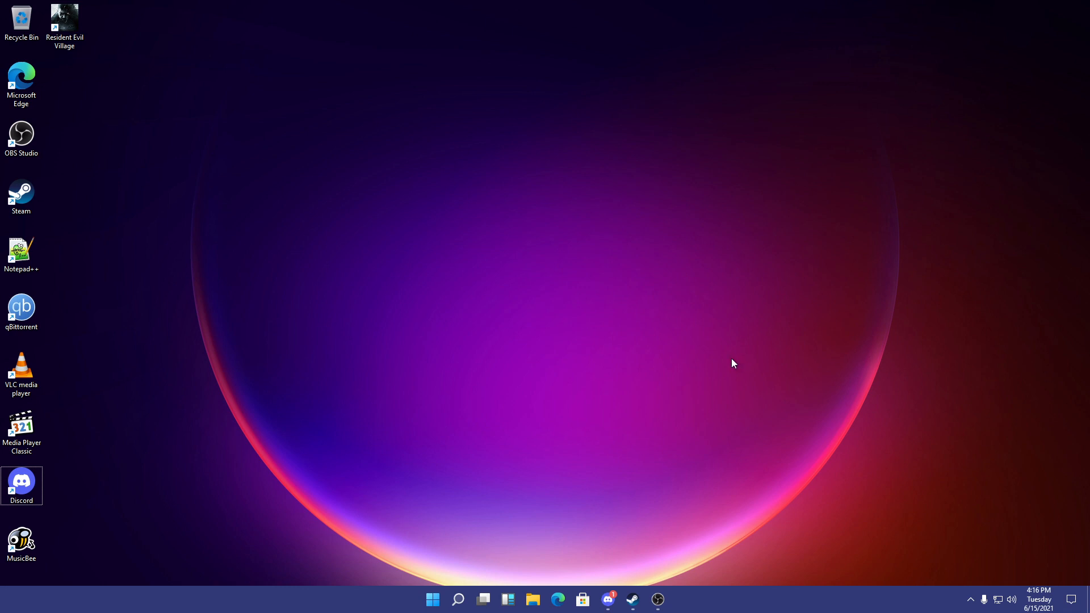
pyautogui.moveTo(736, 370)
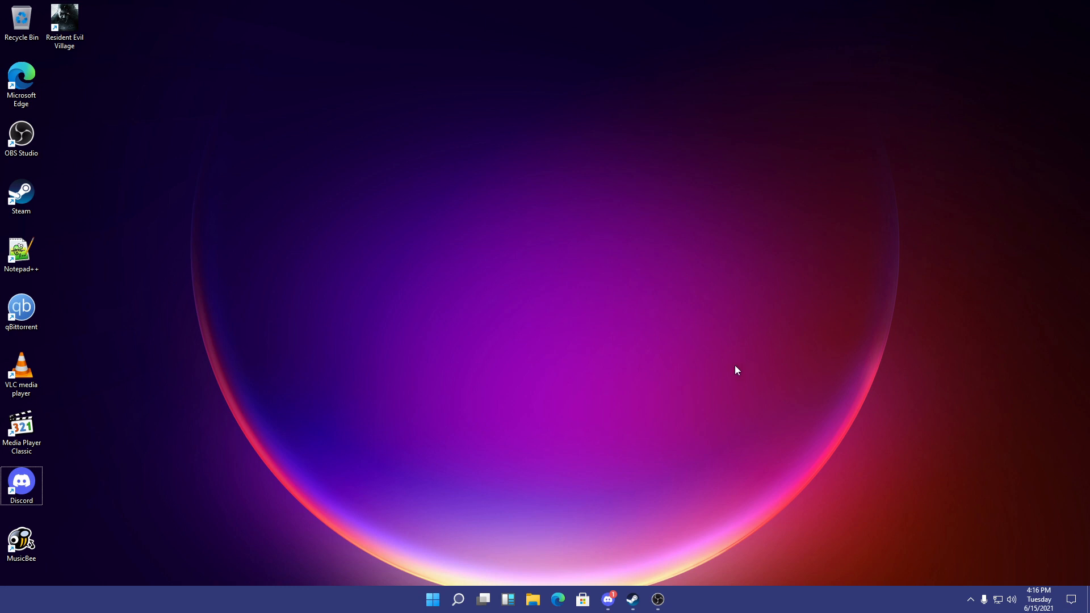
pyautogui.moveTo(653, 420)
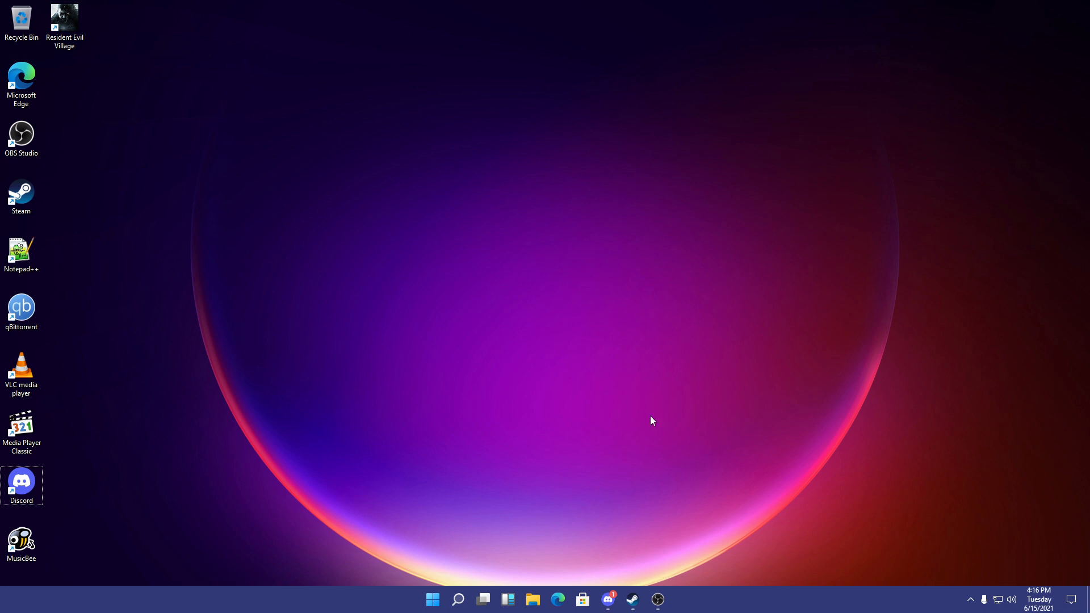
pyautogui.click(532, 599)
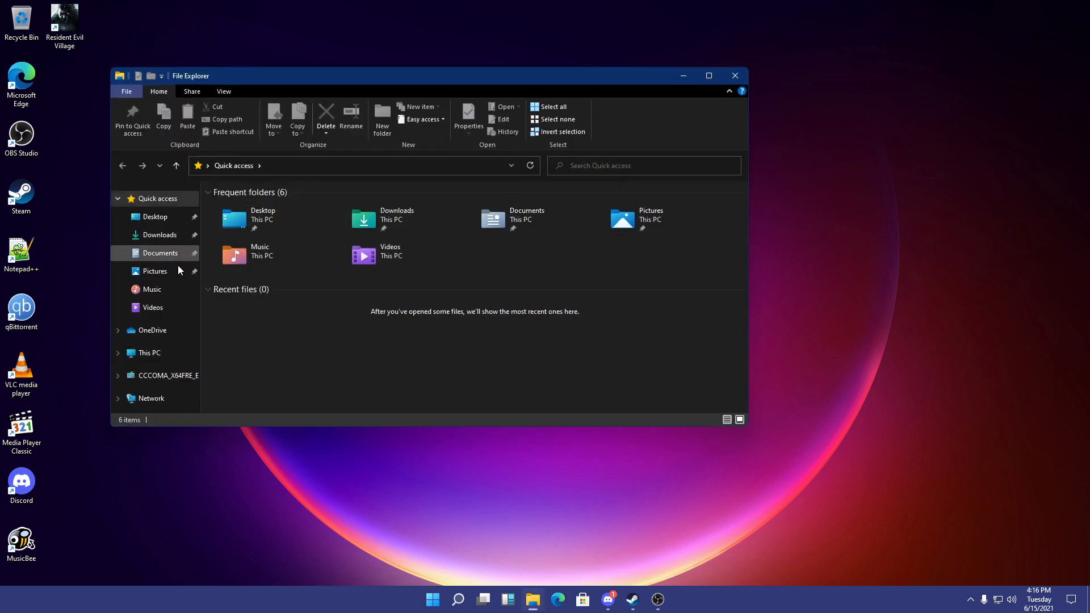
pyautogui.moveTo(631, 280)
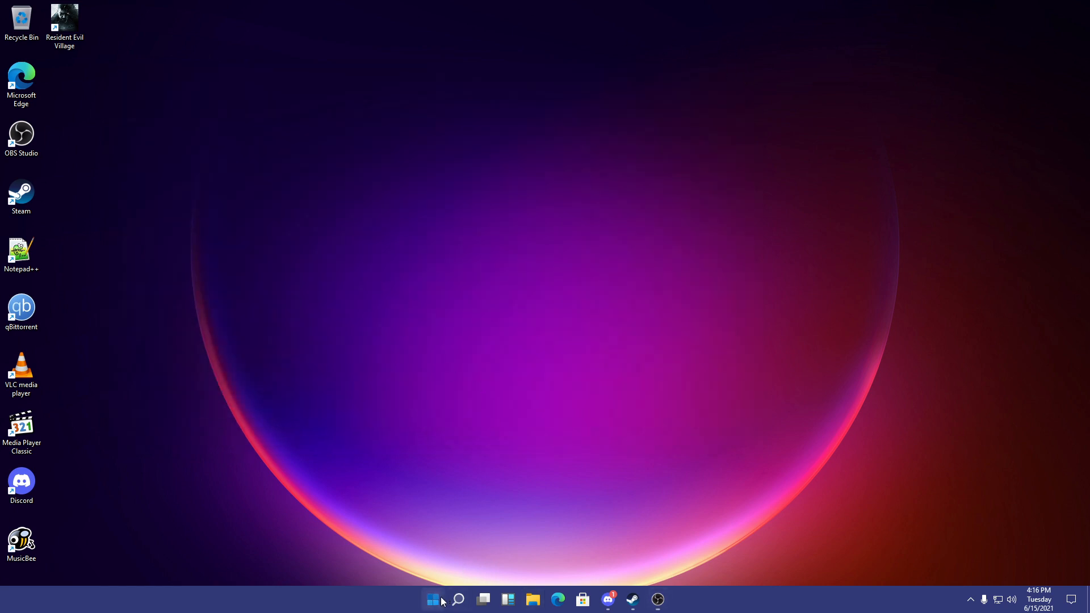
# - Reopen File Explorer via Start, snap it to the left half, then close it
pyautogui.click(433, 600)
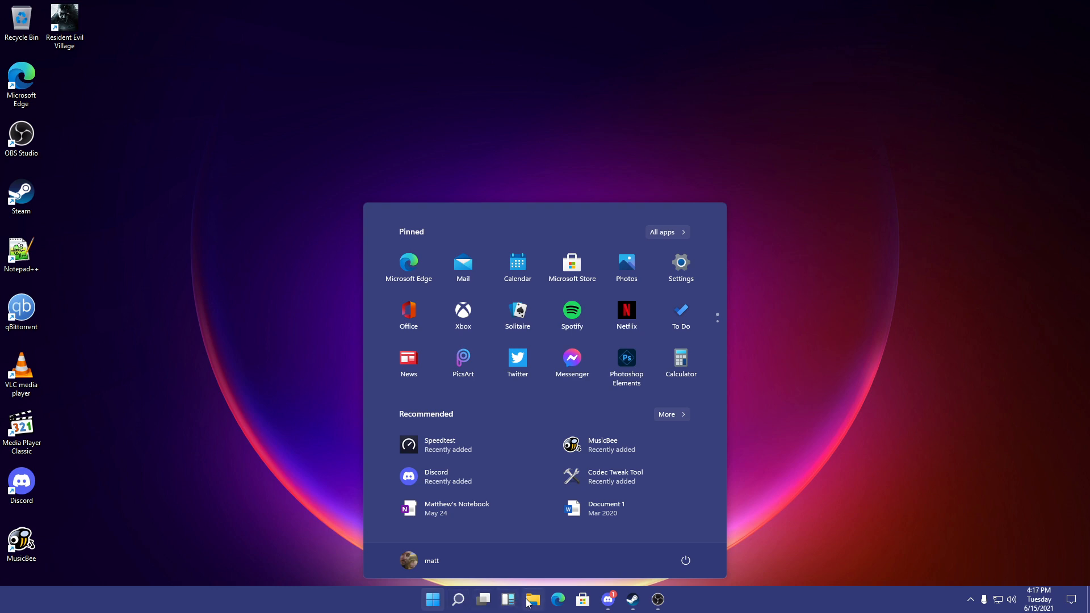
pyautogui.click(533, 600)
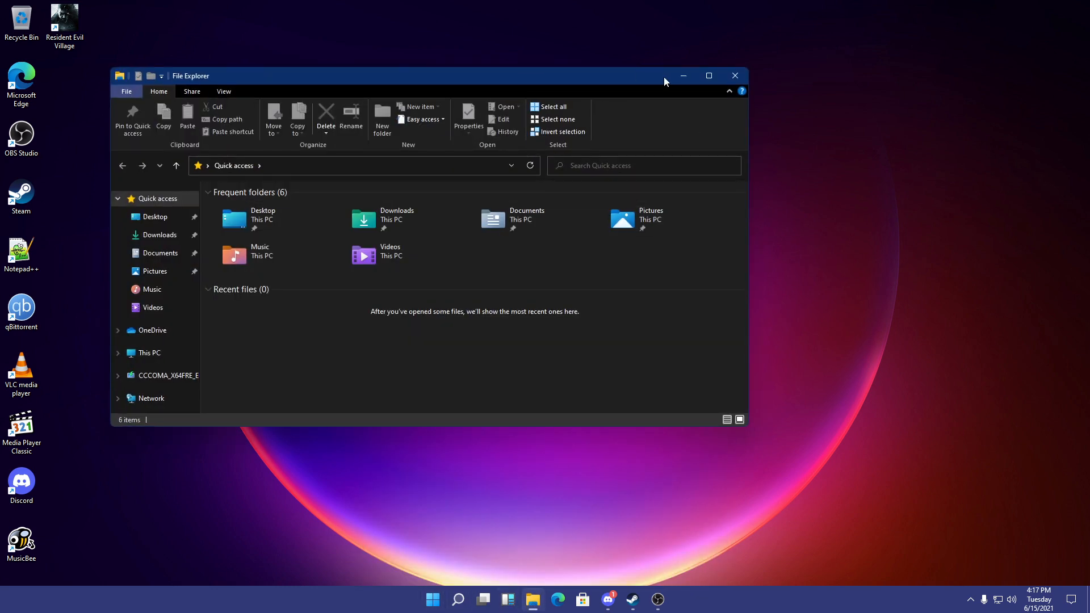
pyautogui.click(708, 75)
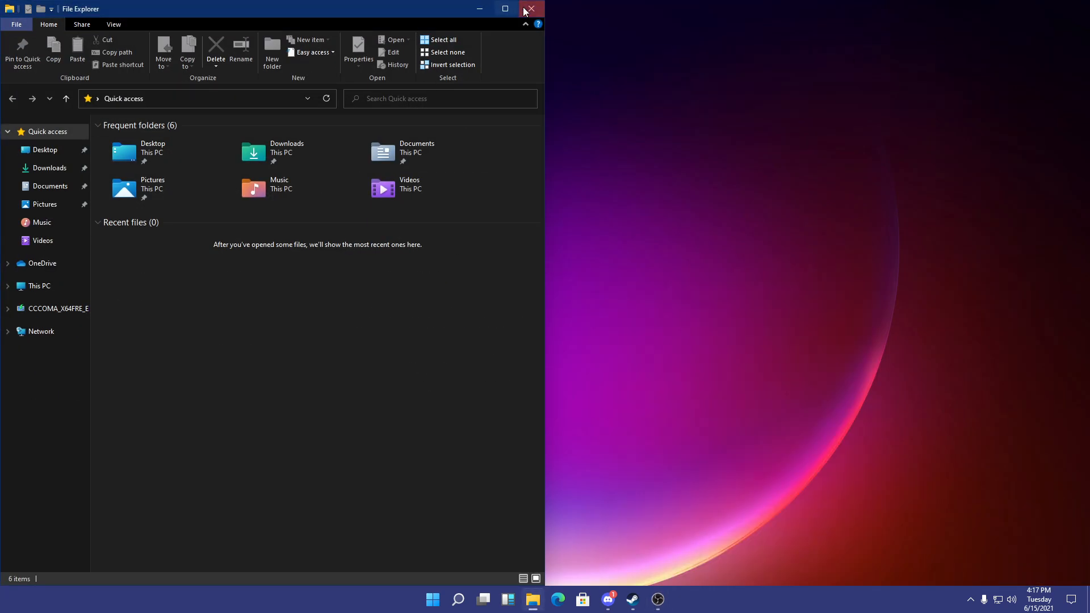
pyautogui.click(529, 9)
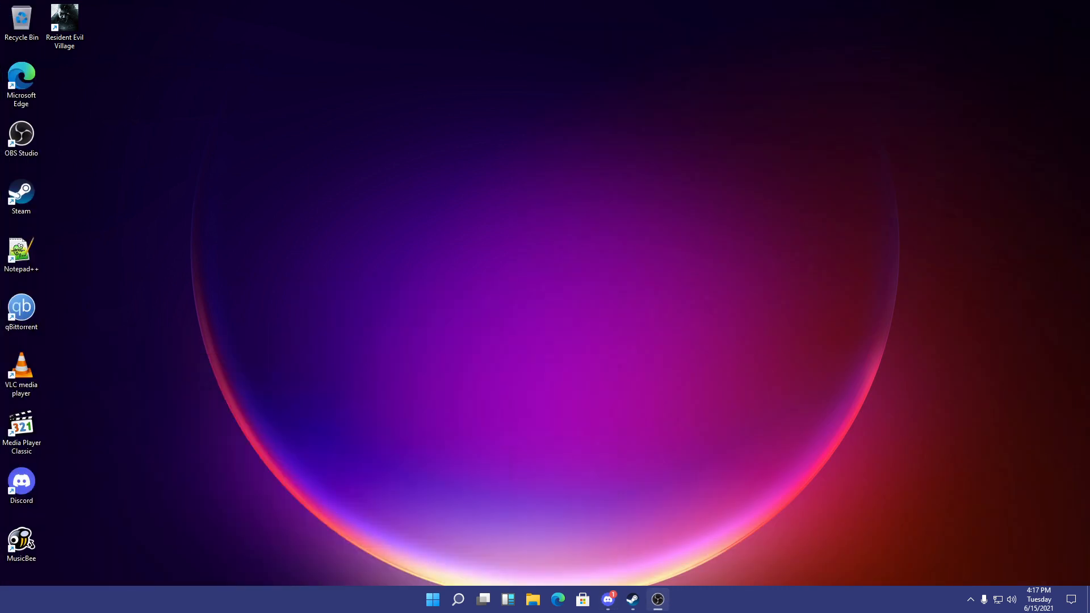
pyautogui.moveTo(382, 352)
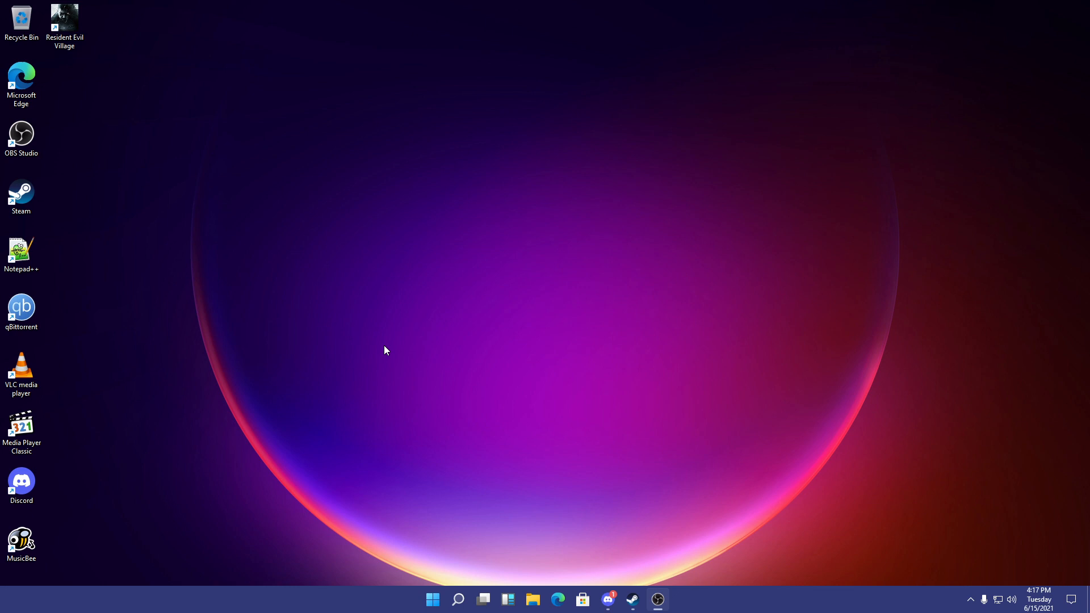
pyautogui.moveTo(386, 348)
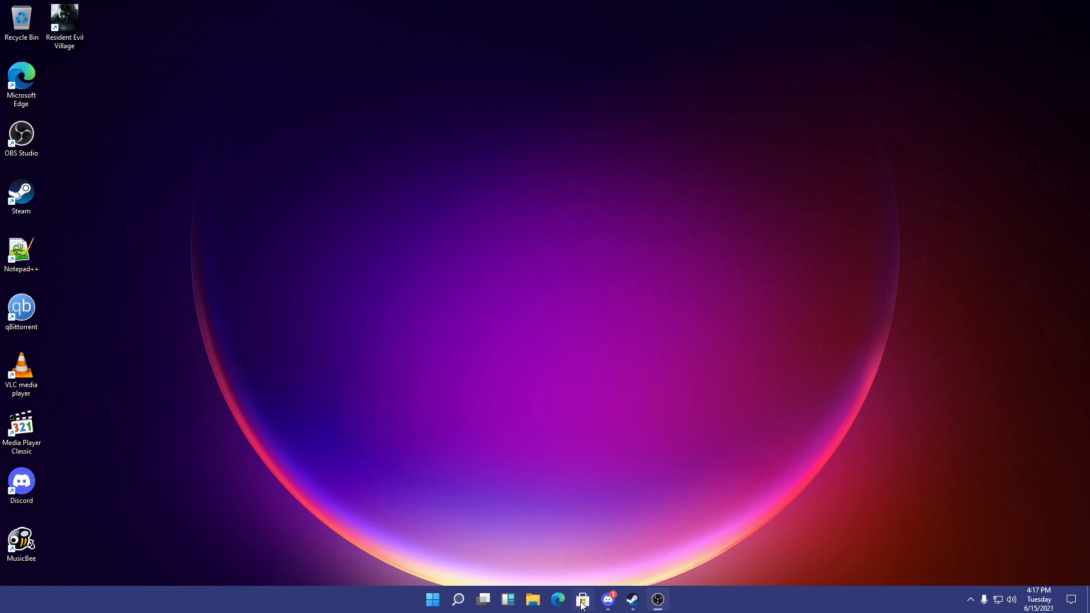
pyautogui.click(583, 600)
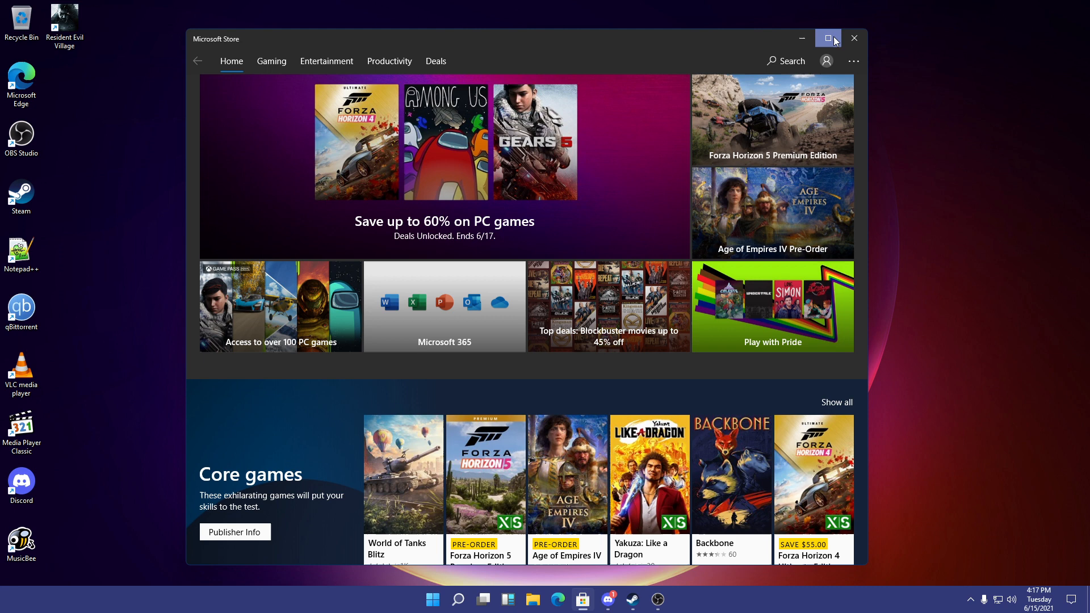
pyautogui.click(854, 39)
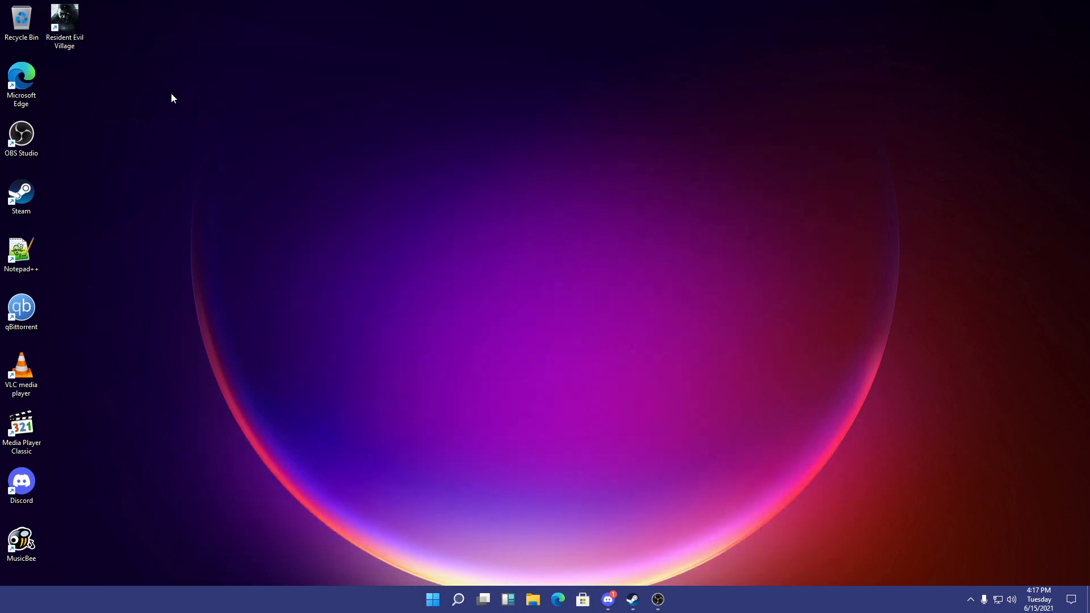
pyautogui.moveTo(370, 266)
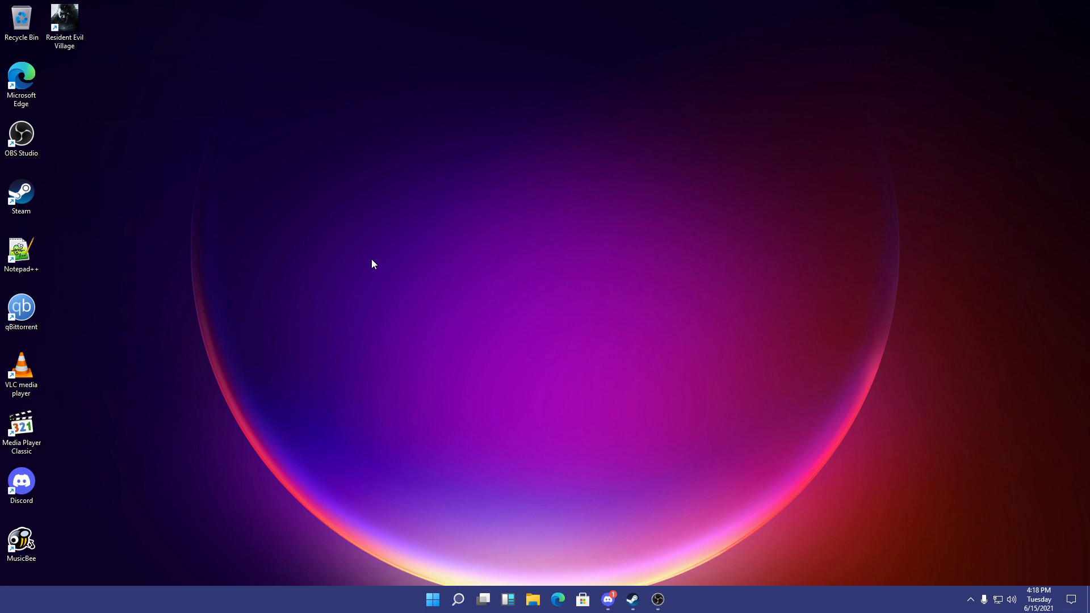
pyautogui.moveTo(384, 262)
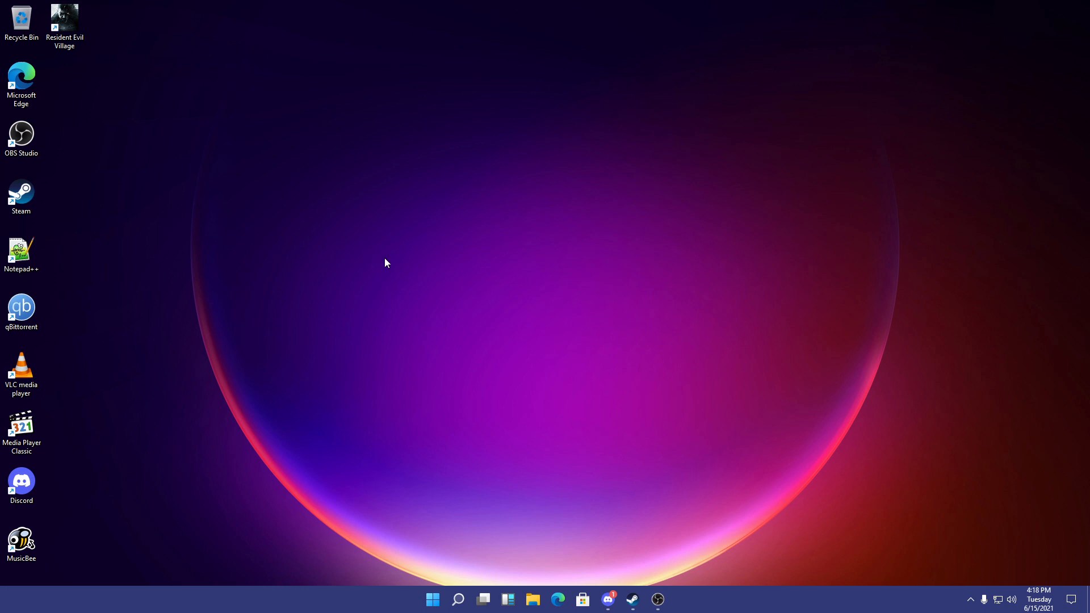
pyautogui.moveTo(388, 263)
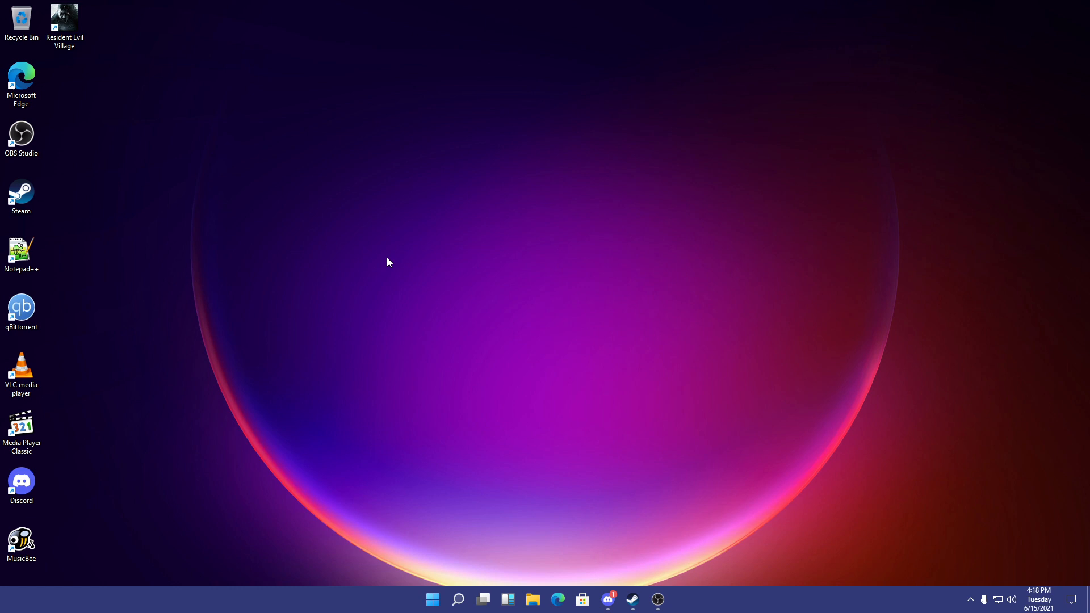
pyautogui.rightClick(386, 263)
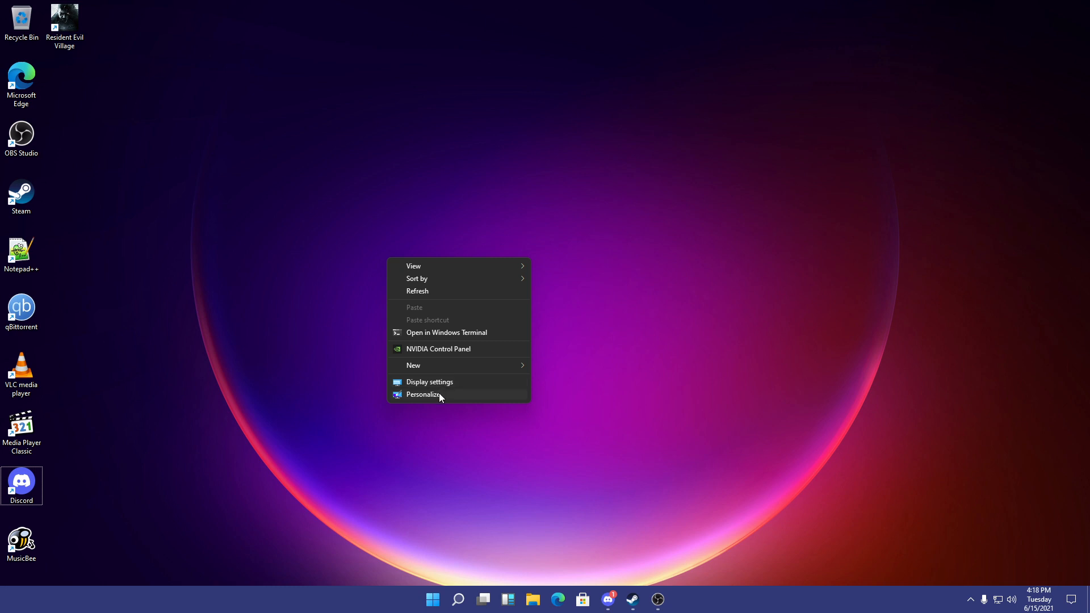
# - Via Personalize, set the lake landscape wallpaper and turn Transparency effects on, then return to Microsoft Store
pyautogui.click(424, 395)
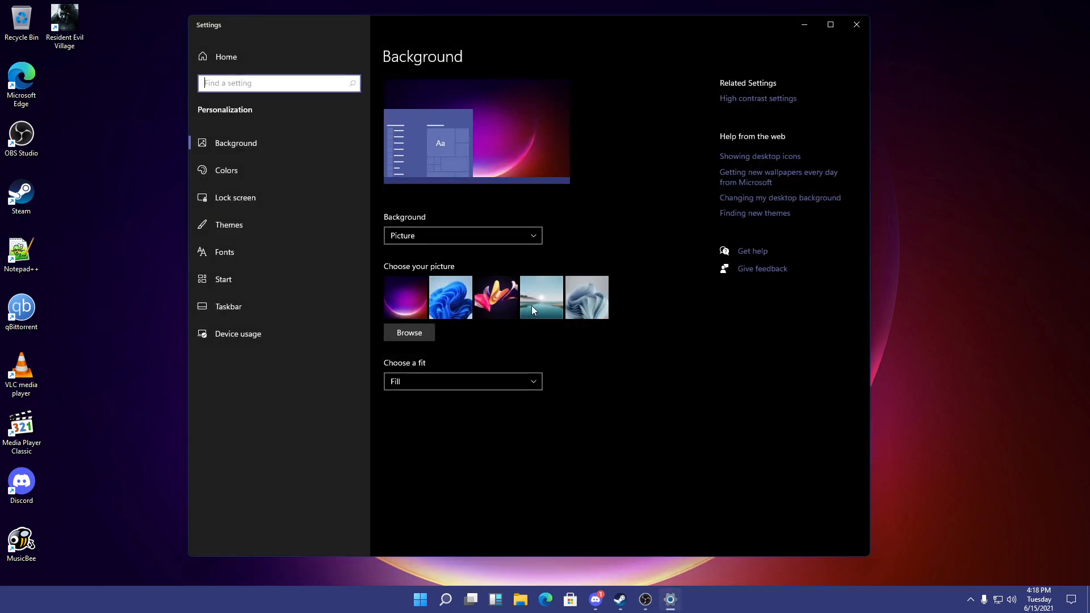
pyautogui.click(540, 298)
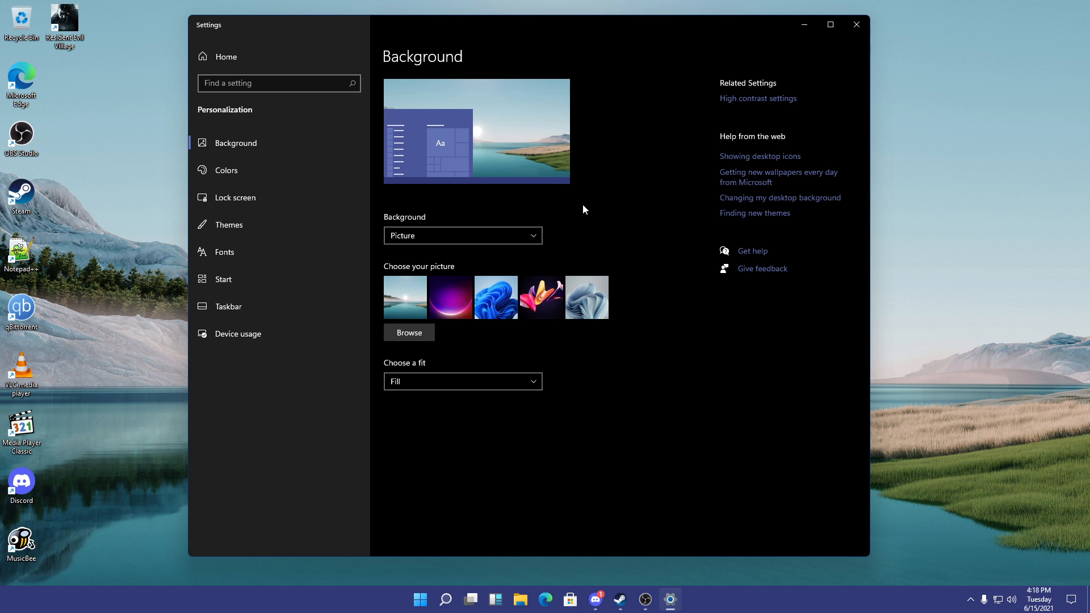
pyautogui.click(226, 170)
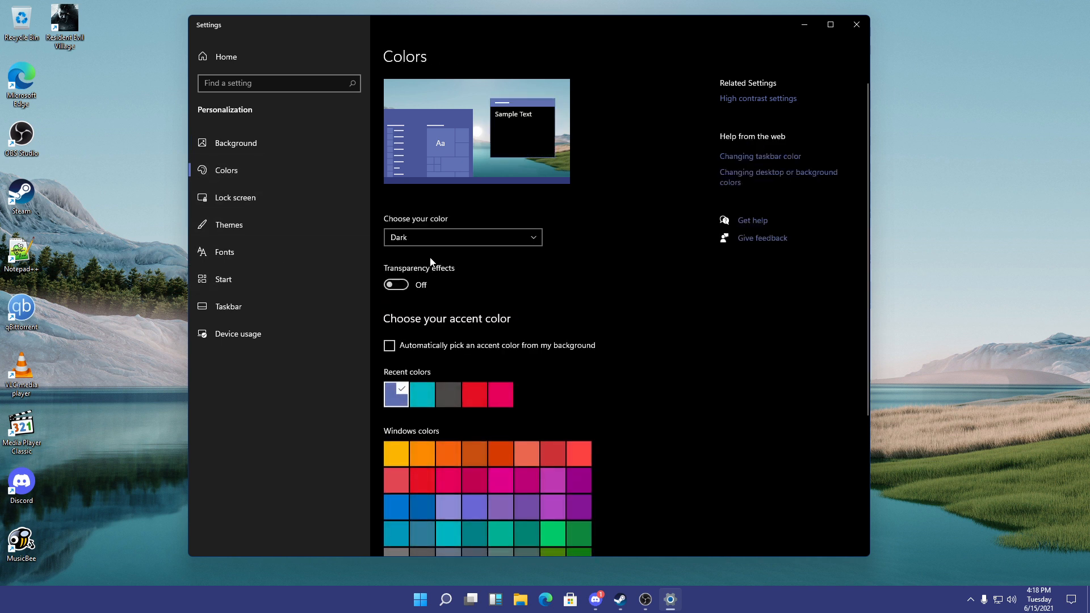
pyautogui.click(395, 284)
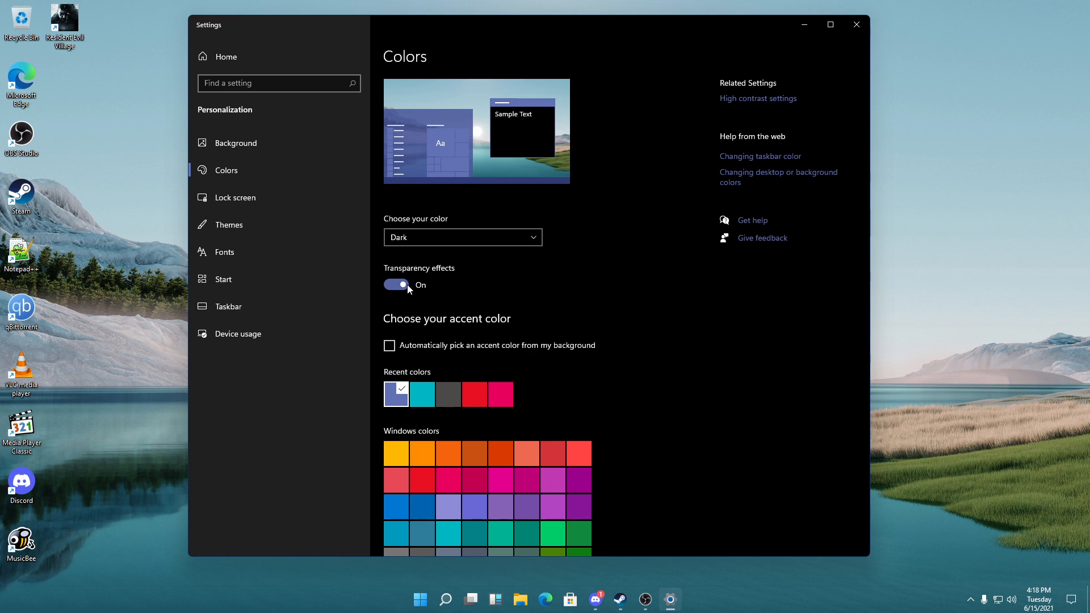
pyautogui.click(570, 599)
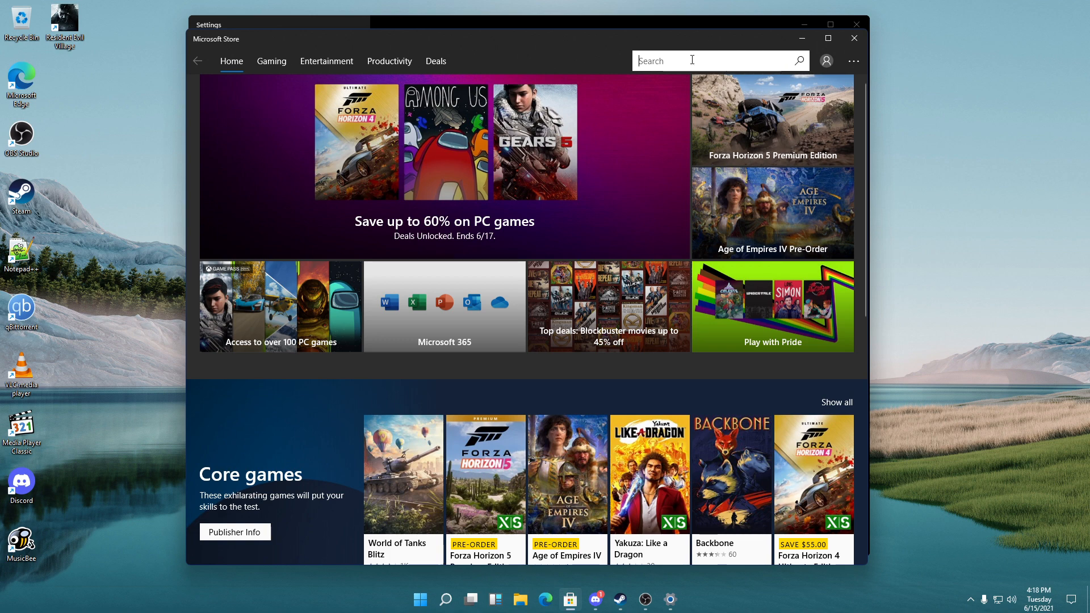
# - Search the Store for 'liv', choose Lively Wallpaper and start its install
pyautogui.write('.l')
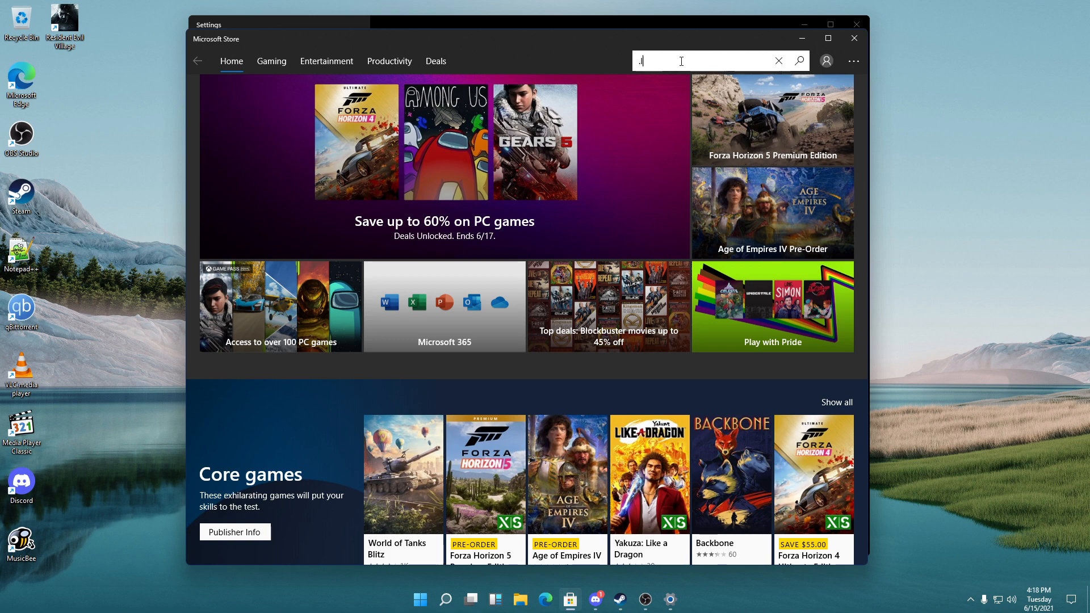
pyautogui.write('liv')
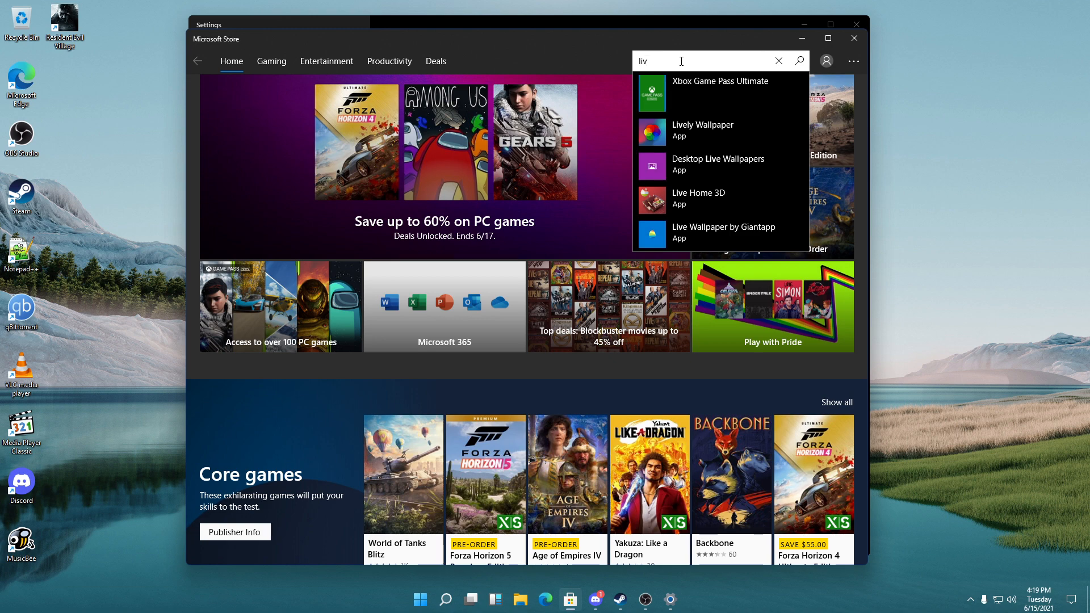
pyautogui.click(779, 60)
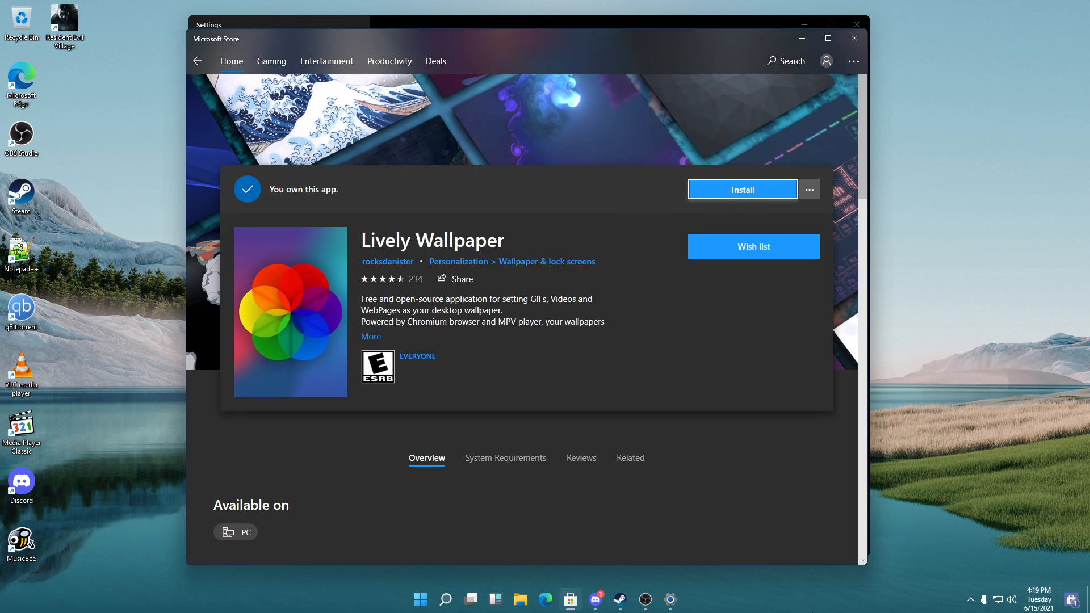
pyautogui.click(742, 190)
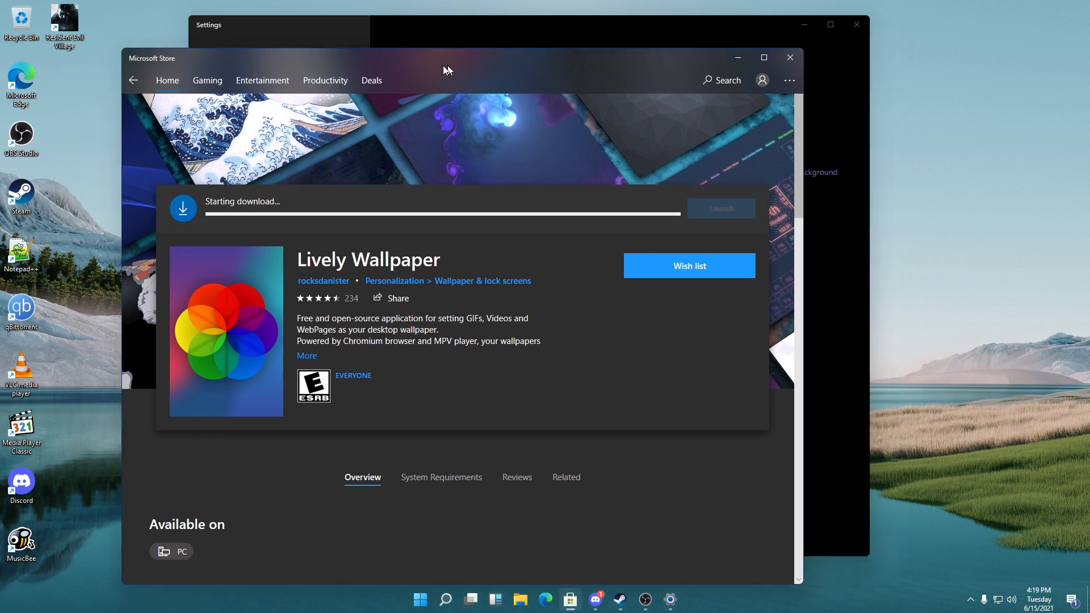
pyautogui.moveTo(445, 70); pyautogui.dragTo(565, 71)
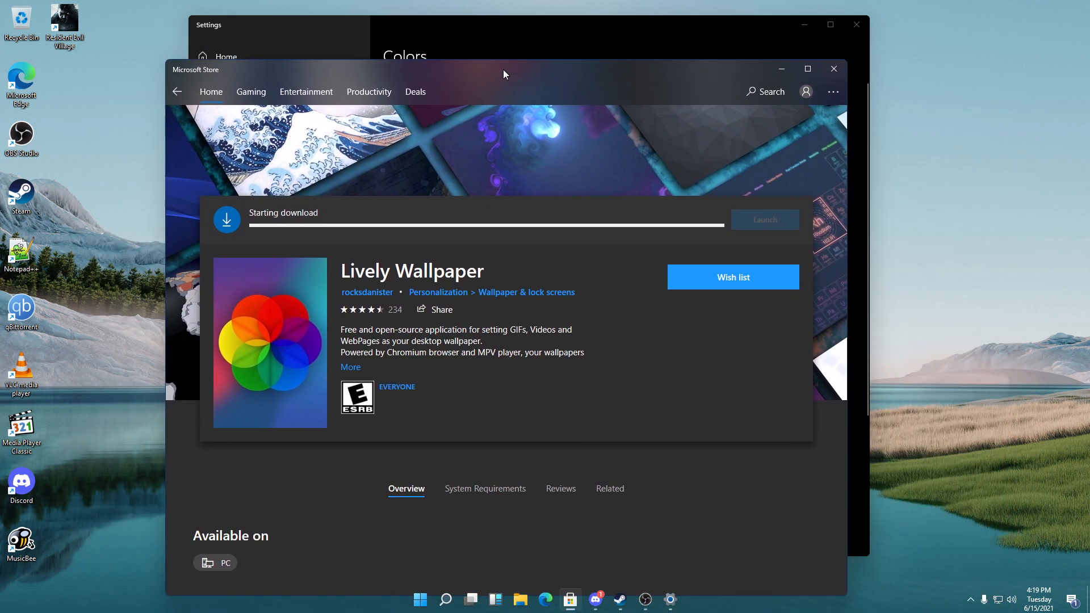
pyautogui.moveTo(504, 72); pyautogui.dragTo(431, 73)
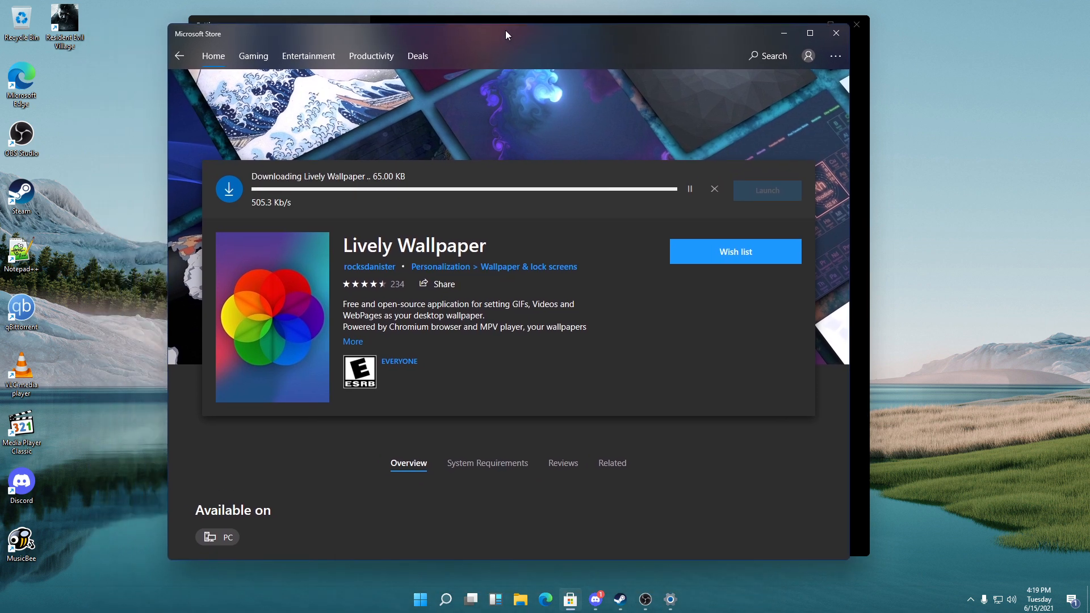
pyautogui.moveTo(565, 130)
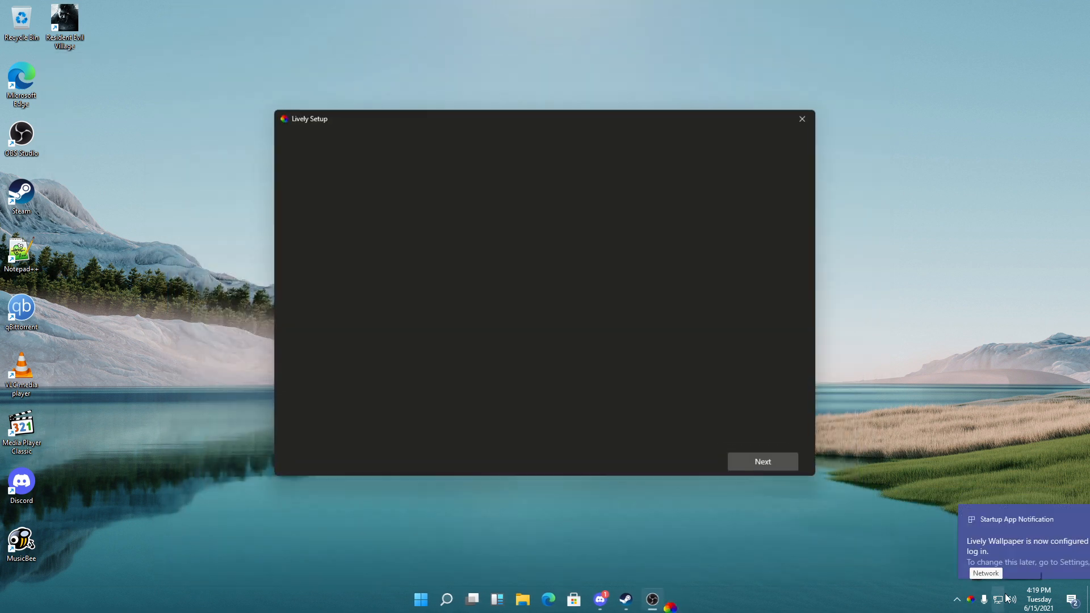
# - Step through Lively Setup keeping Start with Windows on and finish with OK
pyautogui.click(763, 461)
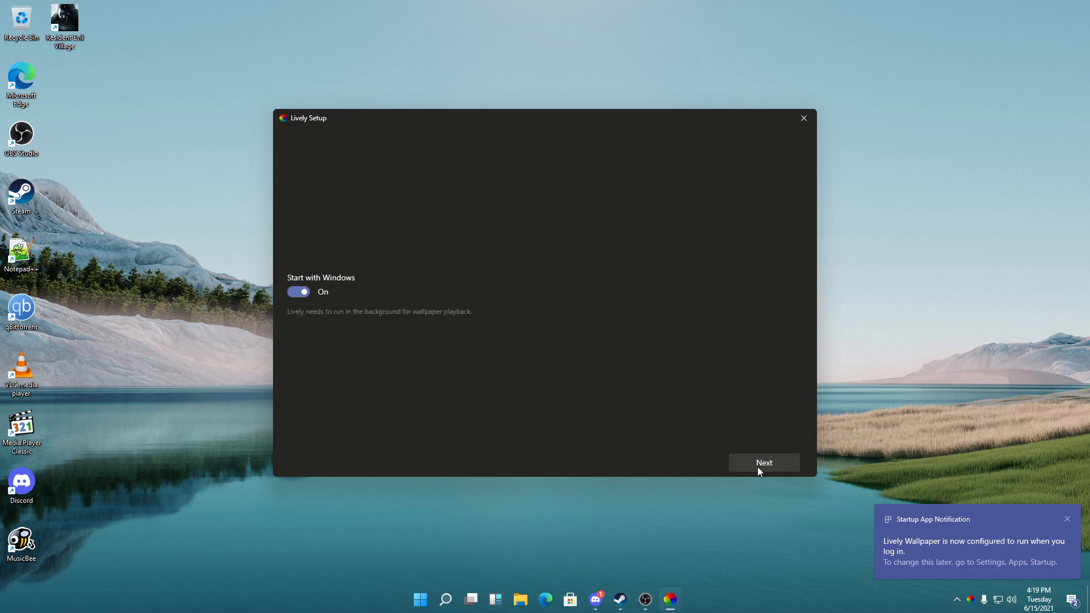
pyautogui.click(764, 463)
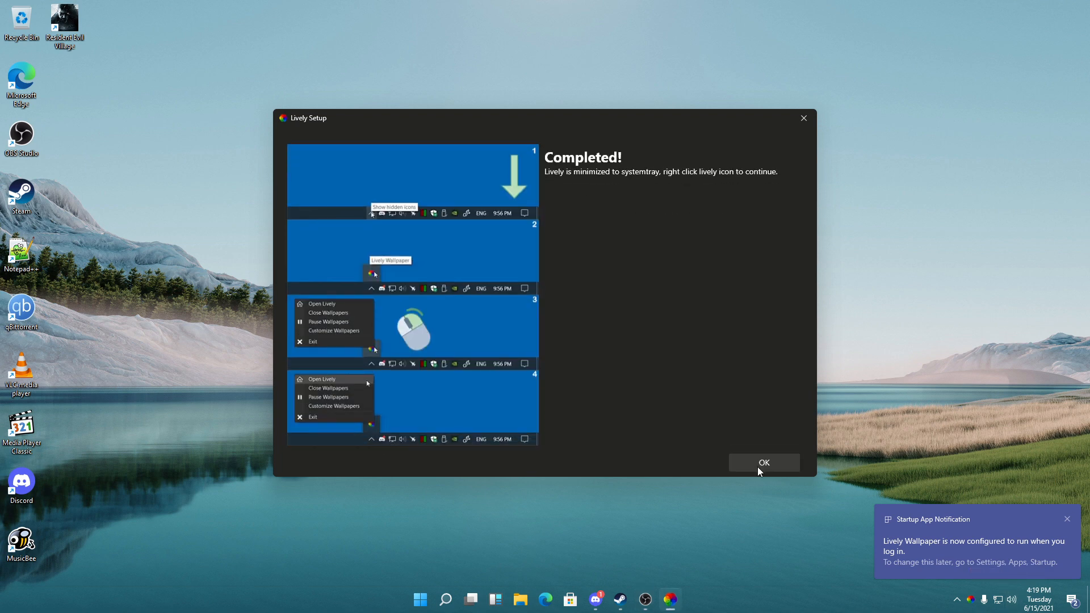
pyautogui.click(764, 463)
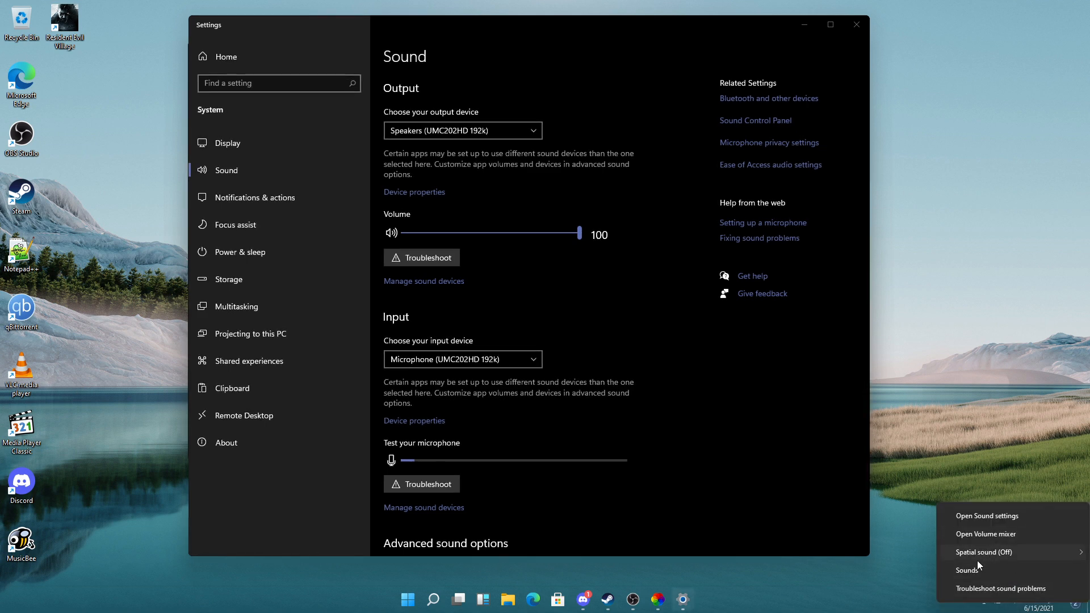
# - Bring up the classic Sound dialog and test Asterisk, Calendar Reminder, Critical Stop and Desktop Mail Notification
pyautogui.click(962, 570)
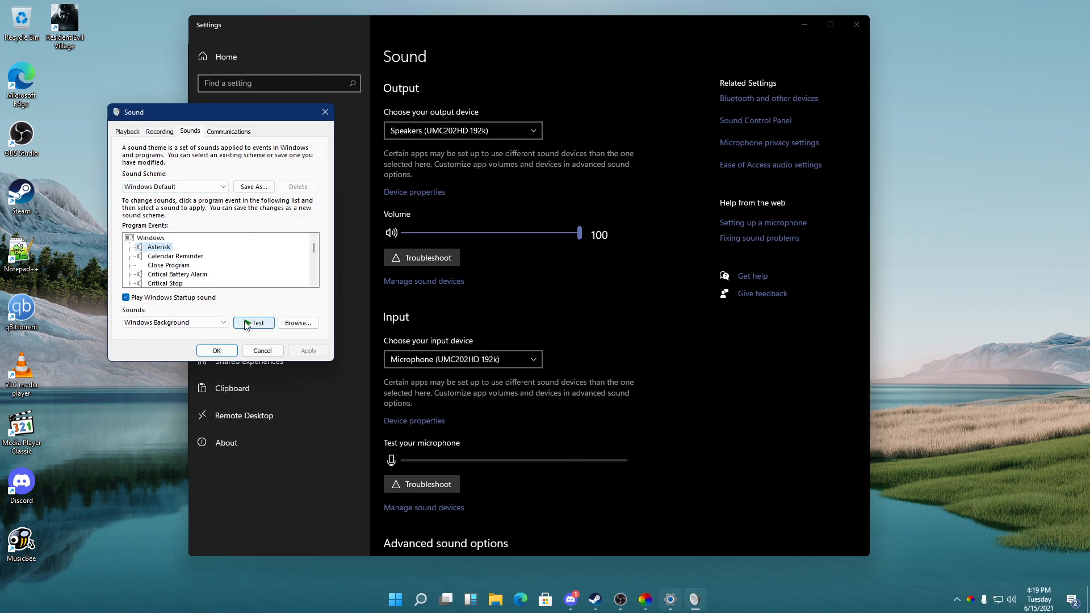
pyautogui.click(253, 322)
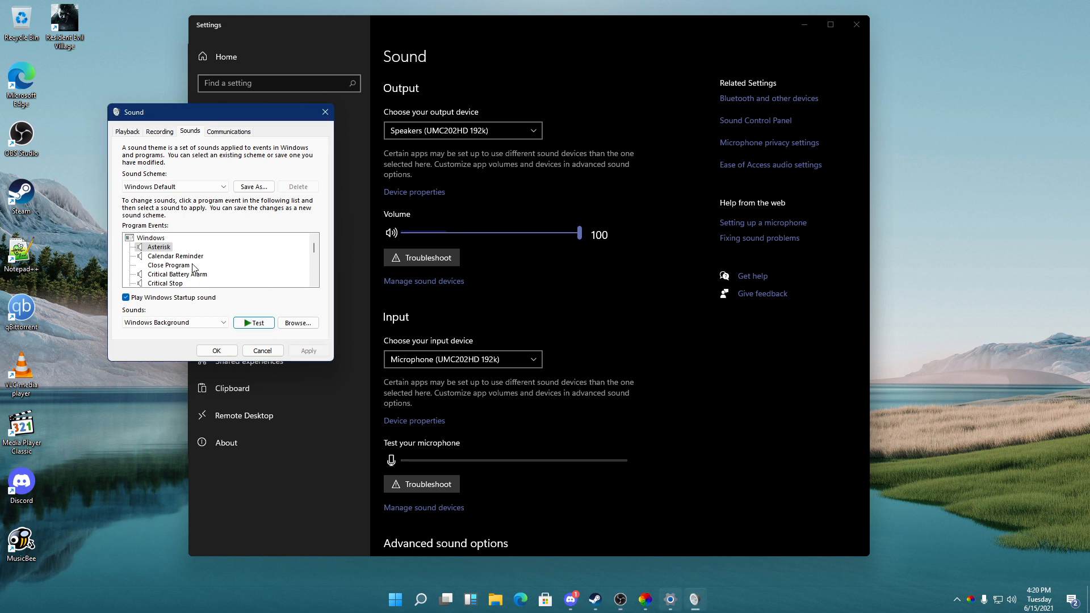
pyautogui.click(175, 257)
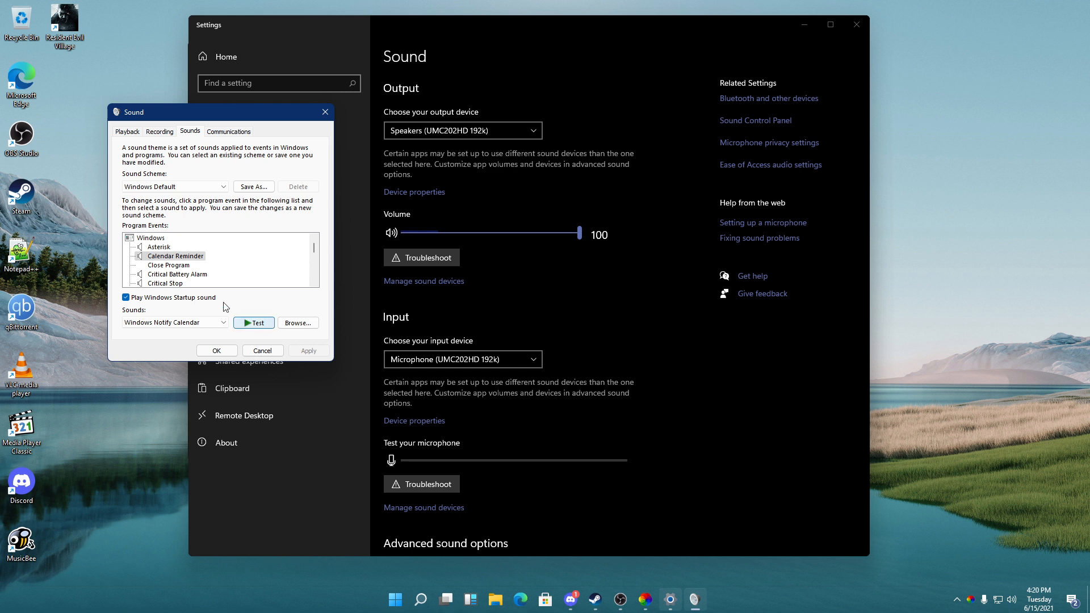
pyautogui.click(177, 273)
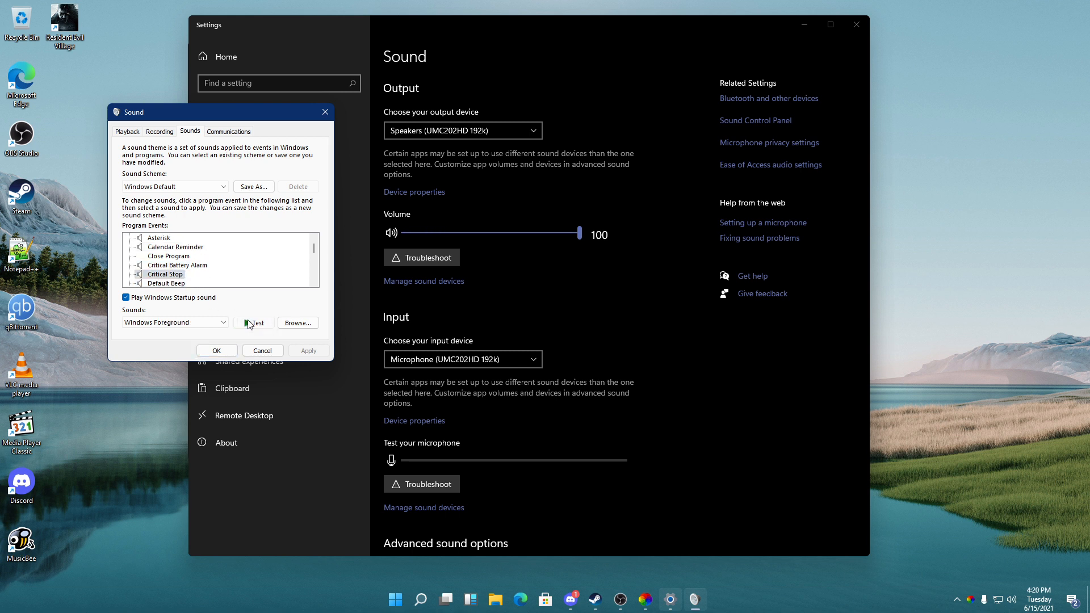
pyautogui.click(166, 282)
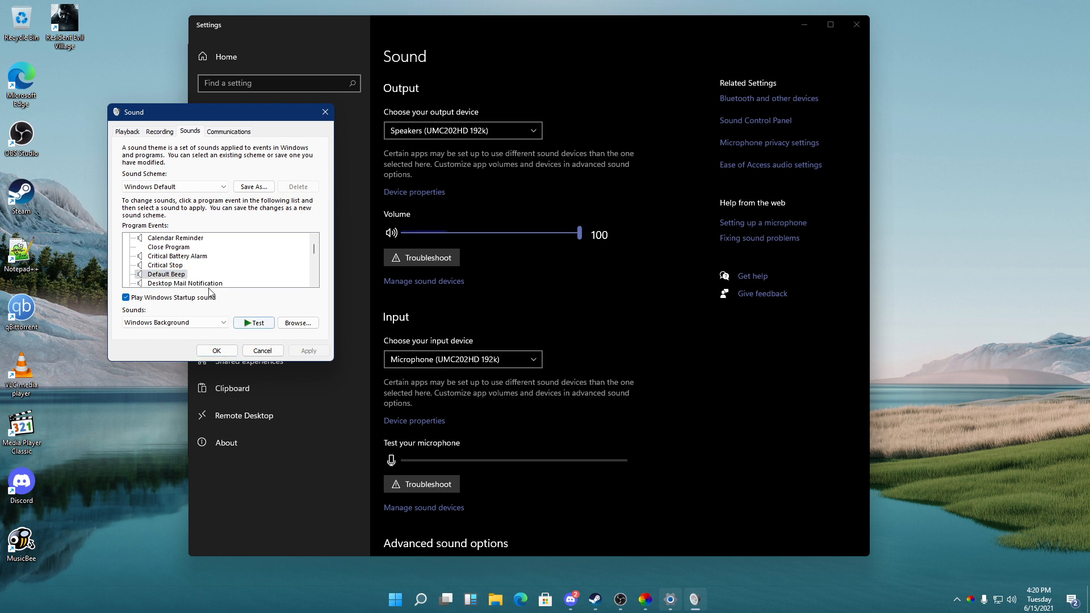
pyautogui.click(185, 273)
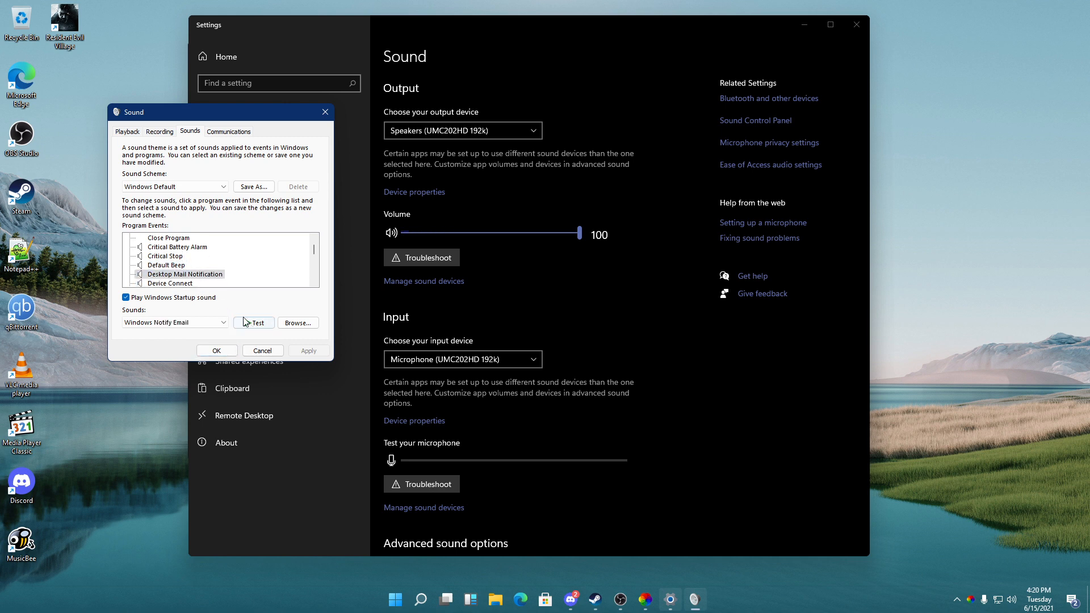
pyautogui.click(170, 274)
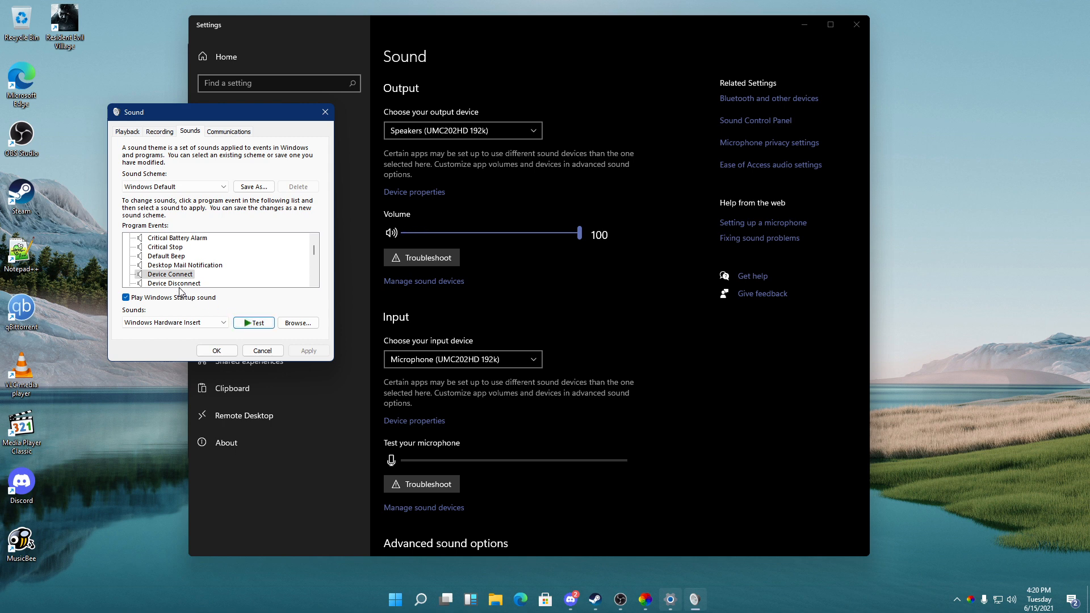
# - Test the Exclamation, Message Nudge and NFP Completion sounds and select Notification
pyautogui.click(174, 274)
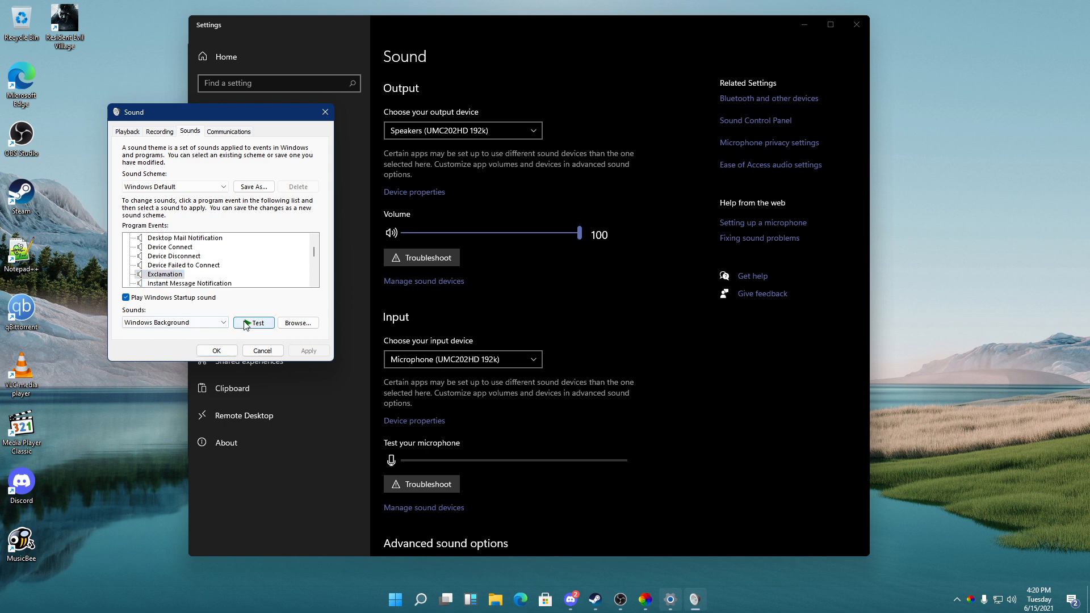
pyautogui.click(188, 274)
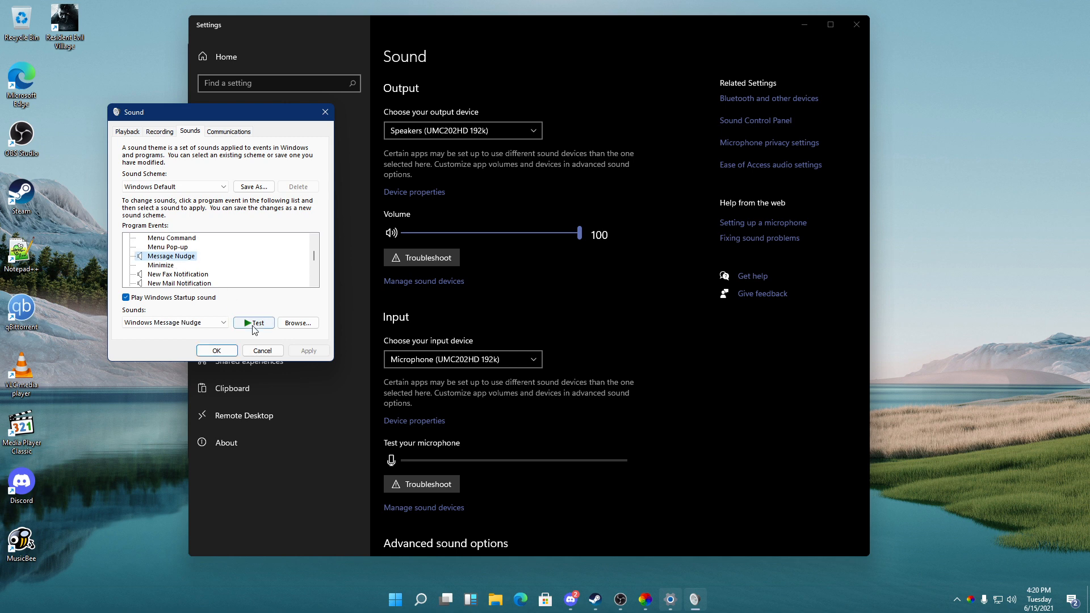
pyautogui.click(177, 274)
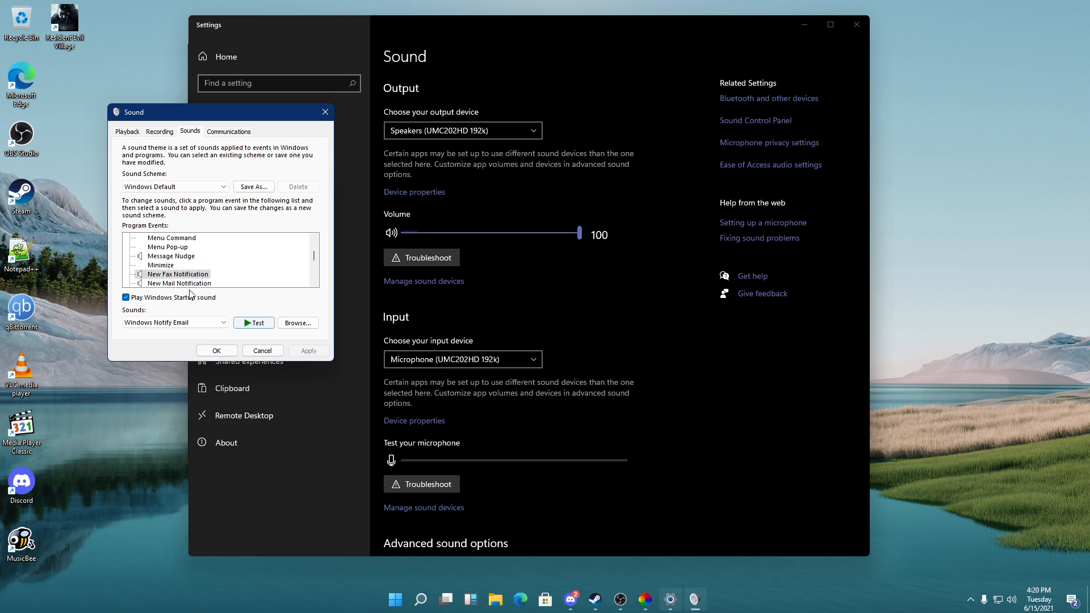
pyautogui.scroll(-3)
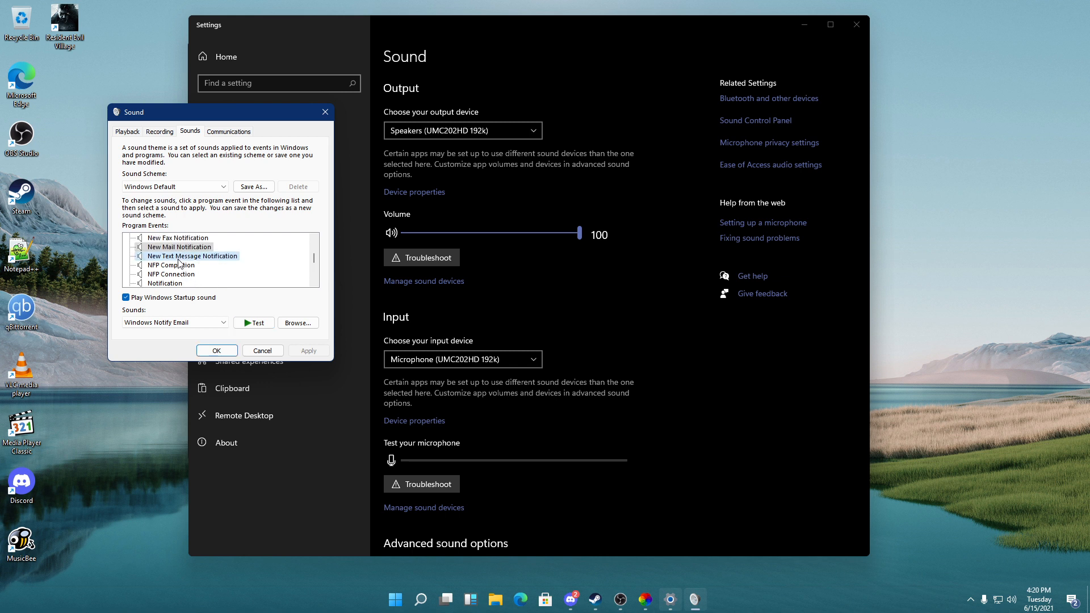
pyautogui.click(171, 265)
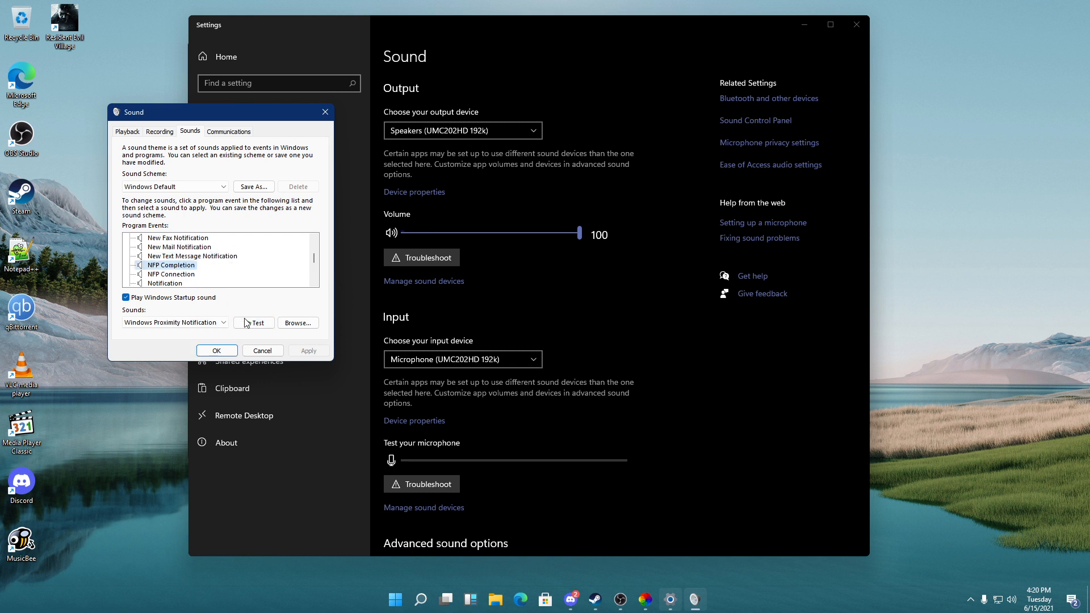
pyautogui.click(171, 273)
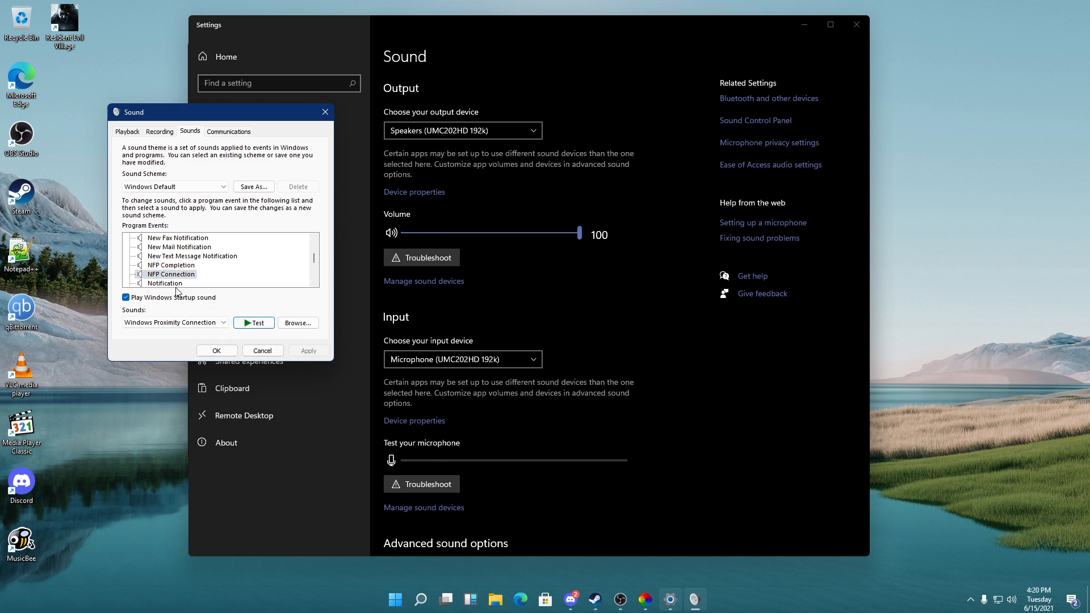
pyautogui.click(164, 283)
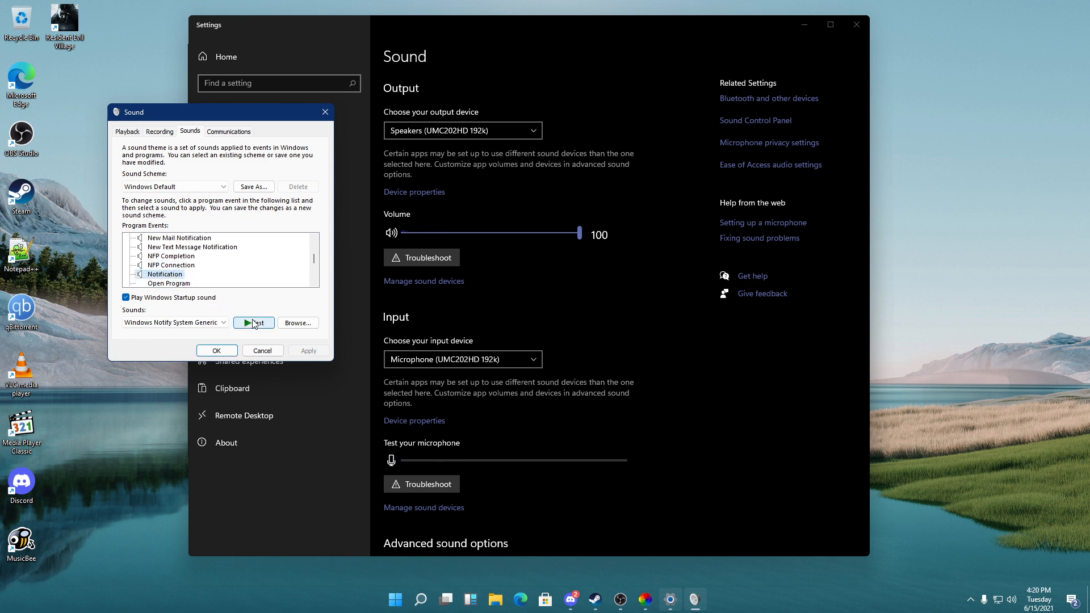
# - Test System Notification, then step through the speech recognition events and preview the On sound
pyautogui.scroll(-3)
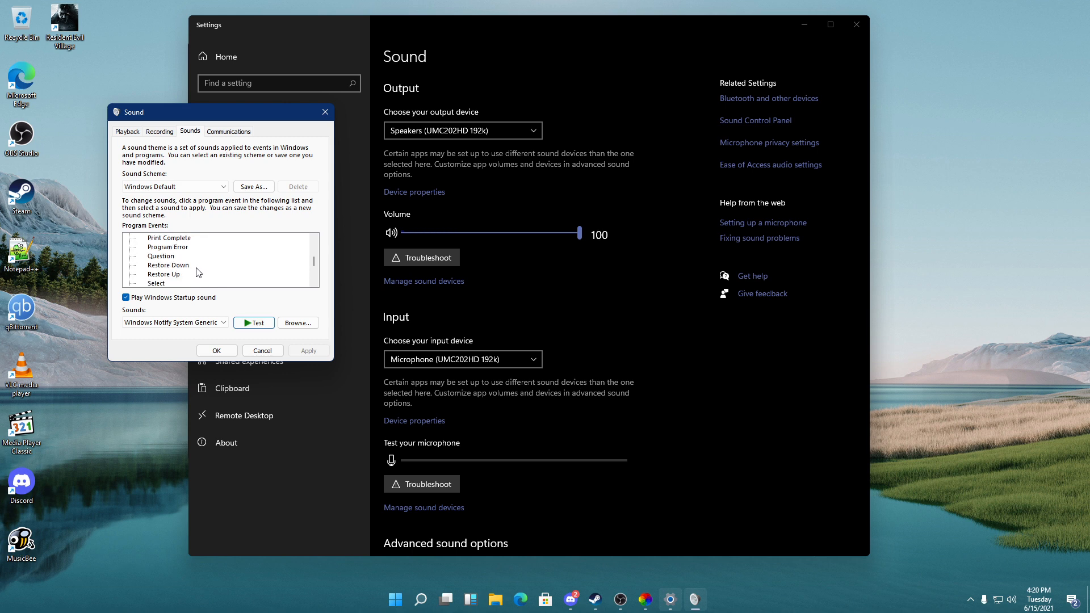
pyautogui.click(176, 247)
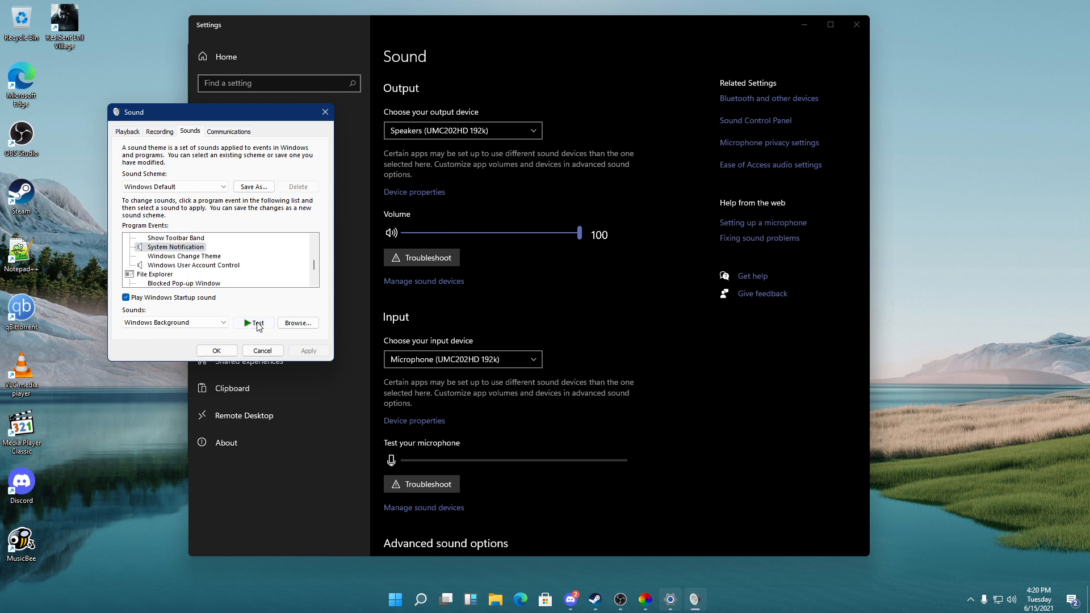
pyautogui.click(193, 266)
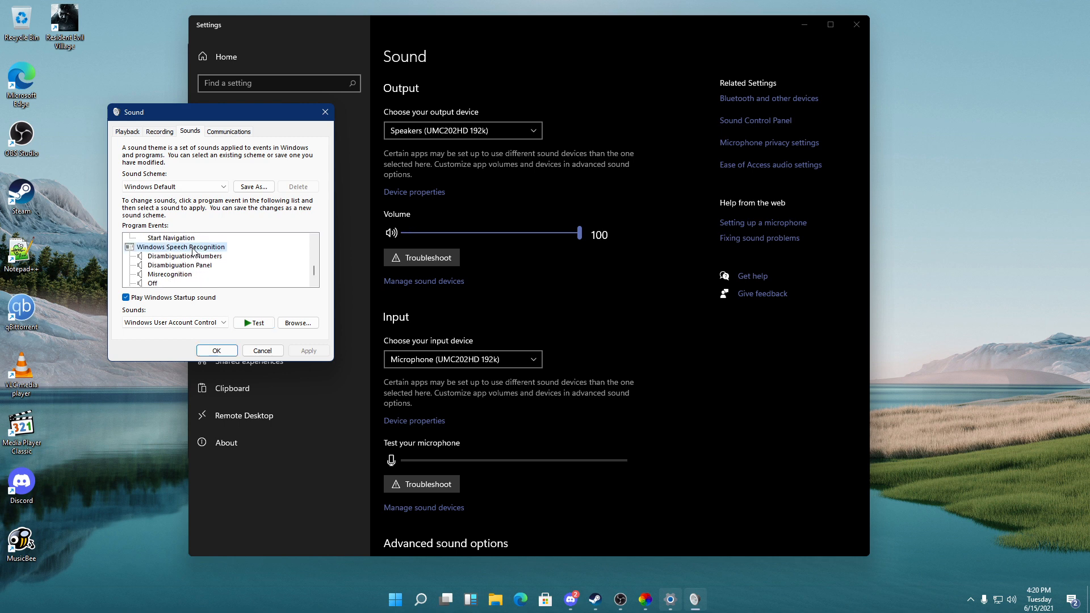
pyautogui.click(184, 256)
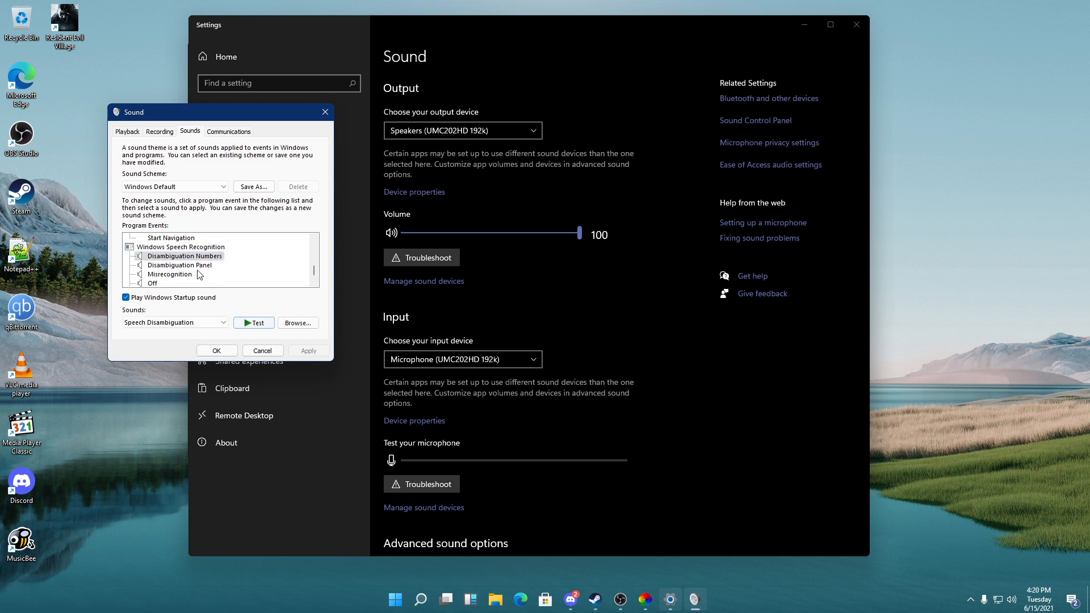
pyautogui.click(169, 273)
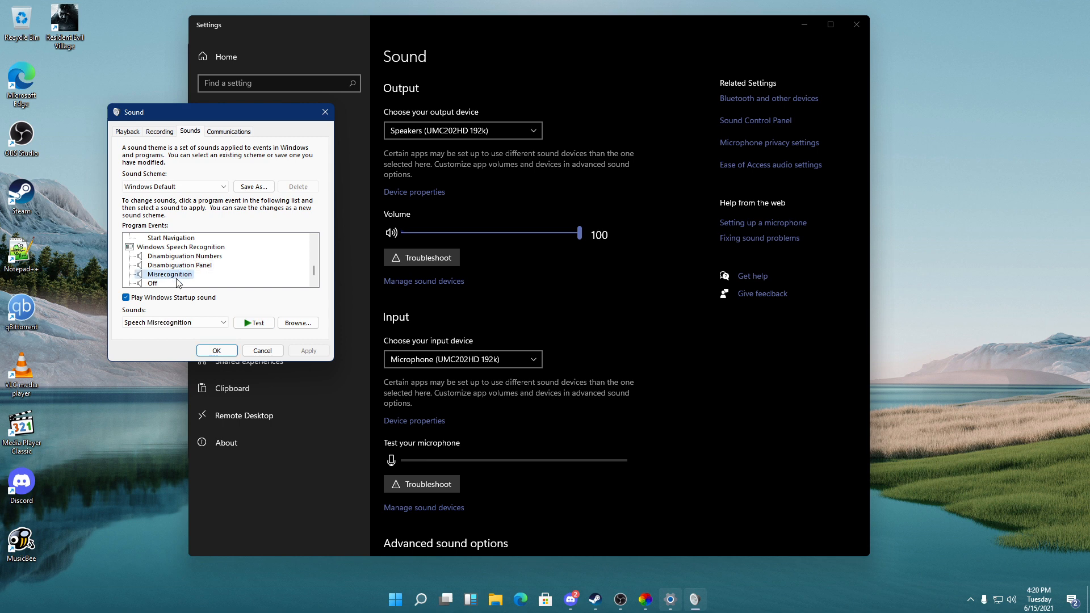
pyautogui.click(152, 257)
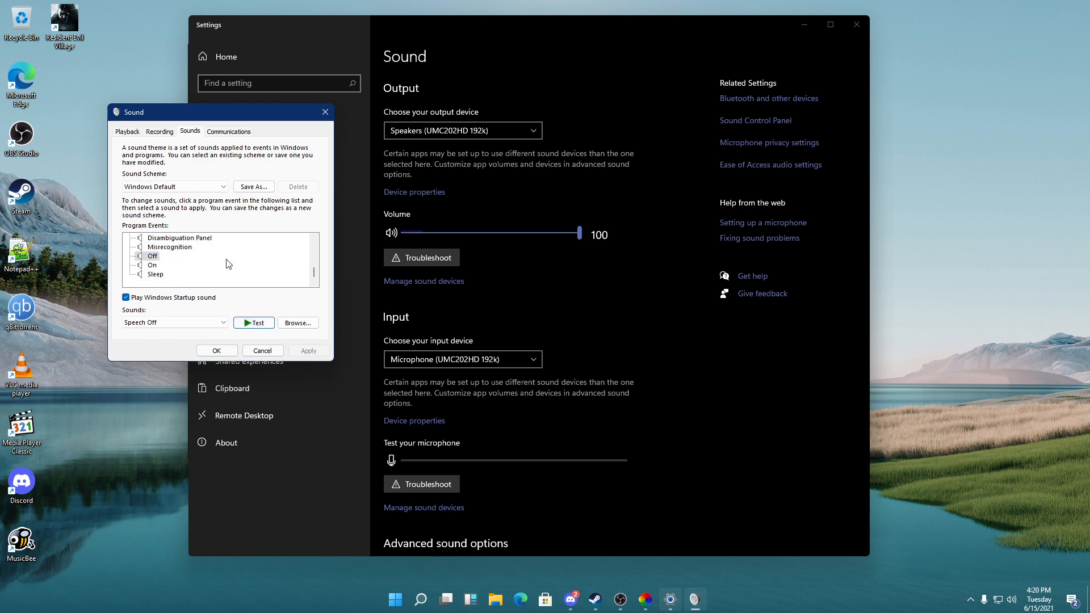
pyautogui.click(152, 266)
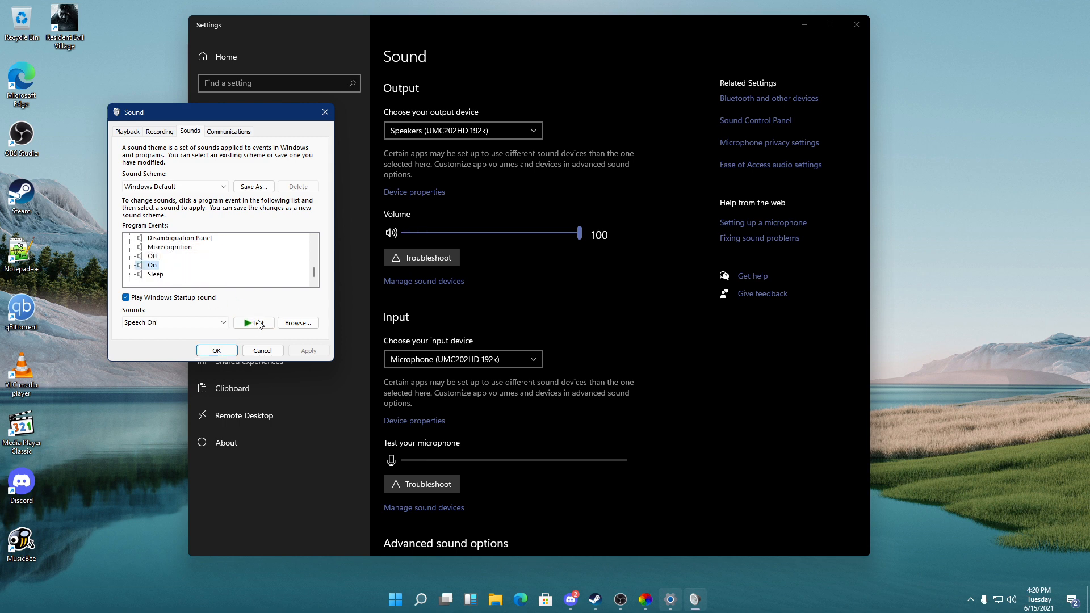
pyautogui.click(154, 273)
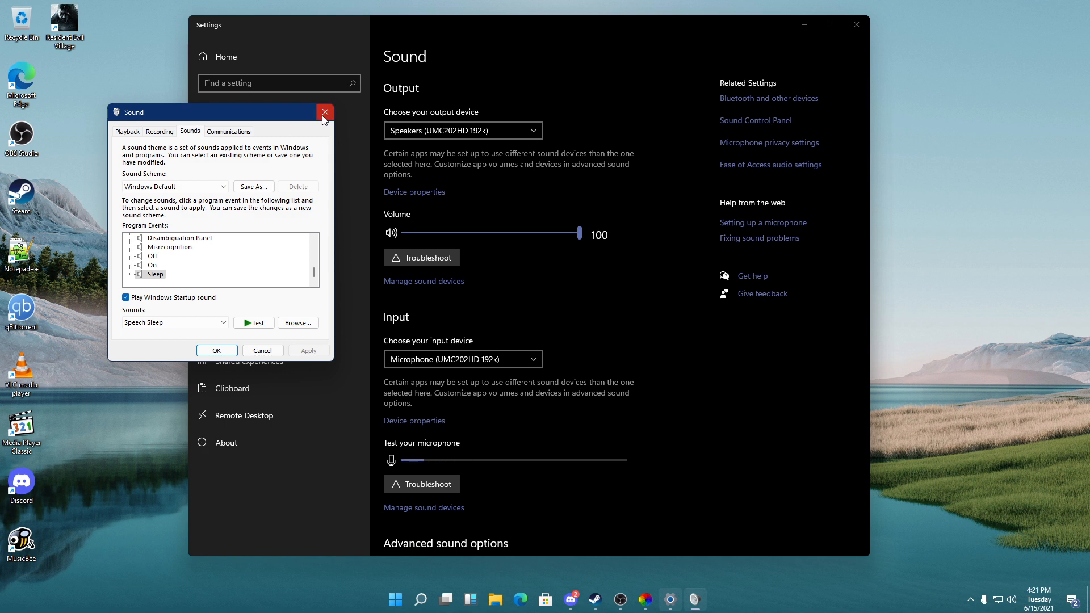
# - Close the Sound dialog and browse Lively's Performance, Wallpaper, Audio and System settings tabs
pyautogui.click(325, 111)
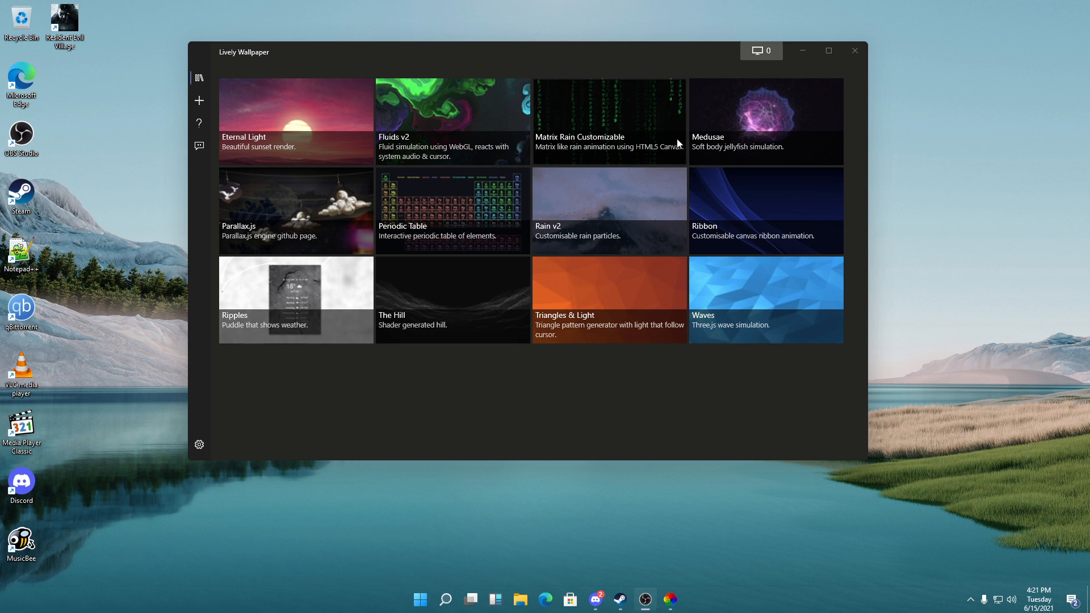
pyautogui.moveTo(199, 444)
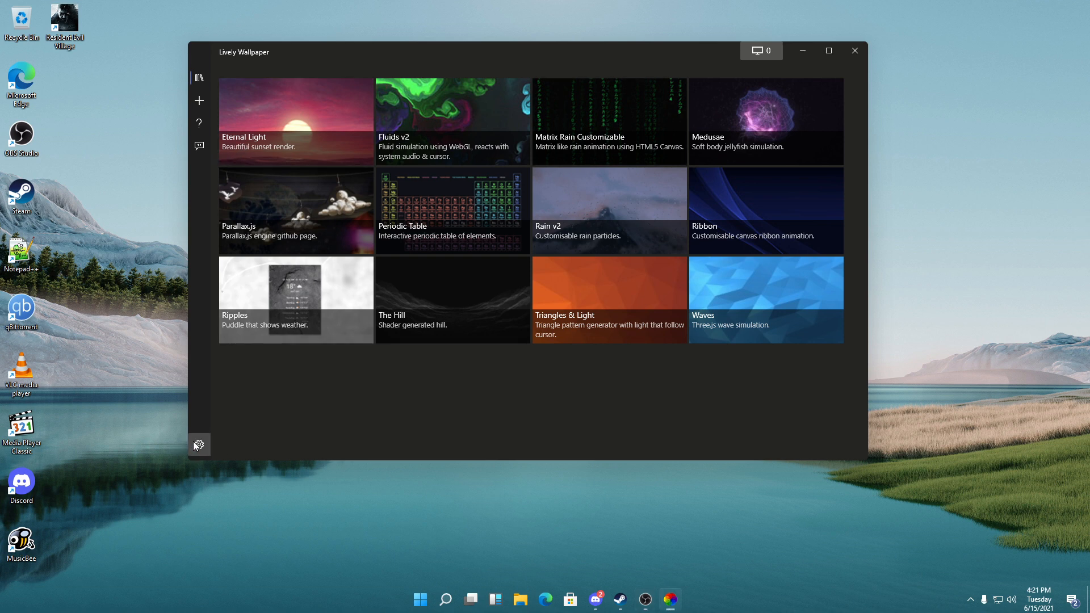
pyautogui.click(199, 445)
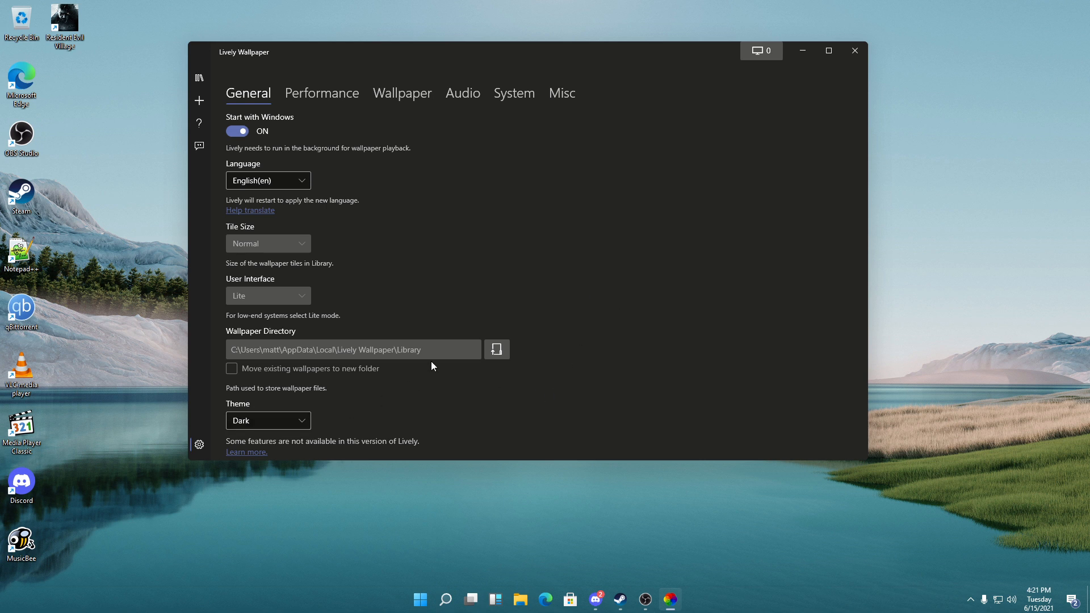
pyautogui.moveTo(420, 223)
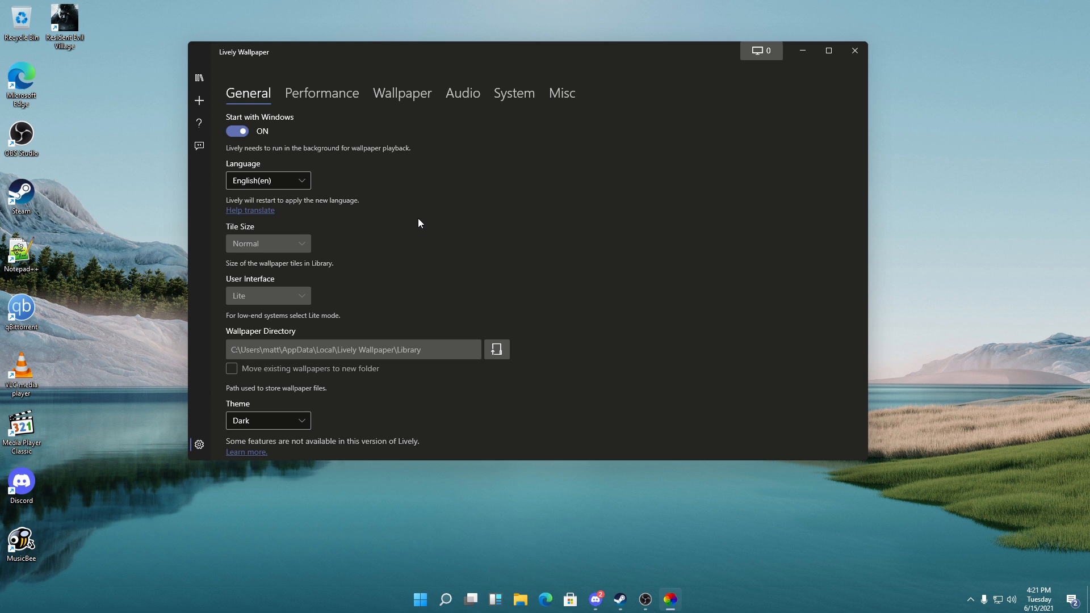
pyautogui.click(321, 93)
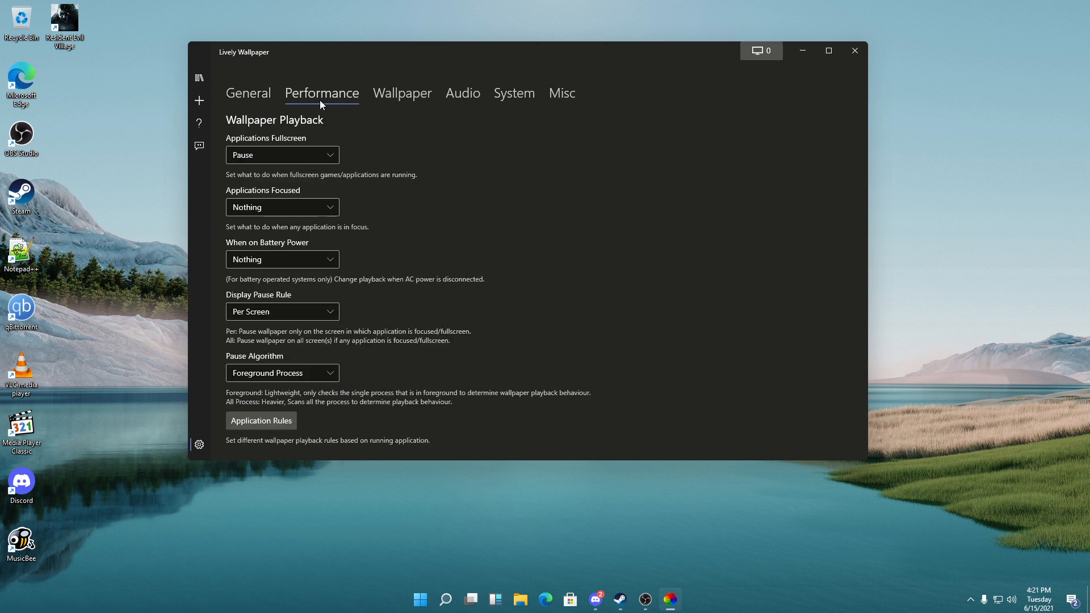
pyautogui.moveTo(409, 107)
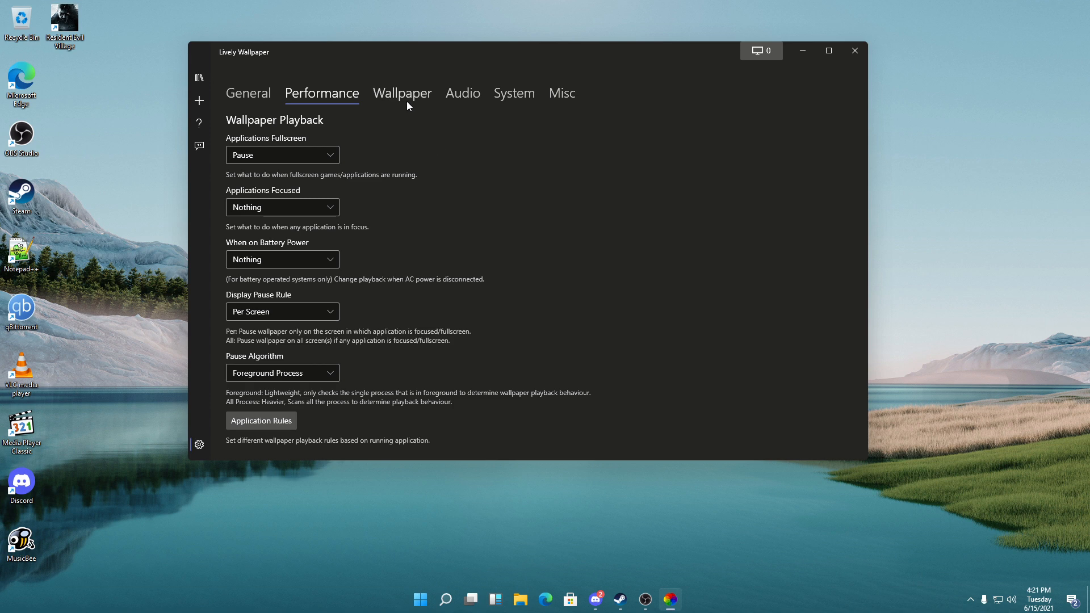
pyautogui.click(402, 93)
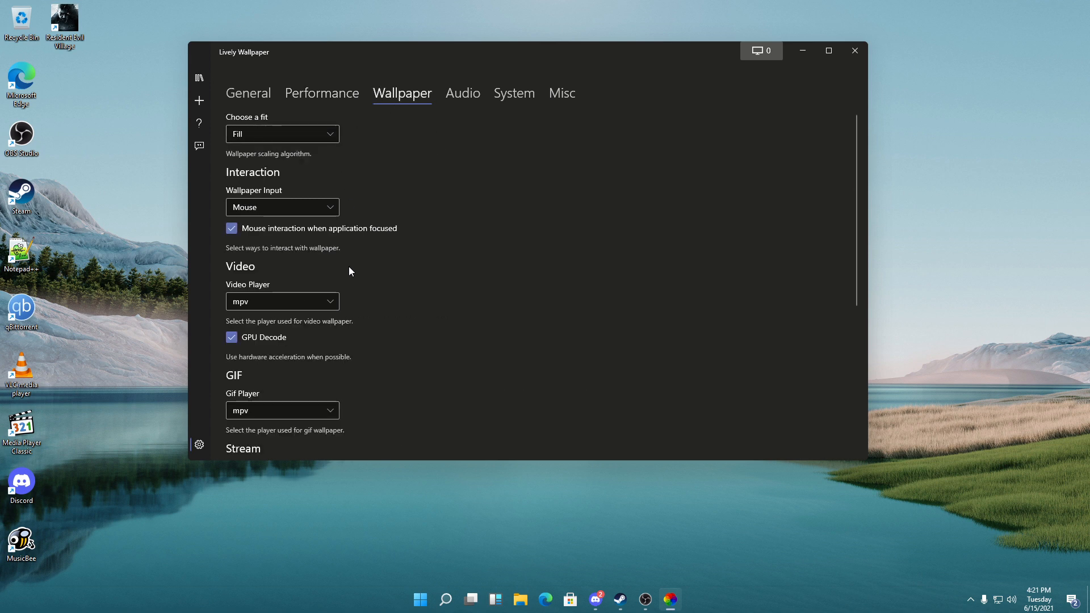
pyautogui.scroll(-3)
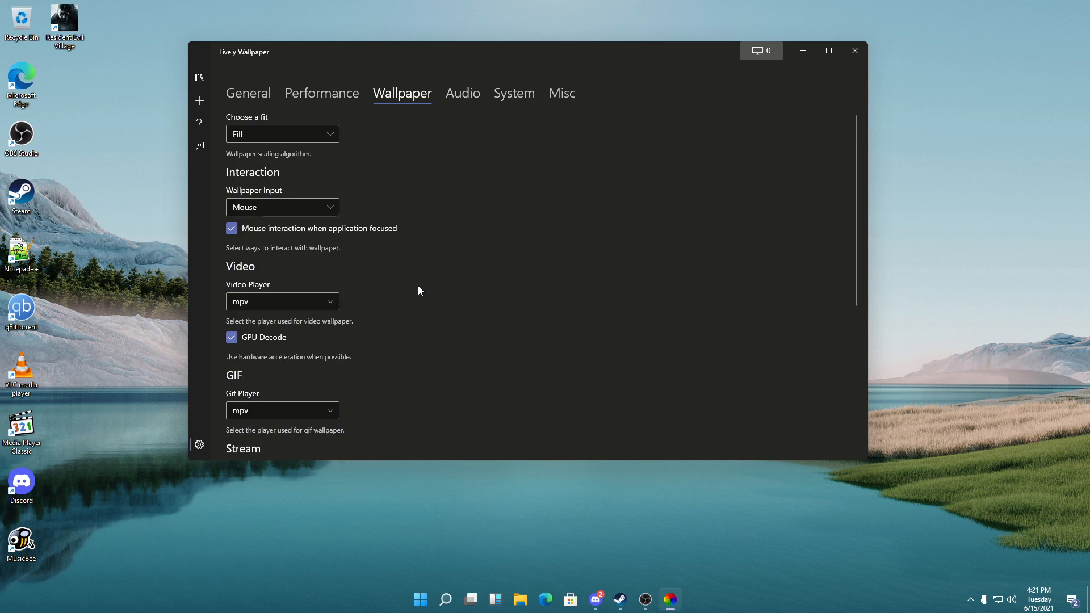
pyautogui.click(463, 93)
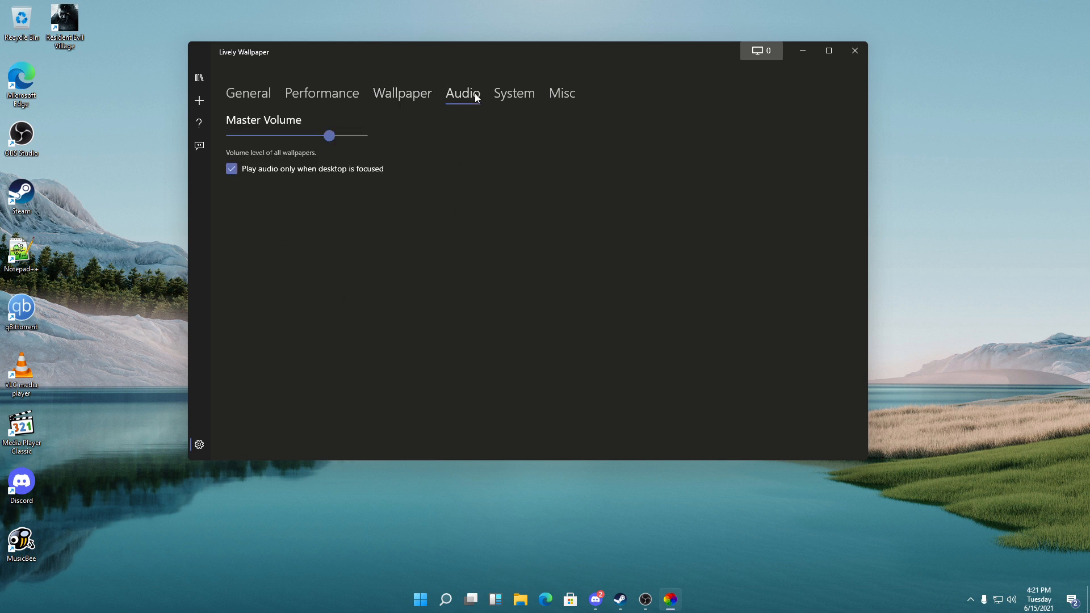
pyautogui.click(514, 93)
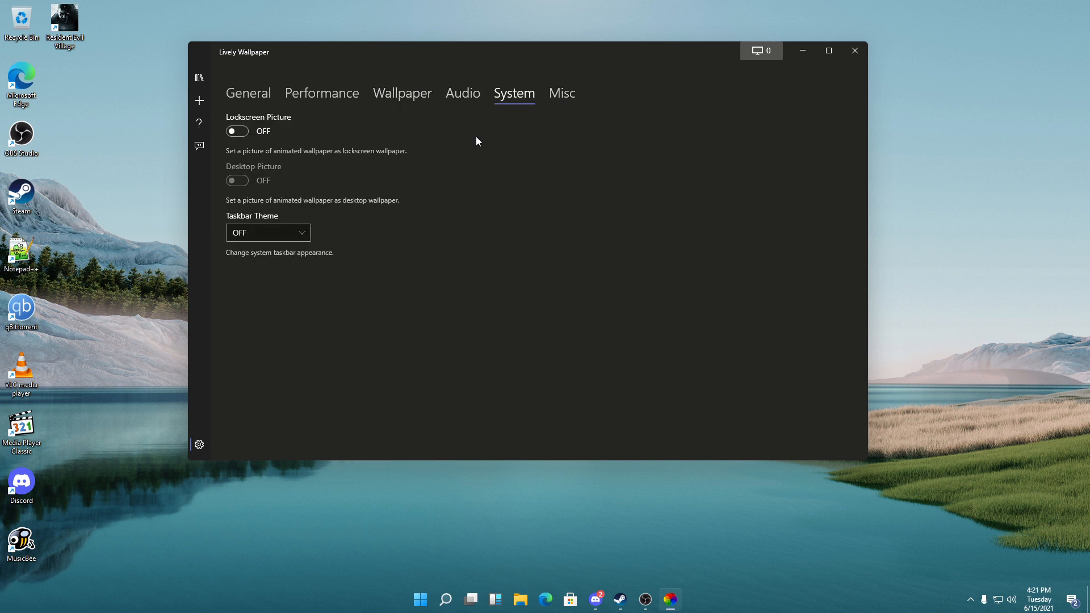
# - Try the Fluent and Blur taskbar themes, then settle on Wallpaper Fluent
pyautogui.click(268, 233)
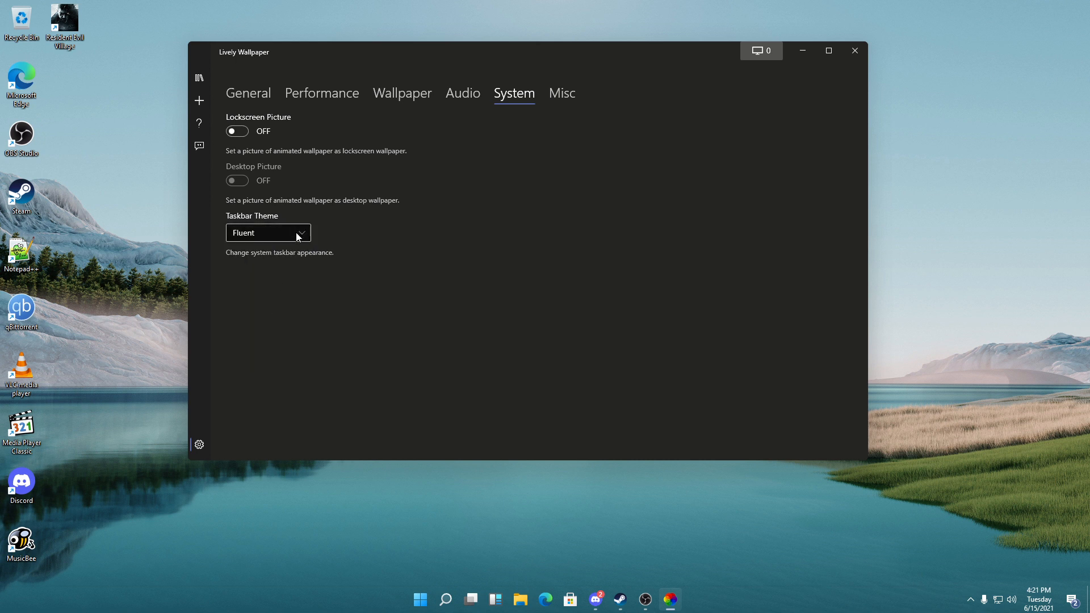
pyautogui.click(268, 233)
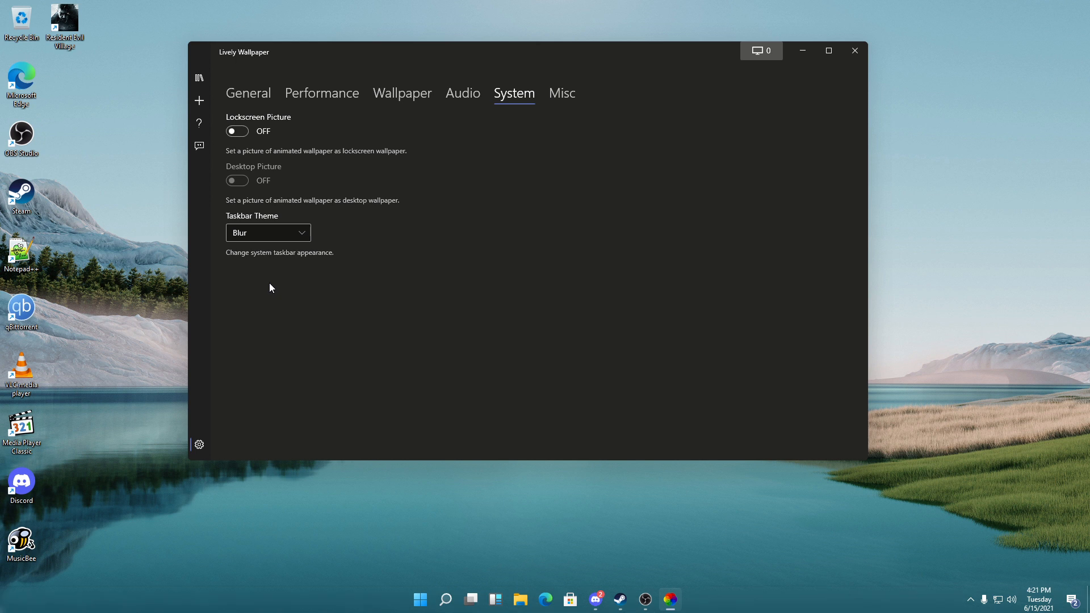
pyautogui.click(268, 231)
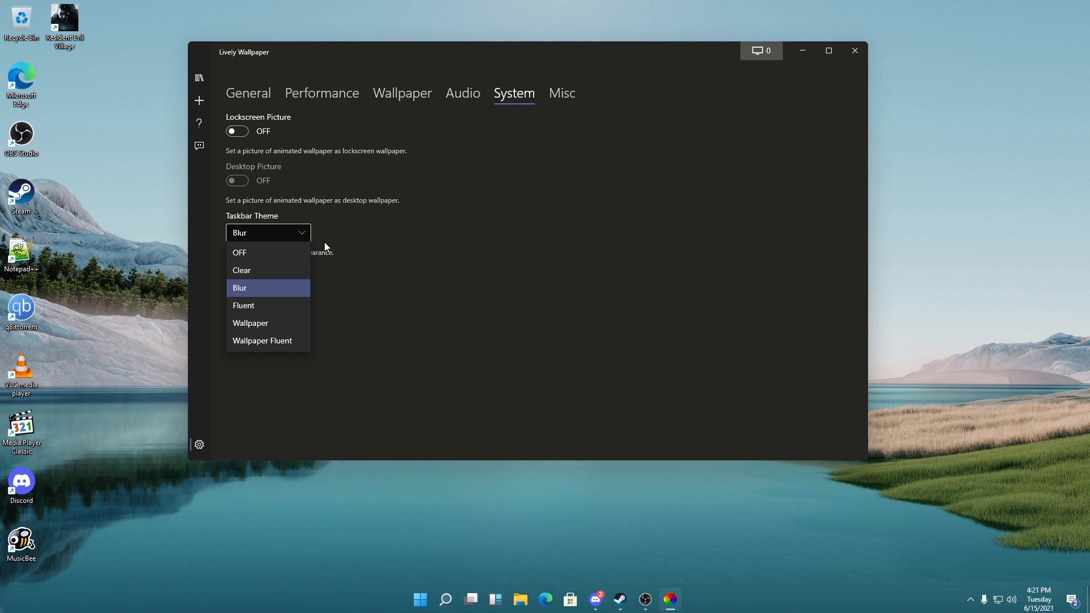
pyautogui.click(243, 306)
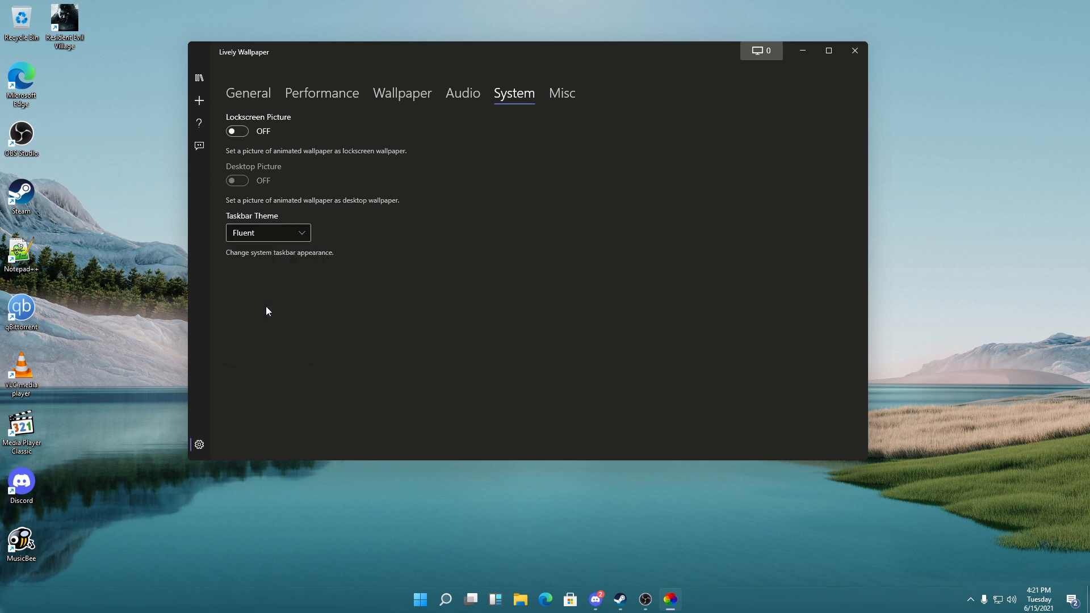
pyautogui.rightClick(764, 541)
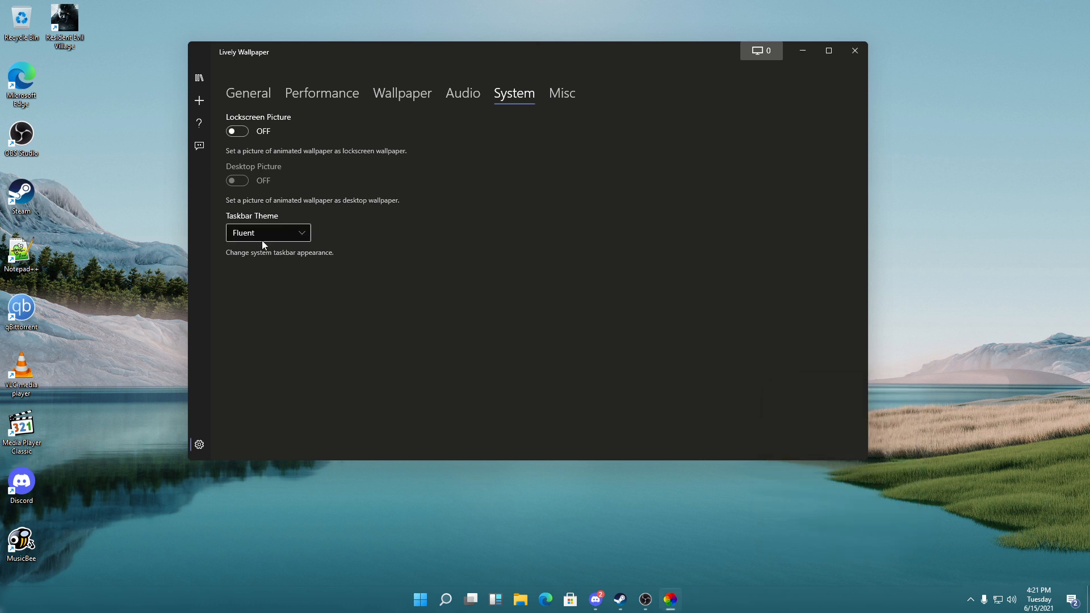
pyautogui.click(268, 231)
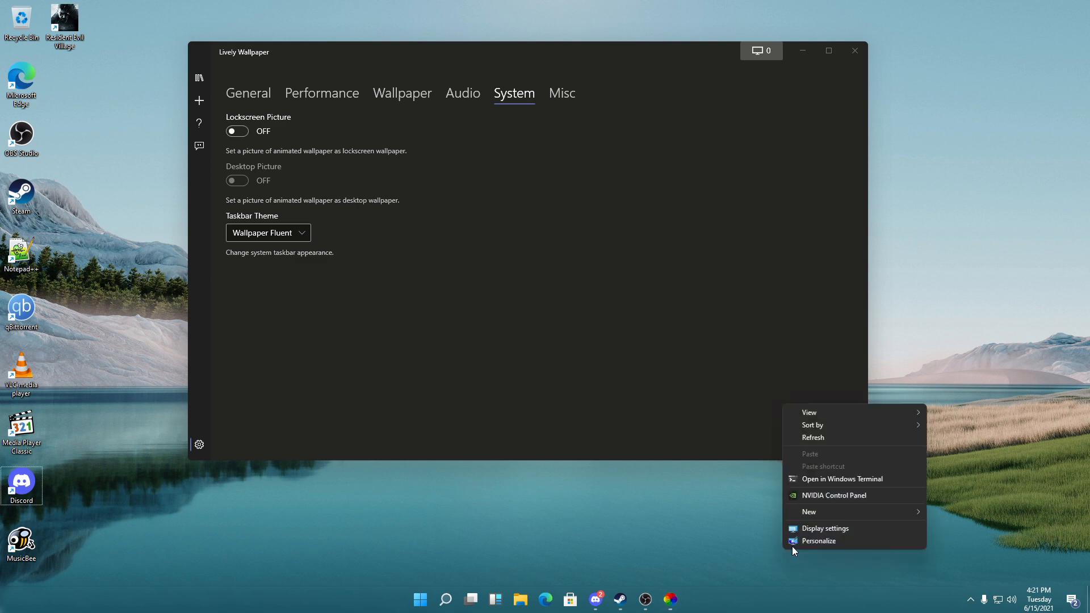
# - Head to Personalize from the desktop to apply the Windows 11 bloom theme
pyautogui.click(819, 541)
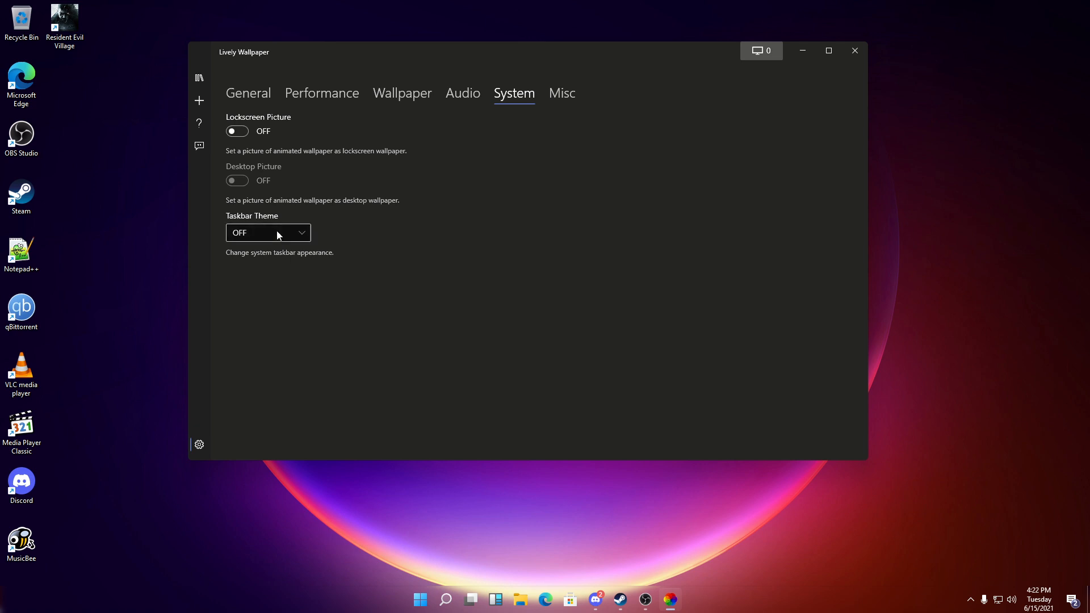
# - Cycle the taskbar theme through Clear, Blur and Fluent, settling on Wallpaper Fluent
pyautogui.click(267, 232)
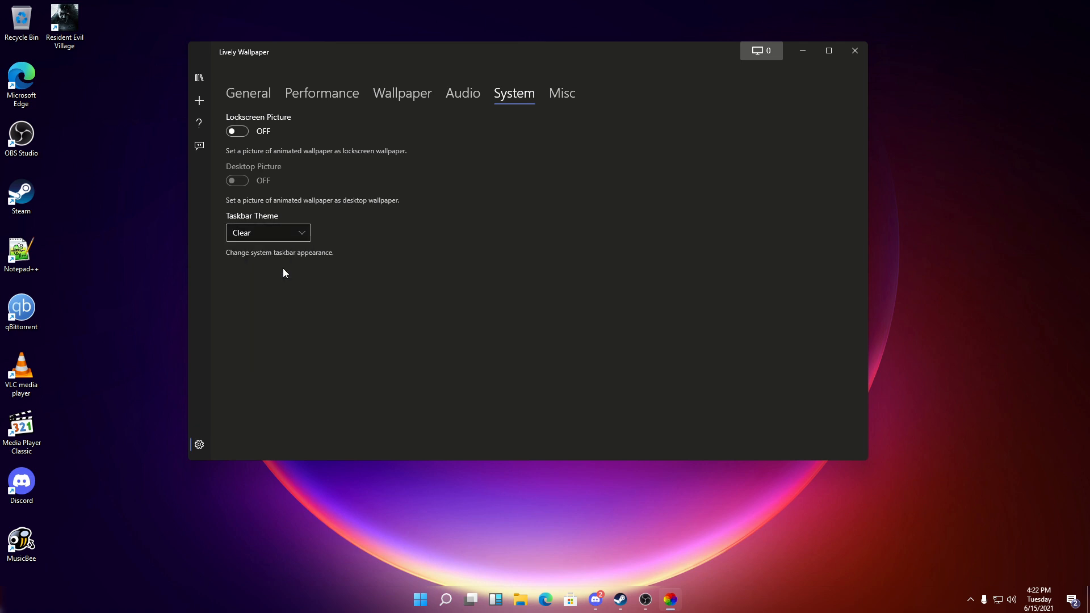
pyautogui.click(268, 232)
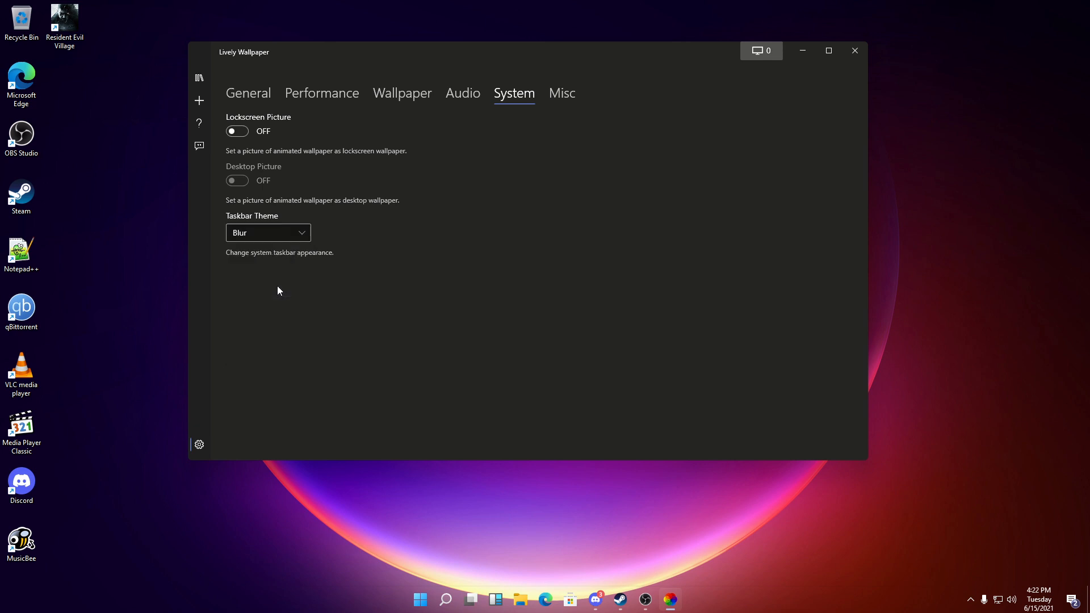
pyautogui.click(268, 233)
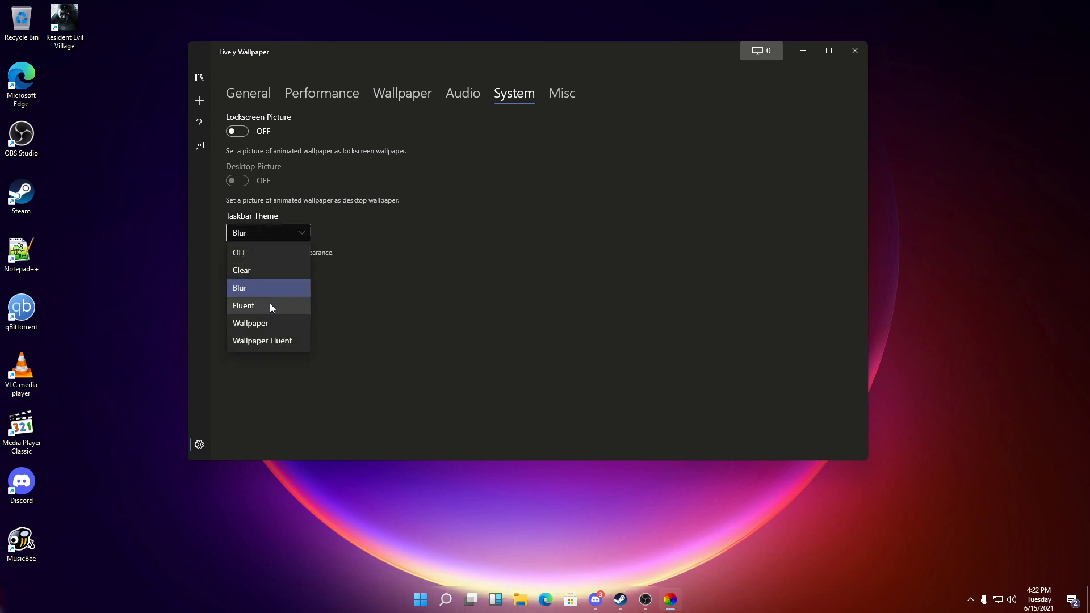
pyautogui.click(243, 306)
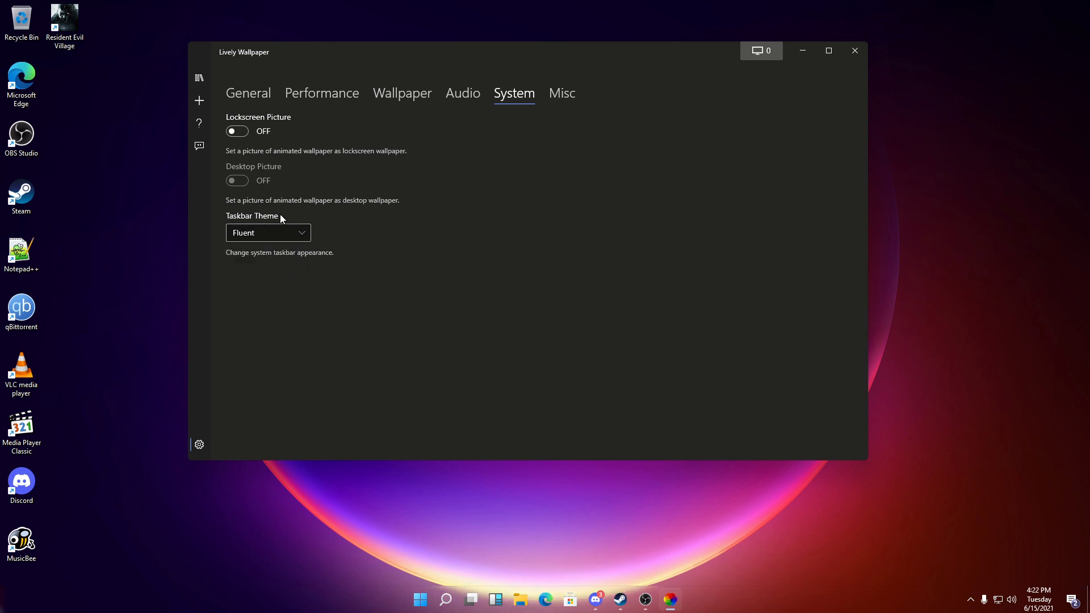
pyautogui.click(268, 232)
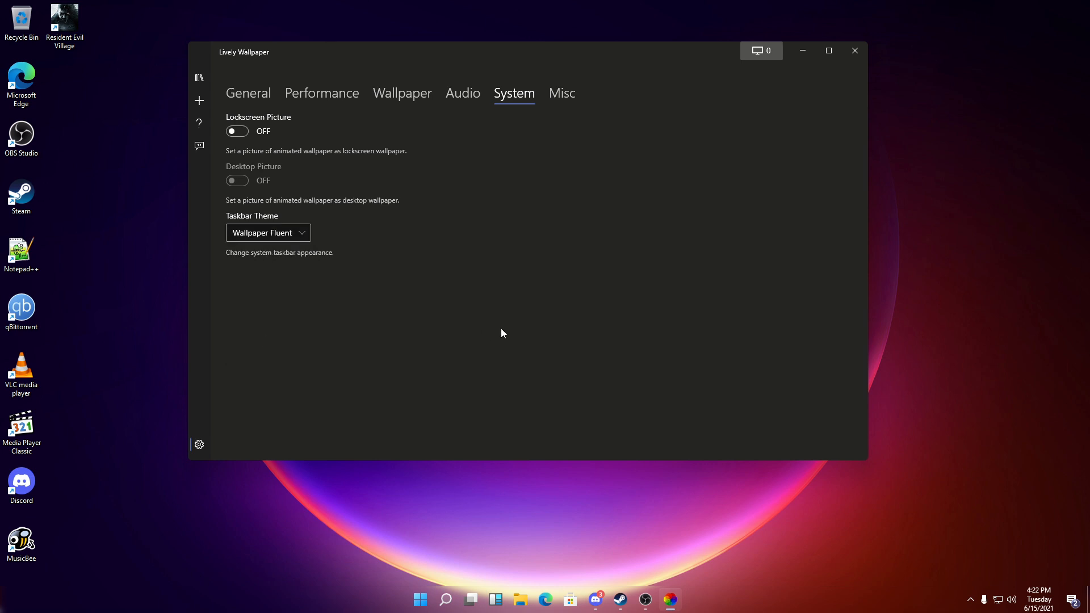
pyautogui.moveTo(491, 302)
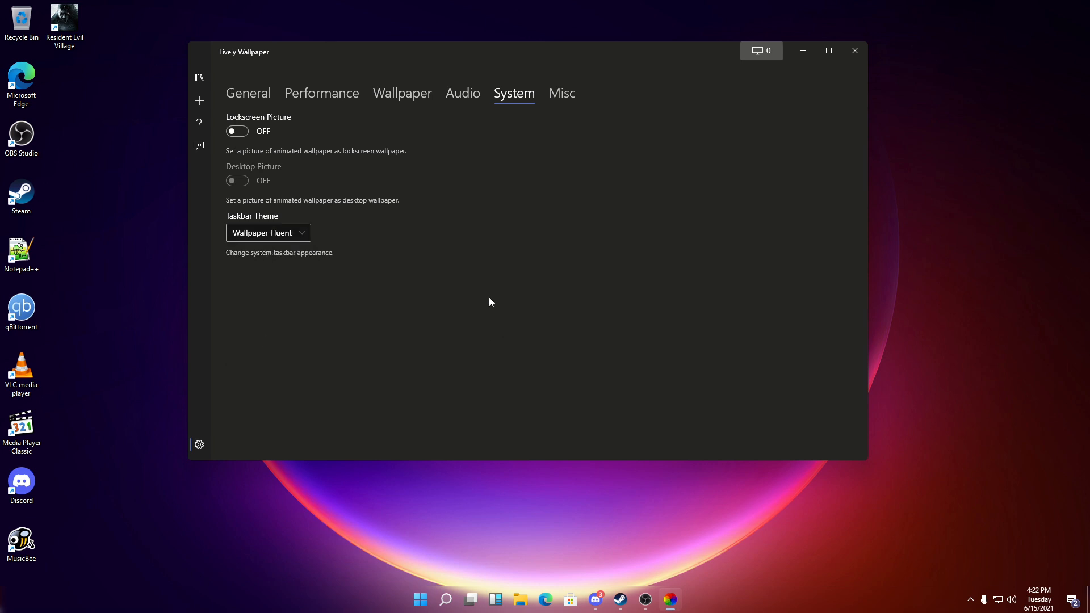
# - View the Misc settings page, then return to the General settings page
pyautogui.click(561, 93)
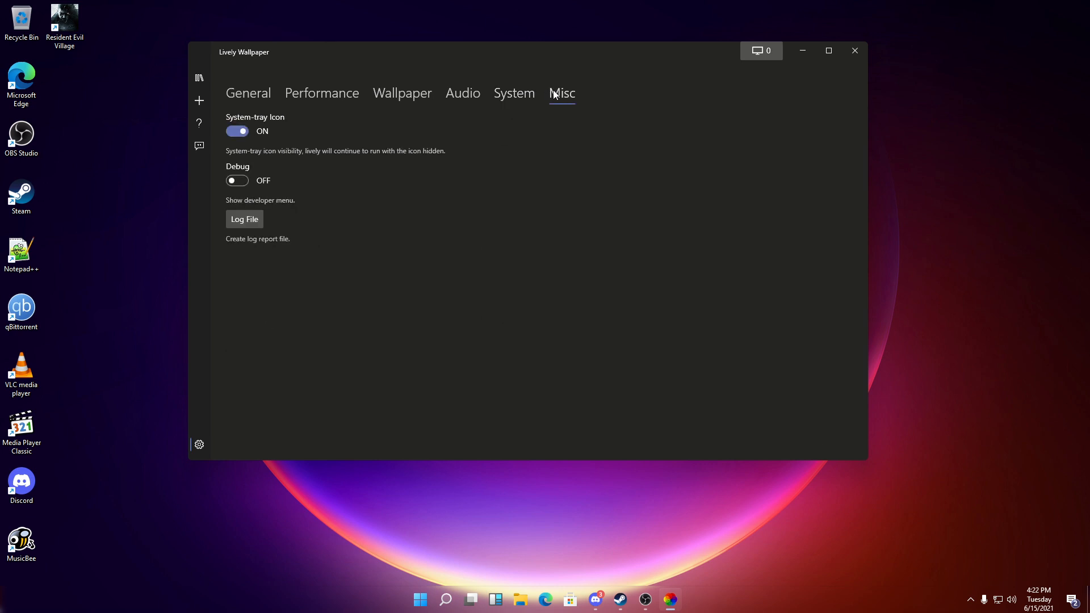
pyautogui.click(247, 93)
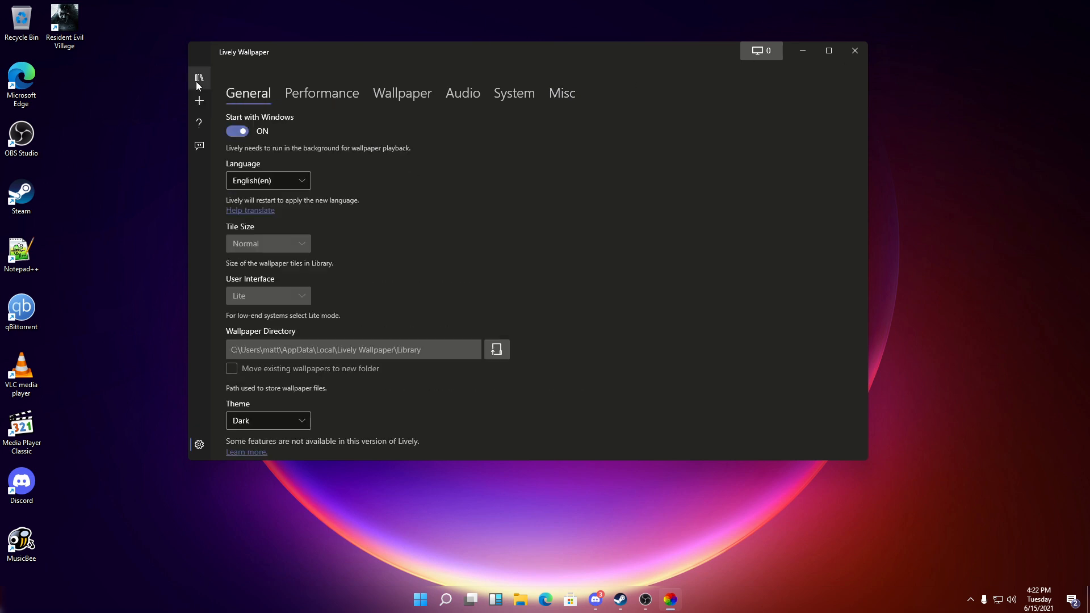
# - Apply the Rain v2 wallpaper from the library and close the Lively window
pyautogui.click(200, 77)
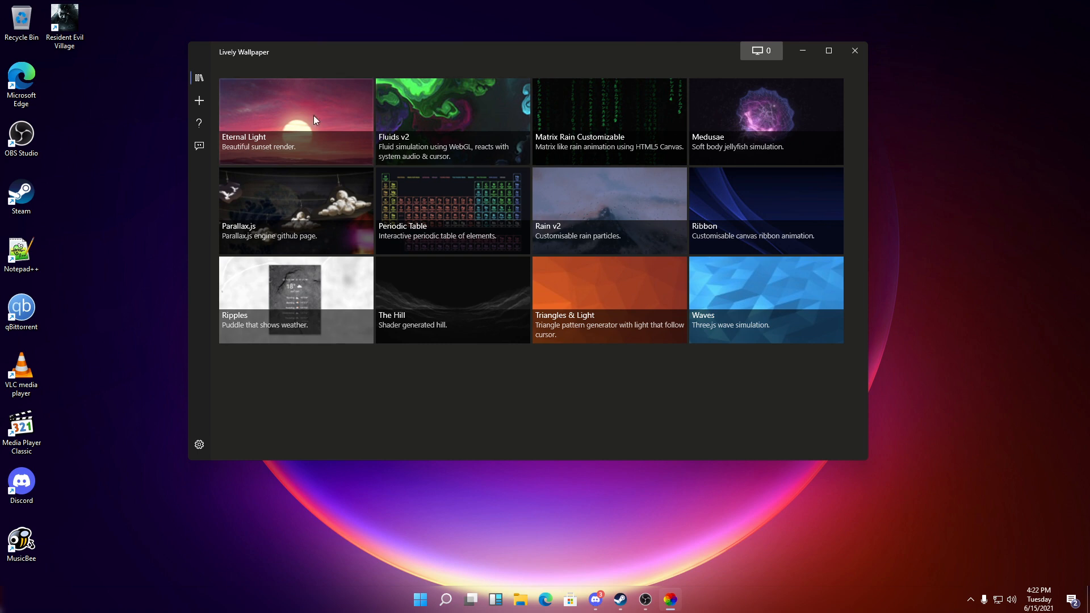
pyautogui.moveTo(610, 205)
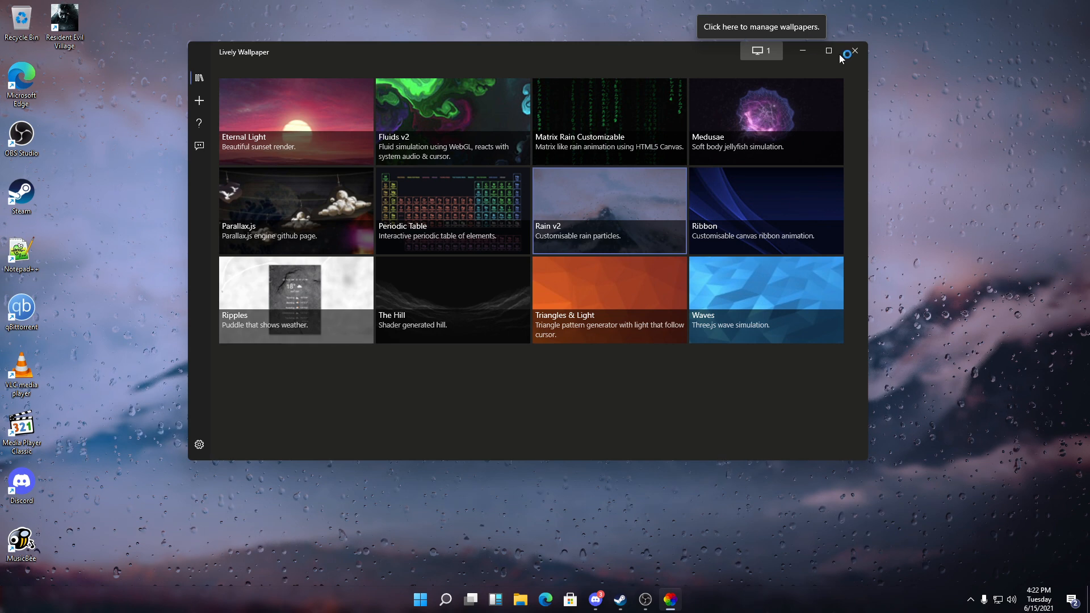
pyautogui.click(853, 51)
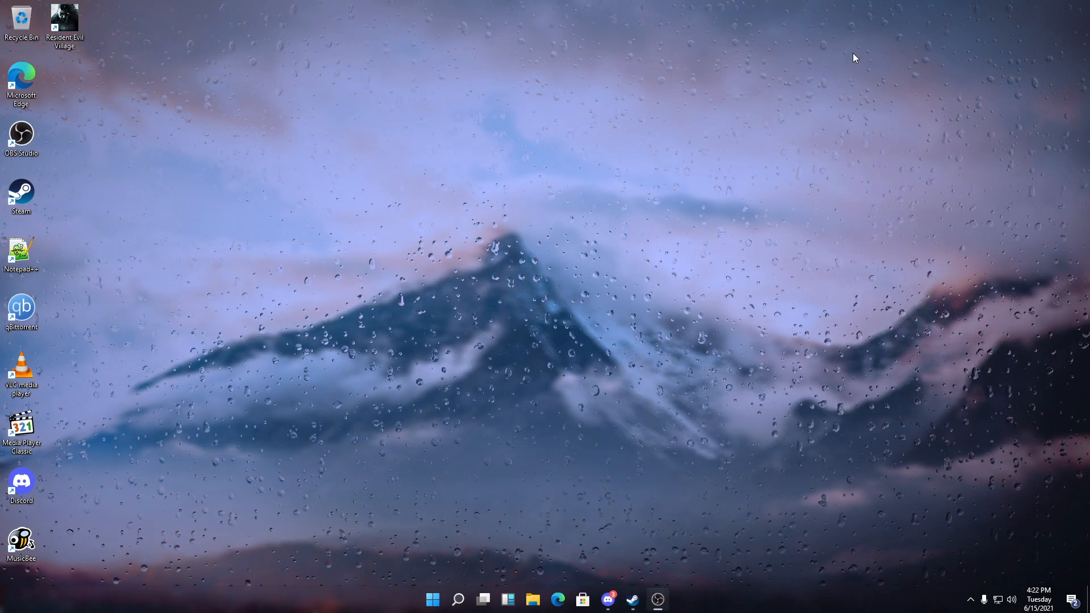
pyautogui.moveTo(553, 299)
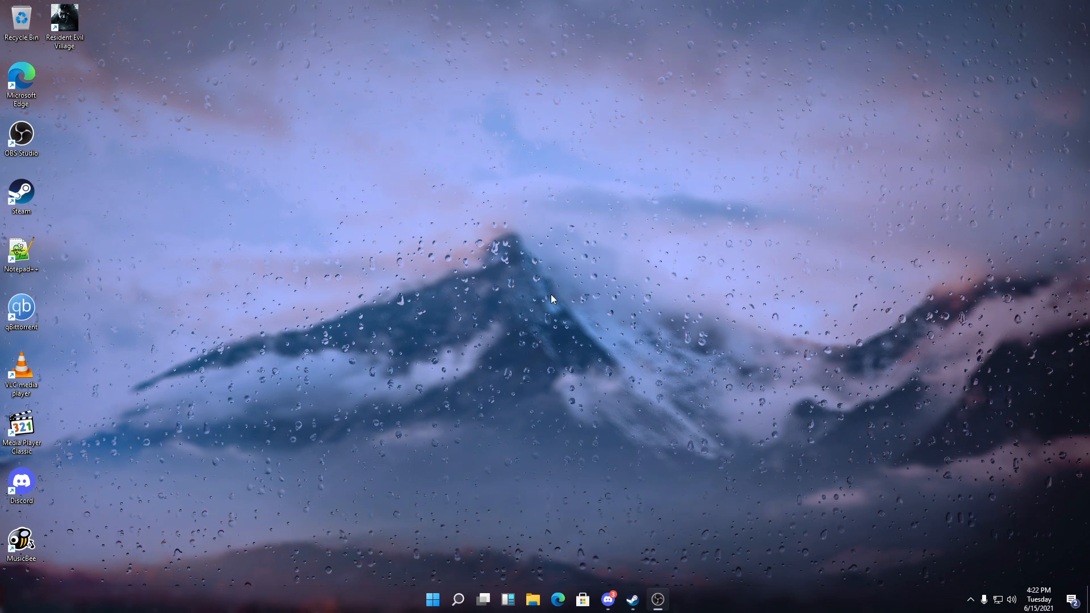